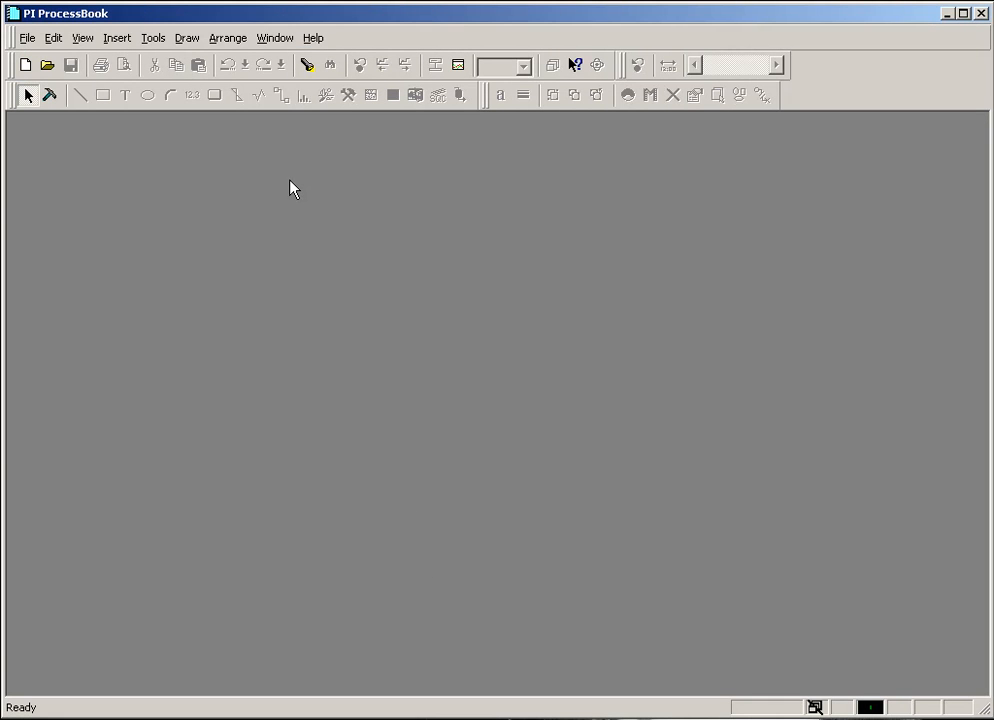
pyautogui.moveTo(368, 308)
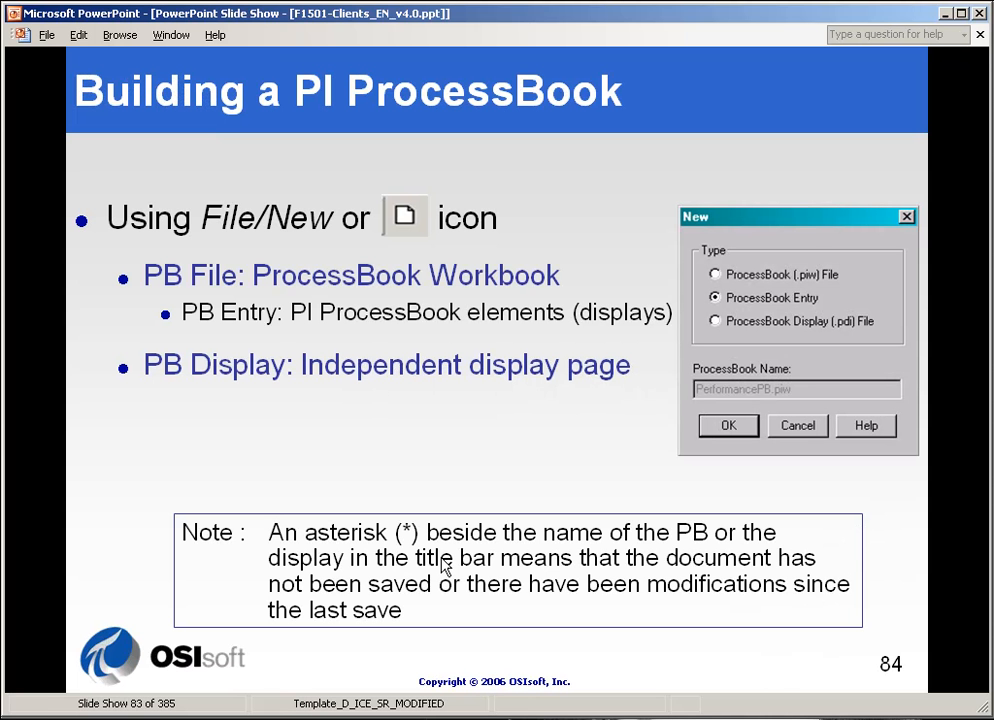
# - Advance to the slide on creating ProcessBook files, then return to the empty ProcessBook workspace
pyautogui.press('right')
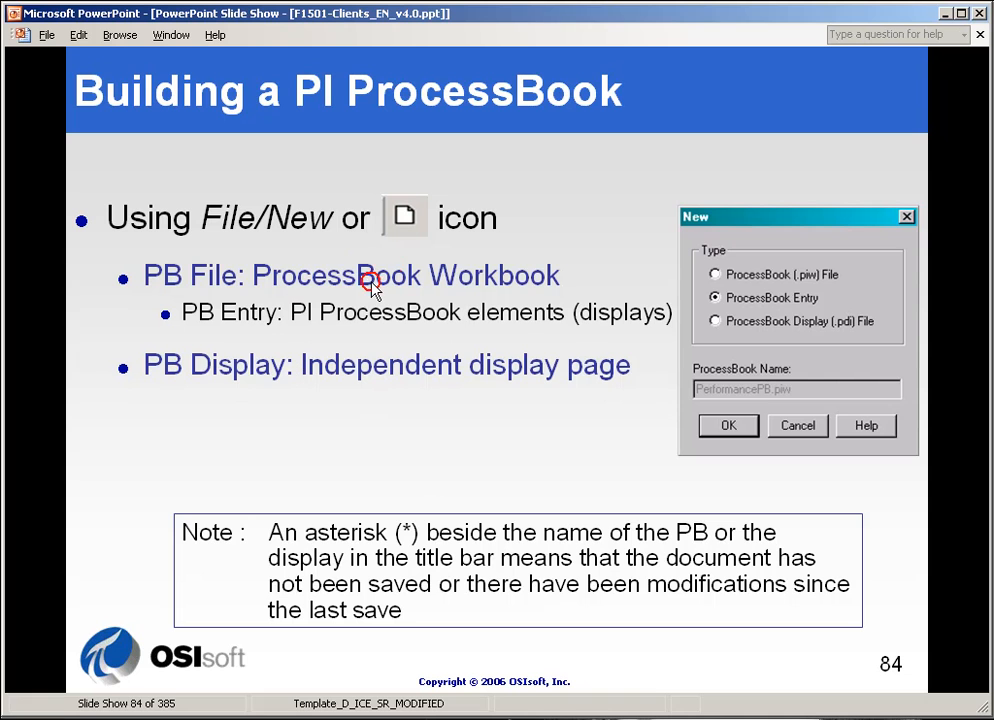
pyautogui.moveTo(448, 316)
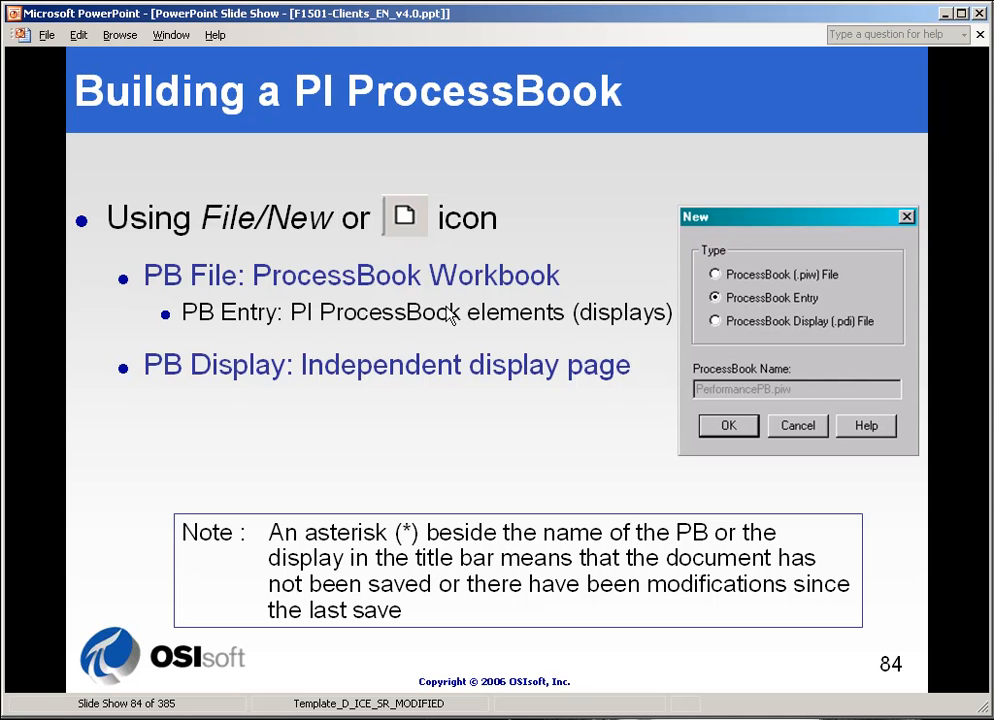
pyautogui.moveTo(600, 328)
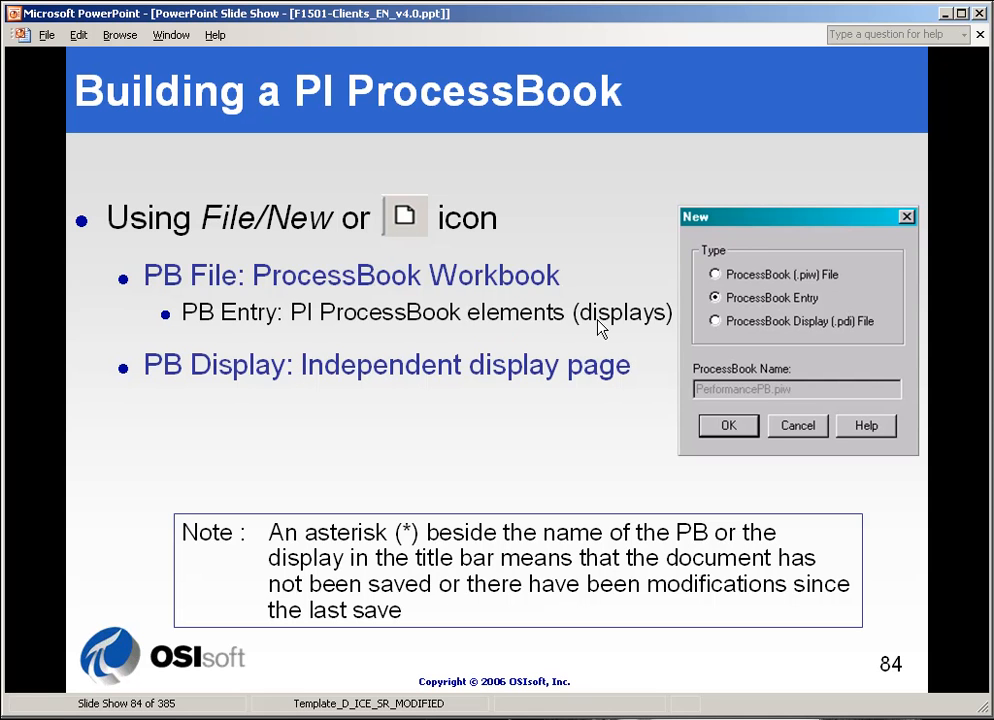
pyautogui.moveTo(628, 332)
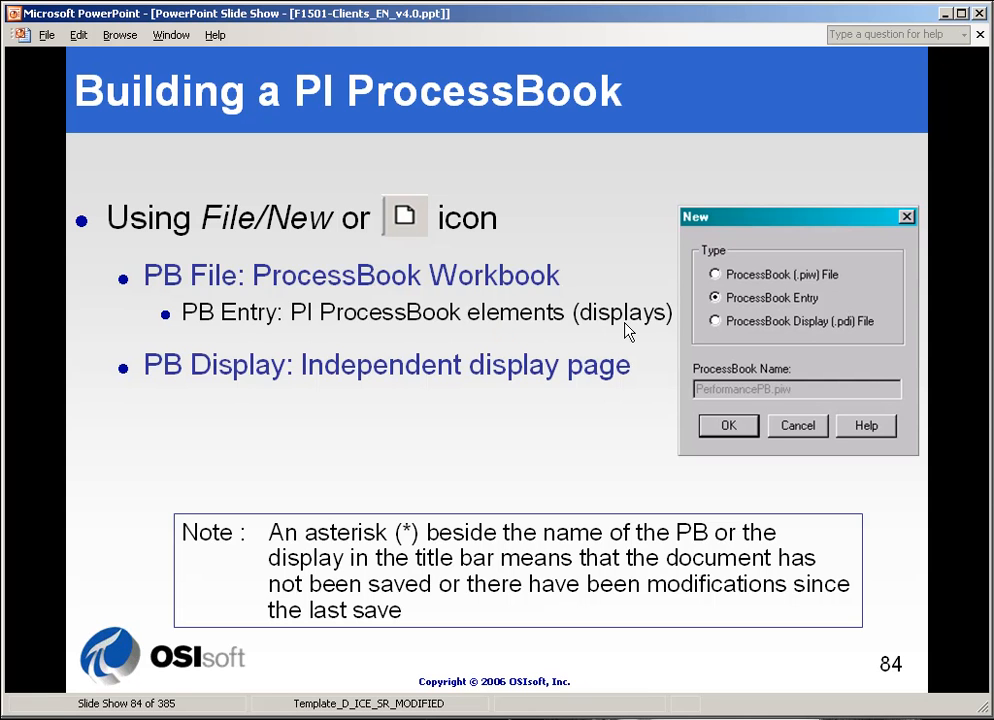
pyautogui.moveTo(372, 408)
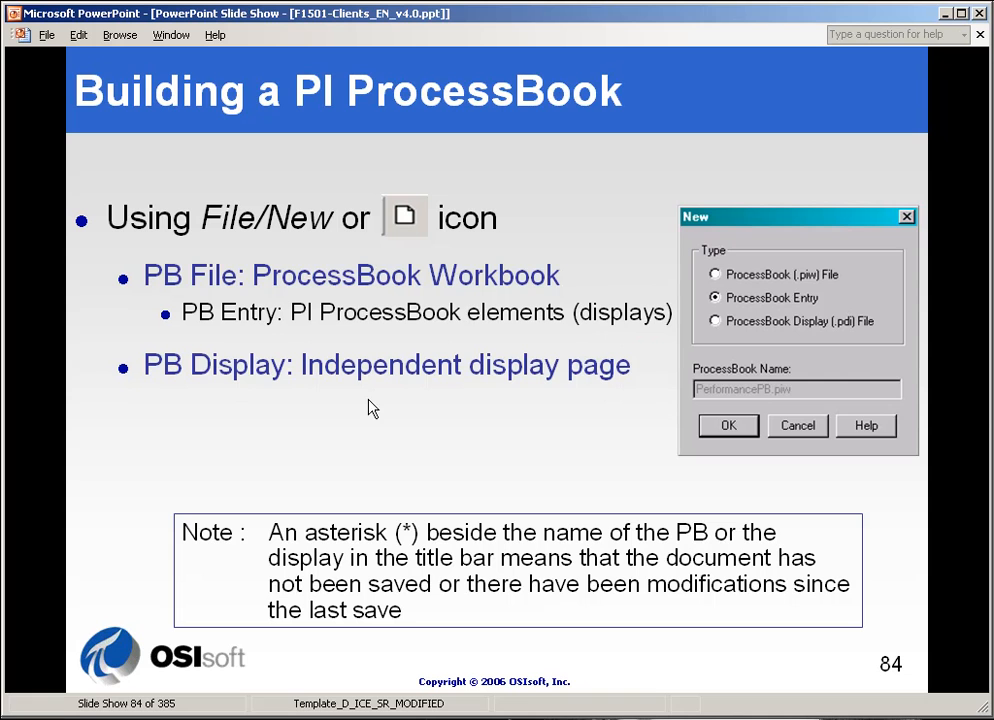
pyautogui.moveTo(456, 390)
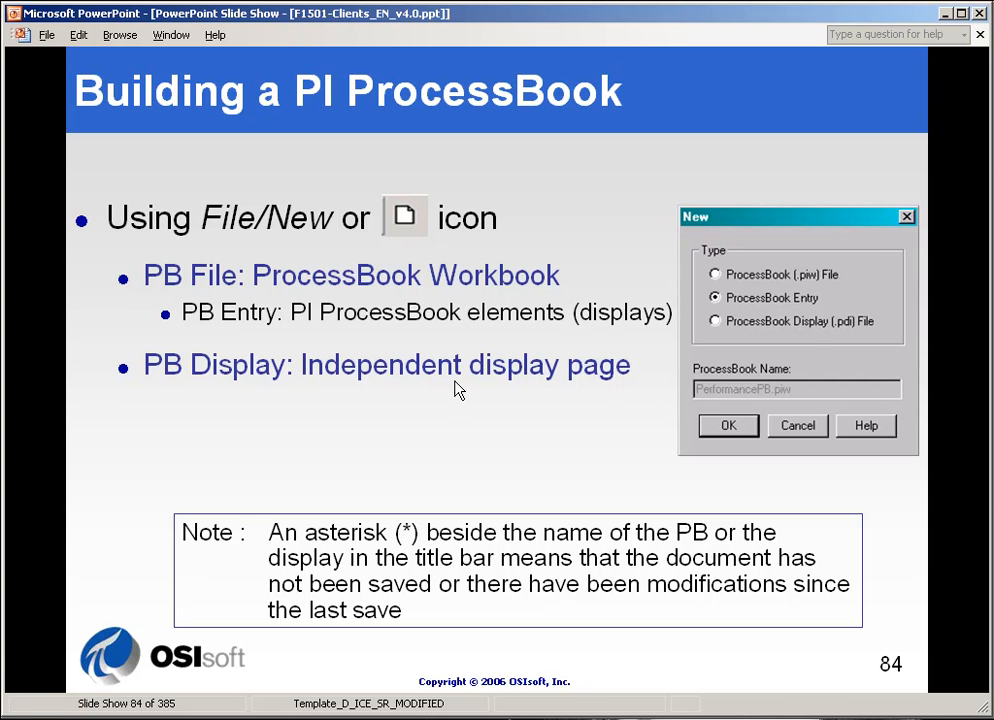
pyautogui.click(264, 384)
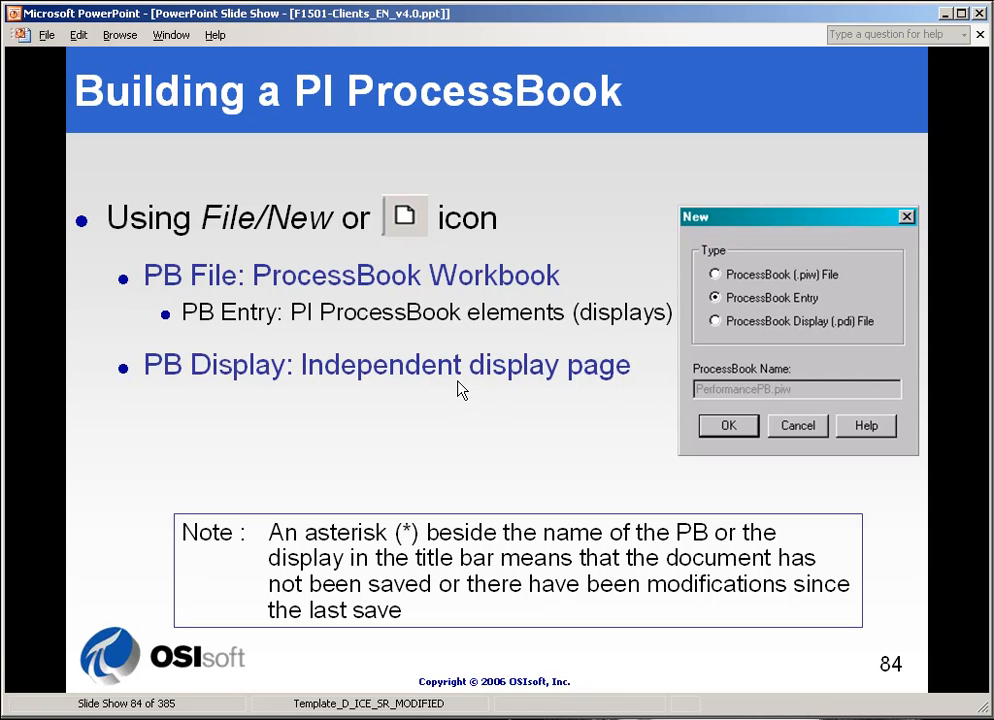
pyautogui.moveTo(472, 378)
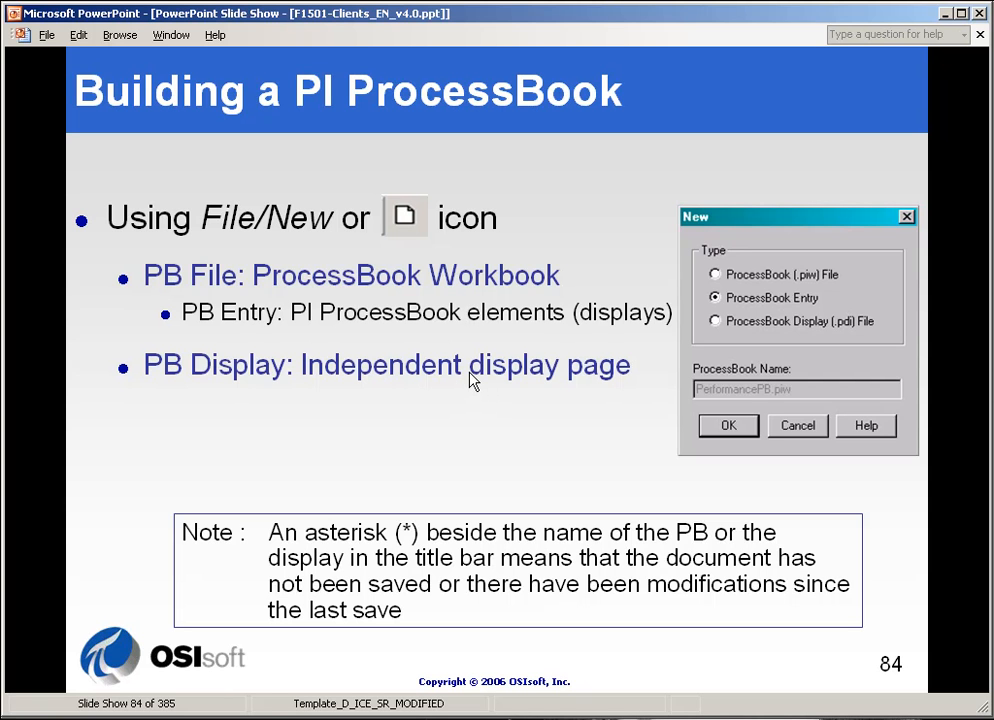
pyautogui.moveTo(428, 298)
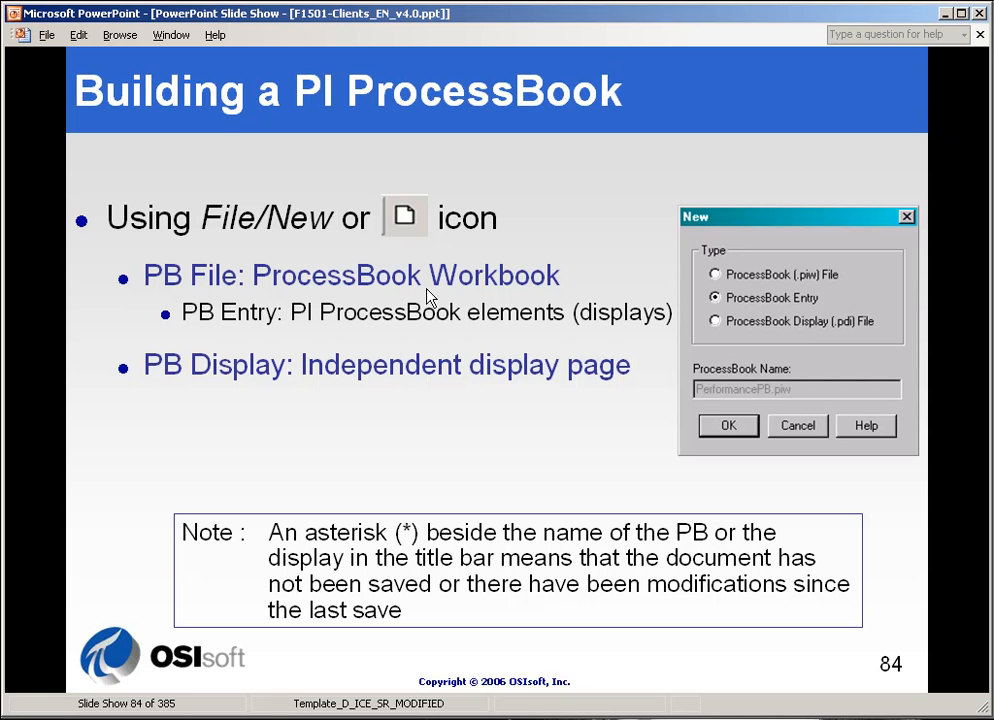
pyautogui.moveTo(584, 292)
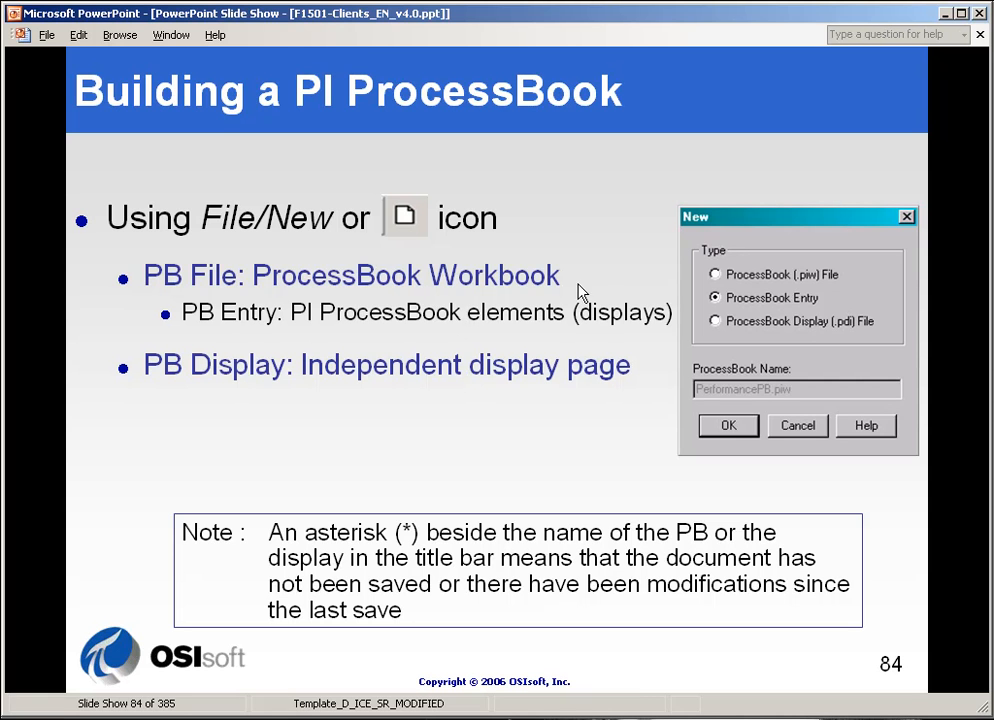
pyautogui.moveTo(608, 304)
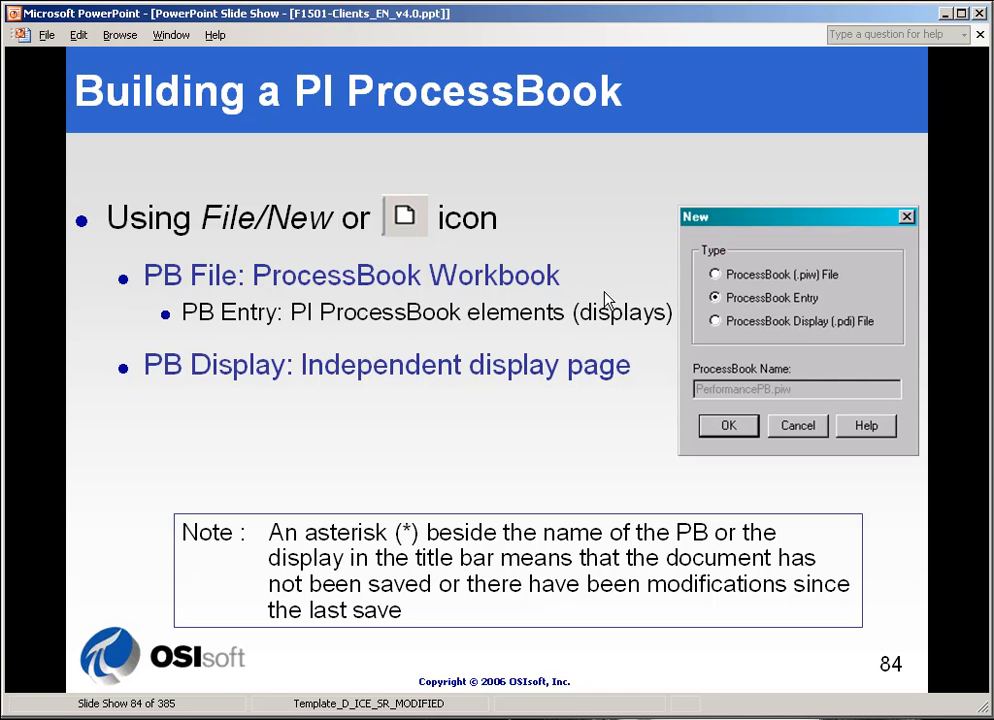
pyautogui.moveTo(540, 558)
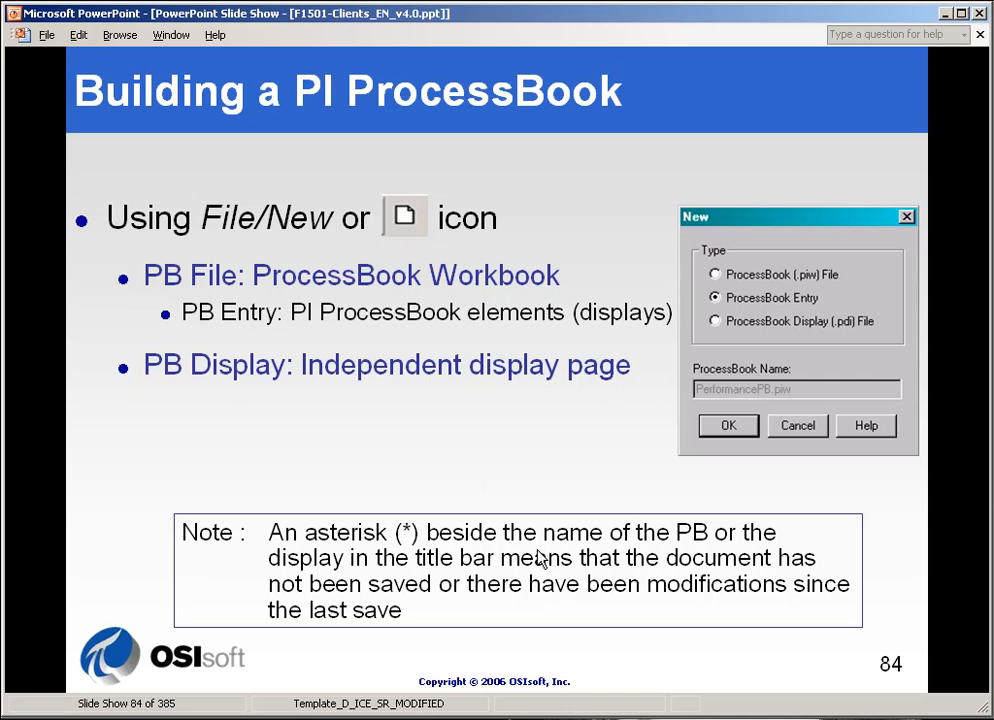
pyautogui.moveTo(524, 568)
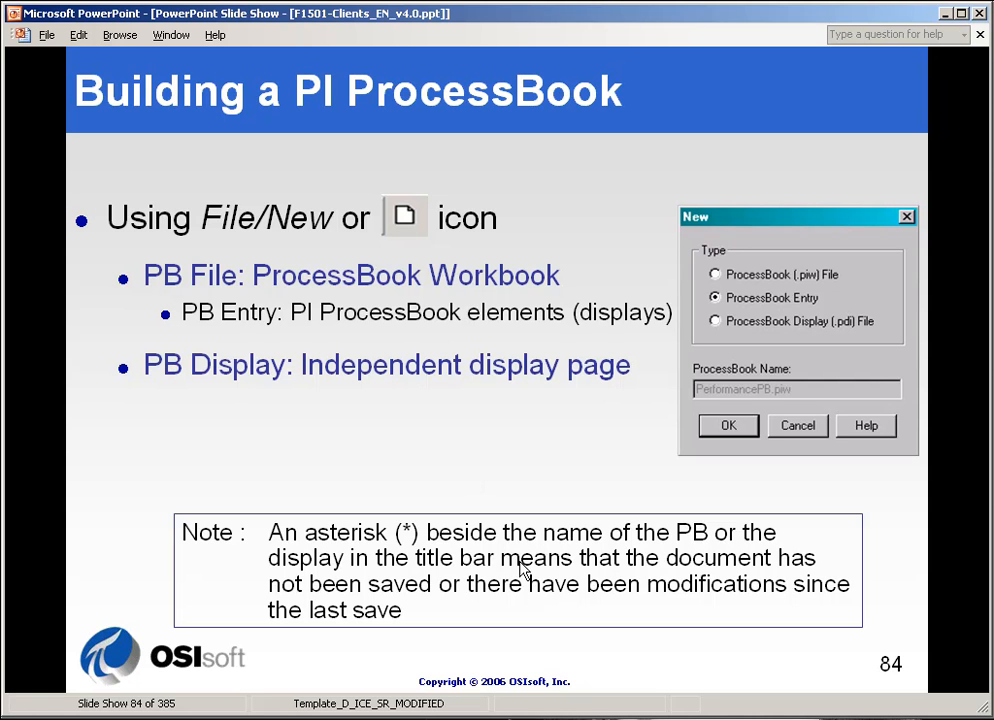
pyautogui.moveTo(608, 562)
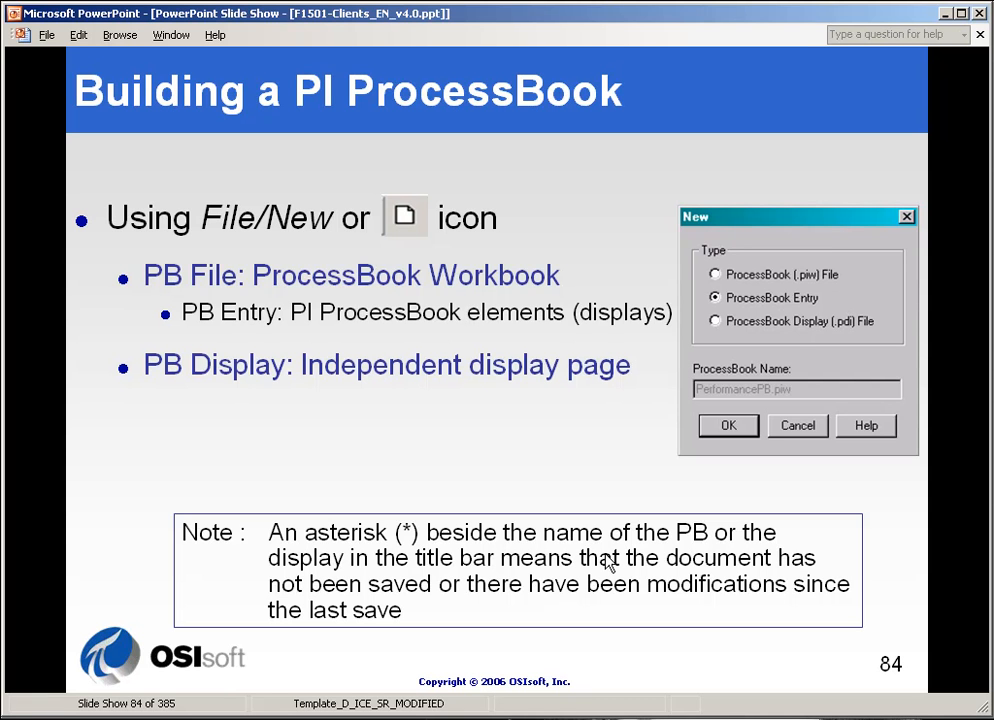
pyautogui.click(728, 424)
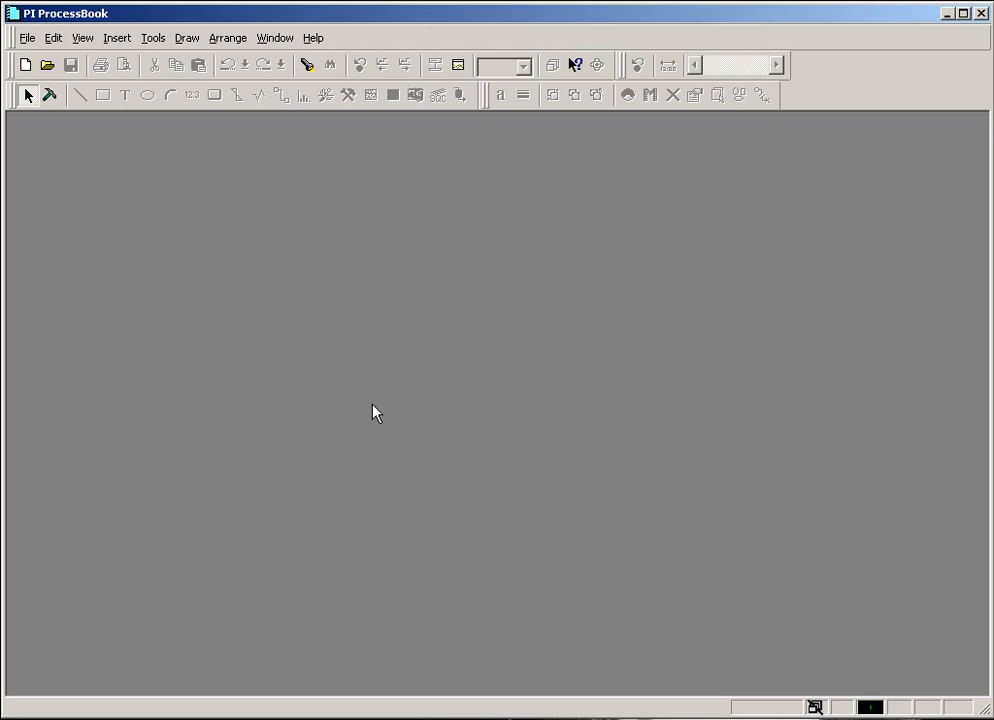
pyautogui.moveTo(116, 308)
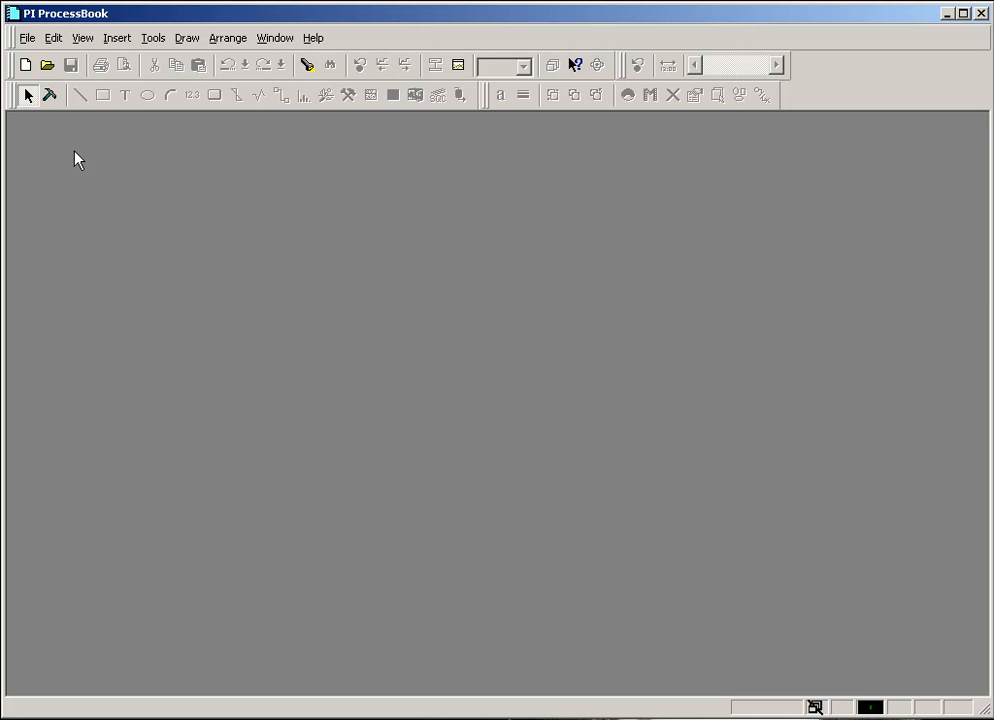
# - Create a new ProcessBook (.piw) workbook file named CBT Demo Workbook via File > New
pyautogui.click(28, 38)
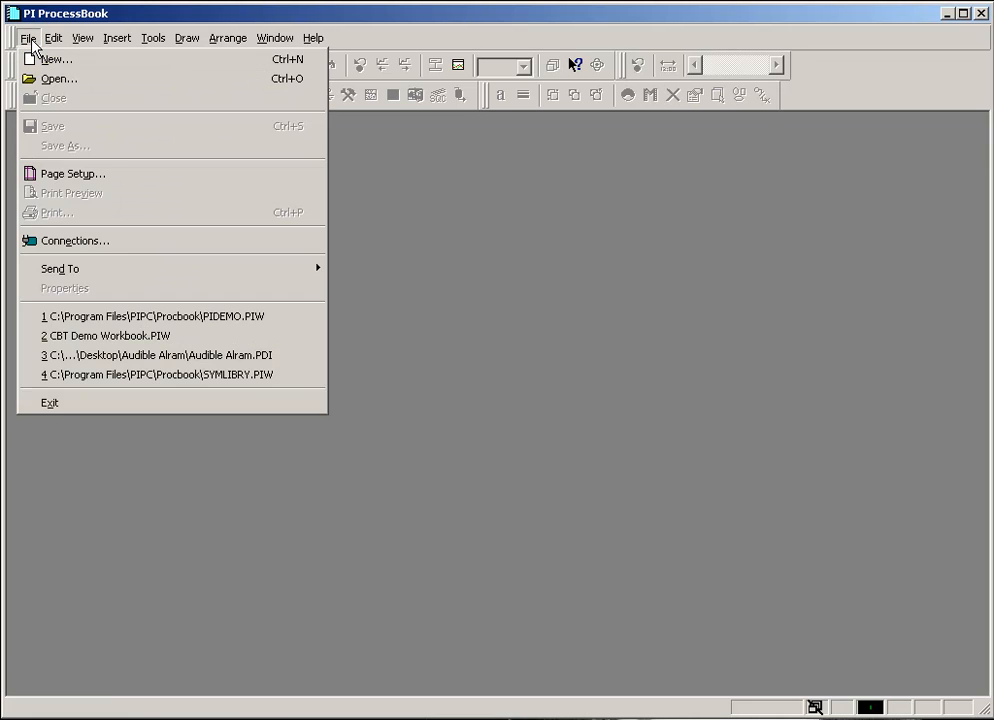
pyautogui.click(56, 60)
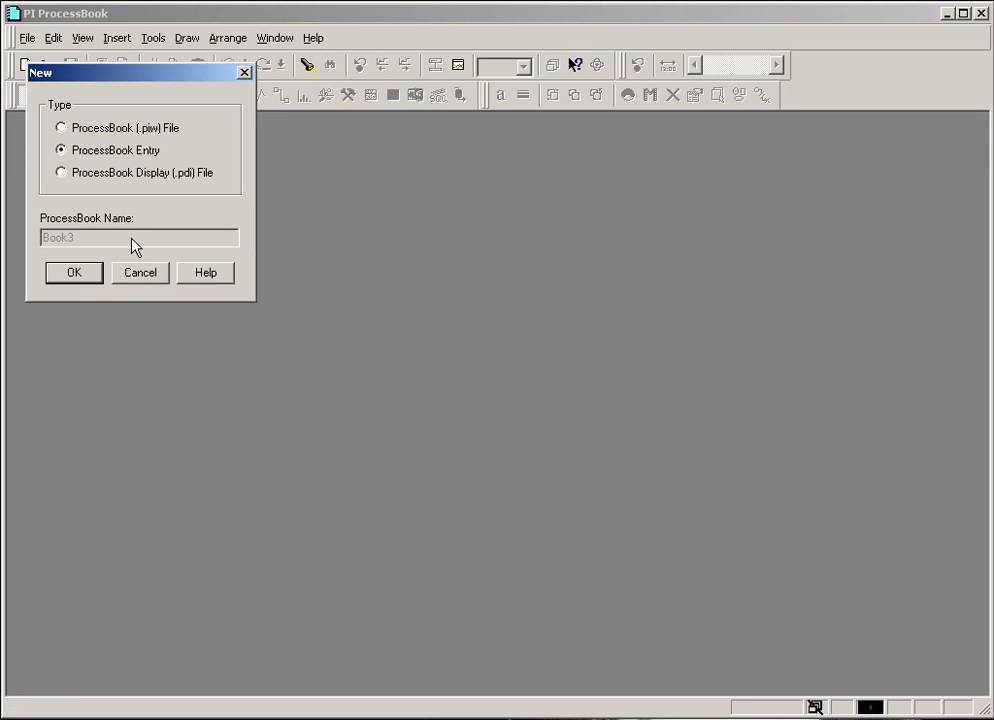
pyautogui.moveTo(100, 124)
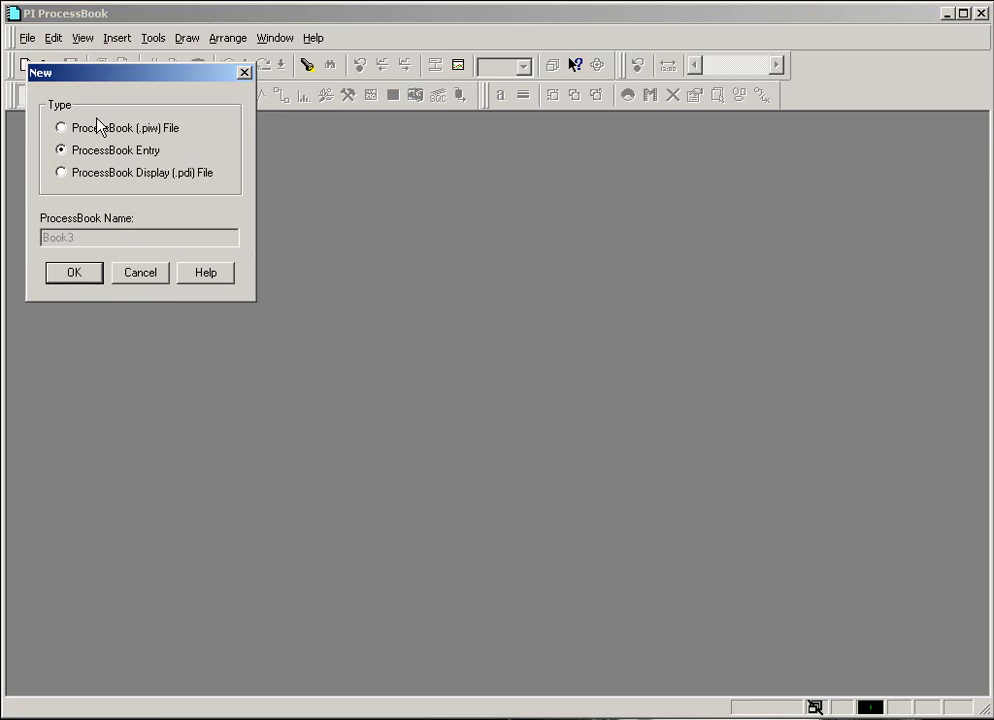
pyautogui.moveTo(110, 160)
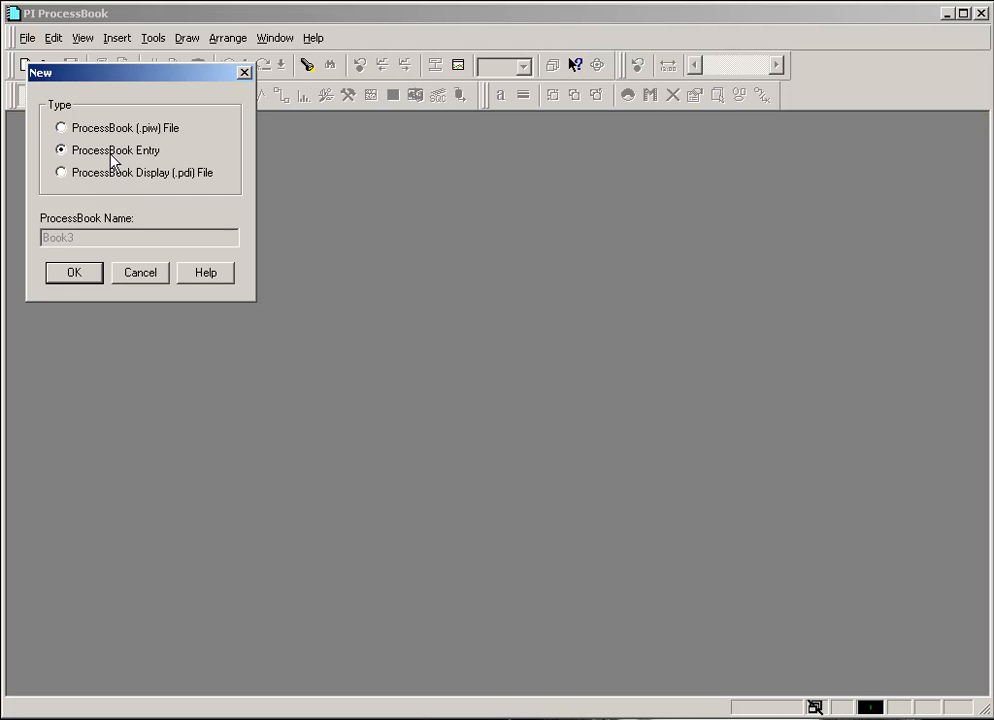
pyautogui.moveTo(98, 158)
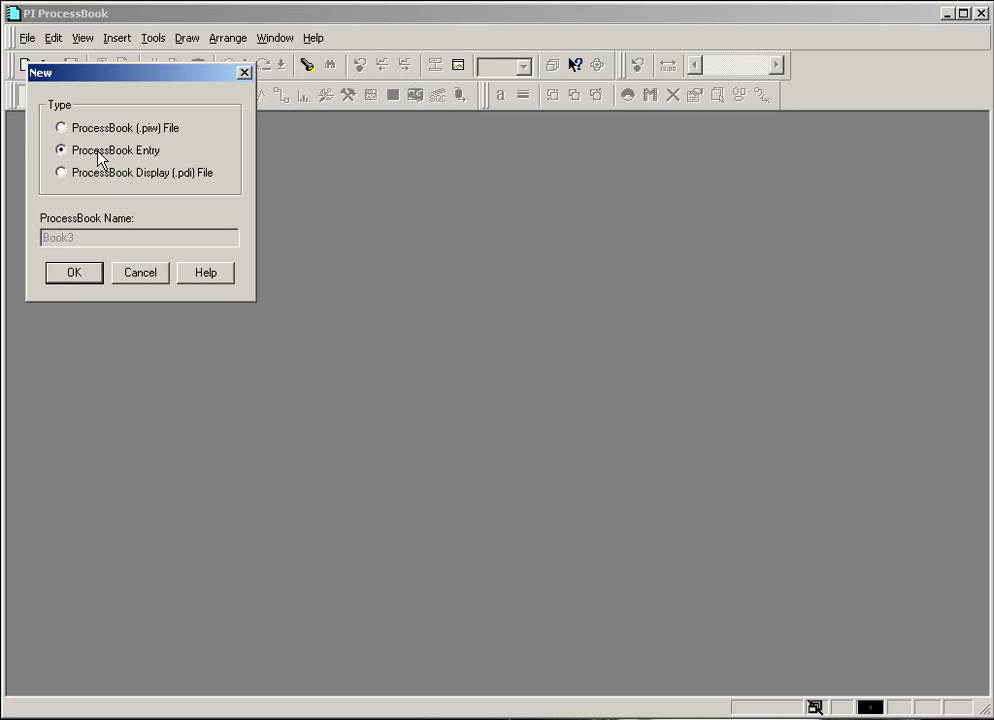
pyautogui.click(60, 128)
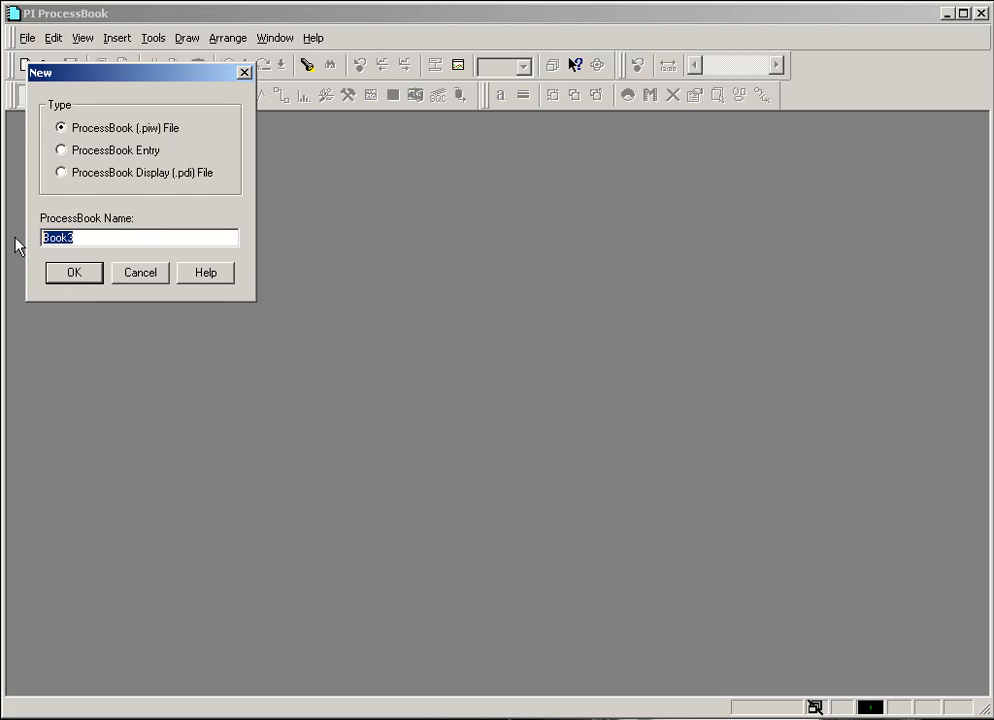
pyautogui.write('CBT Demo Workb')
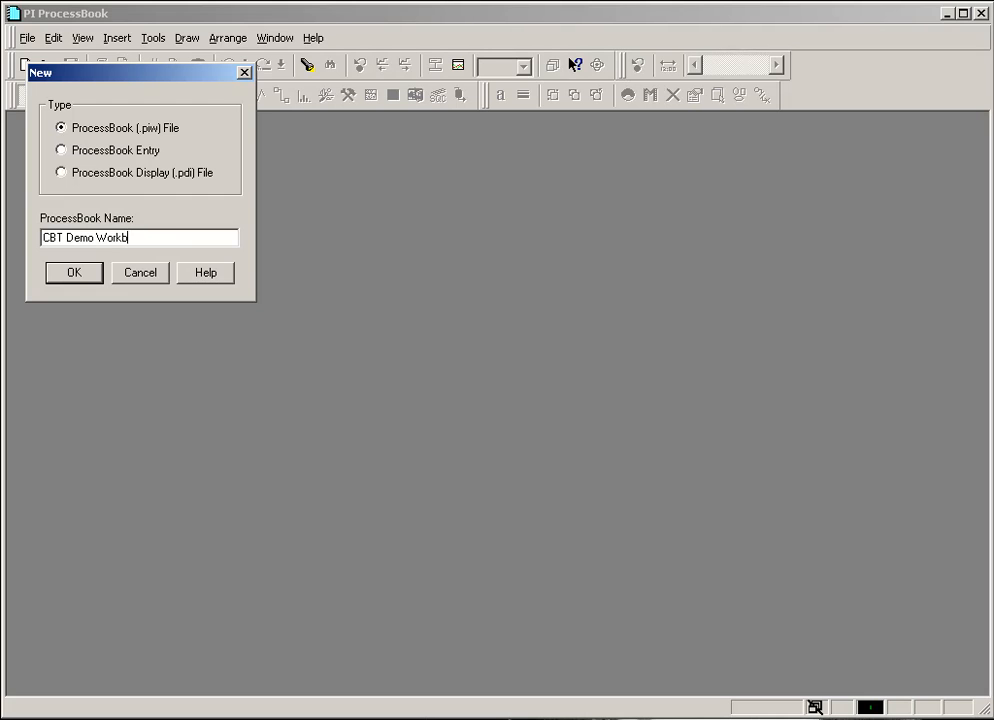
pyautogui.click(72, 272)
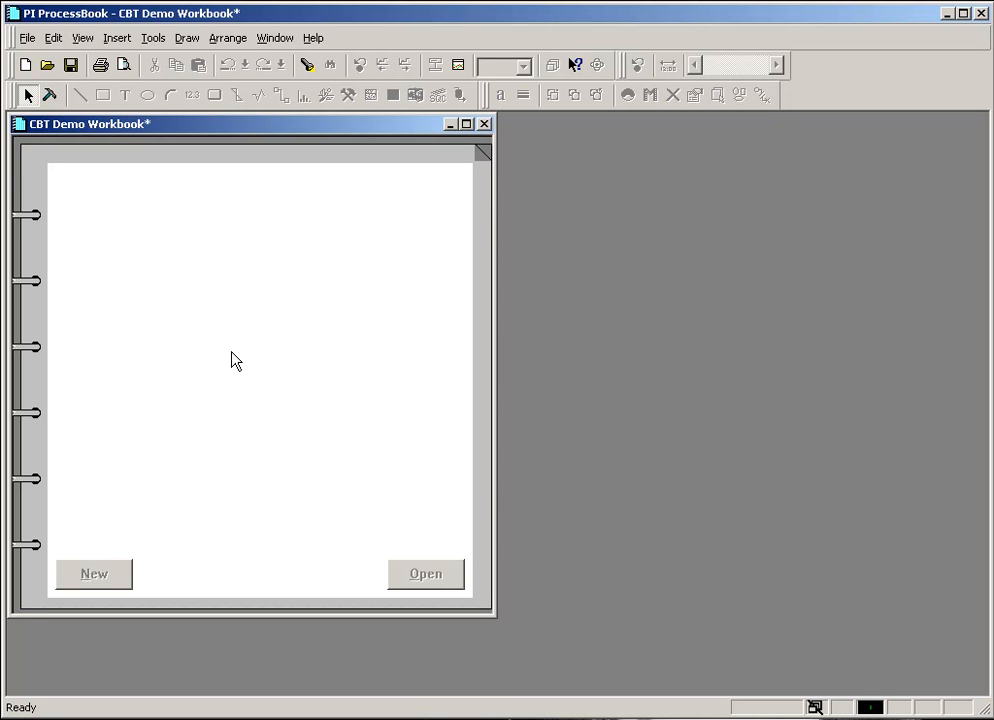
pyautogui.moveTo(378, 276)
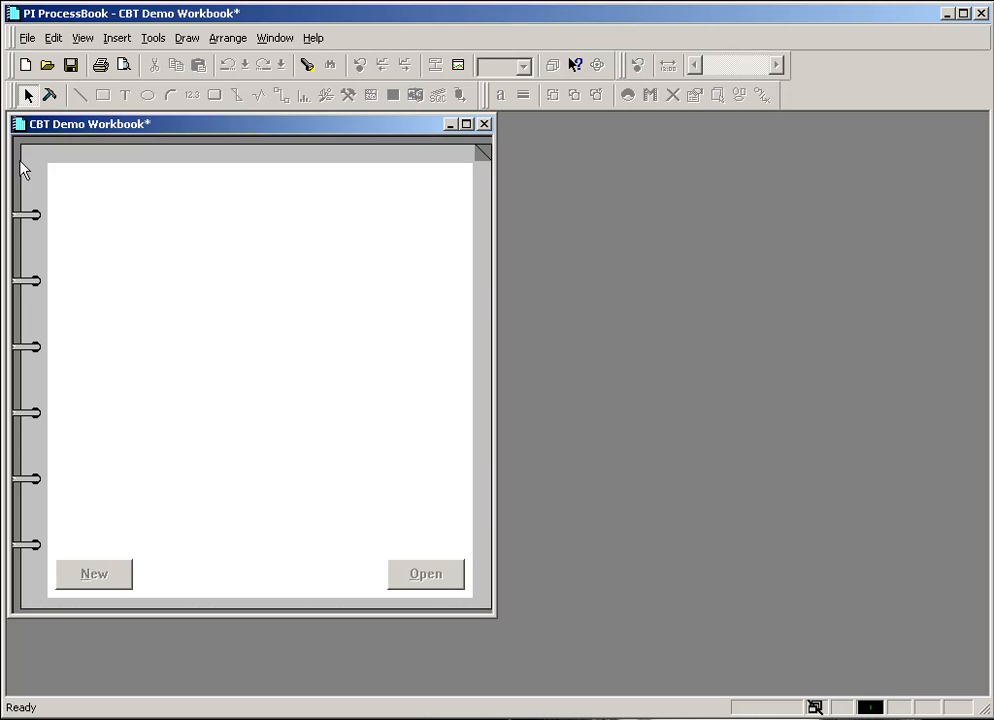
# - Define a new Text-type ProcessBook entry labelled 'Page 1' in the workbook
pyautogui.click(28, 36)
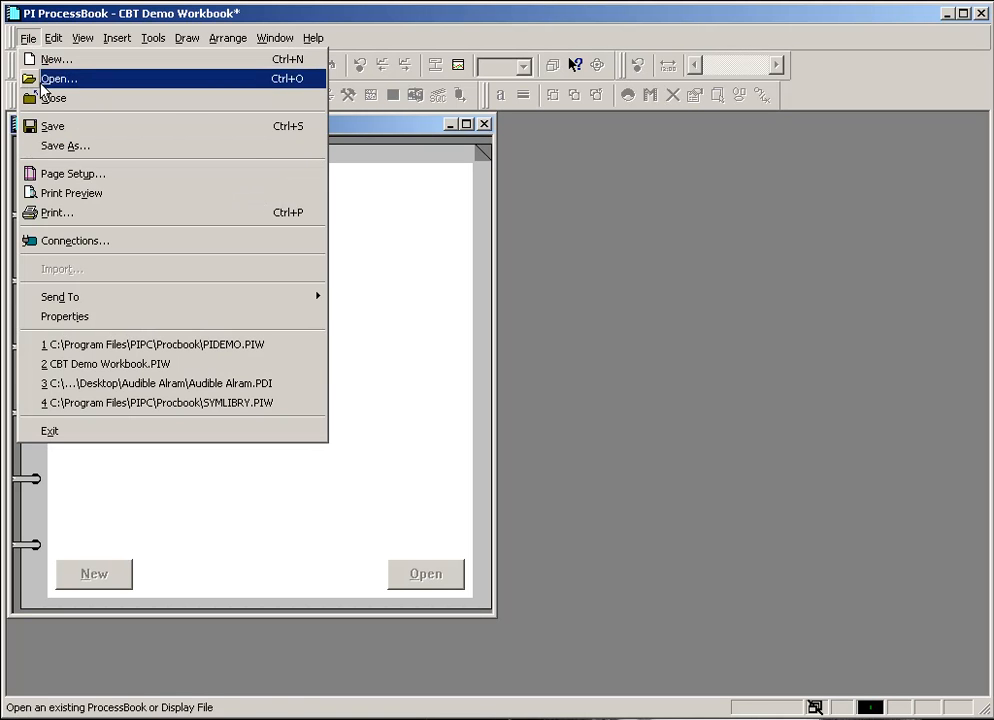
pyautogui.click(56, 60)
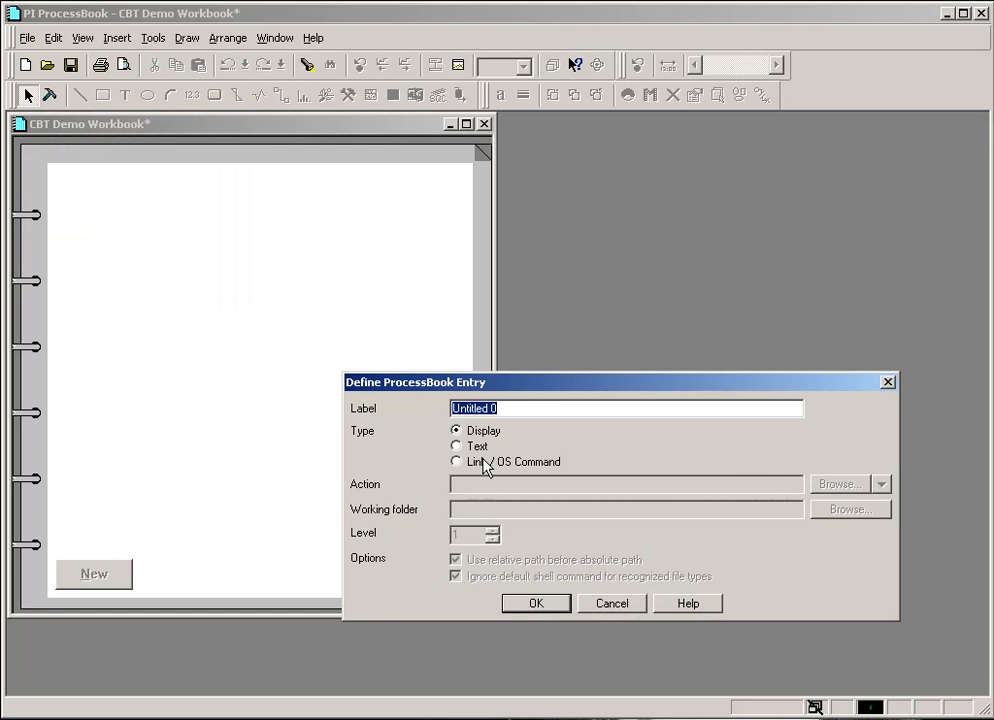
pyautogui.click(456, 446)
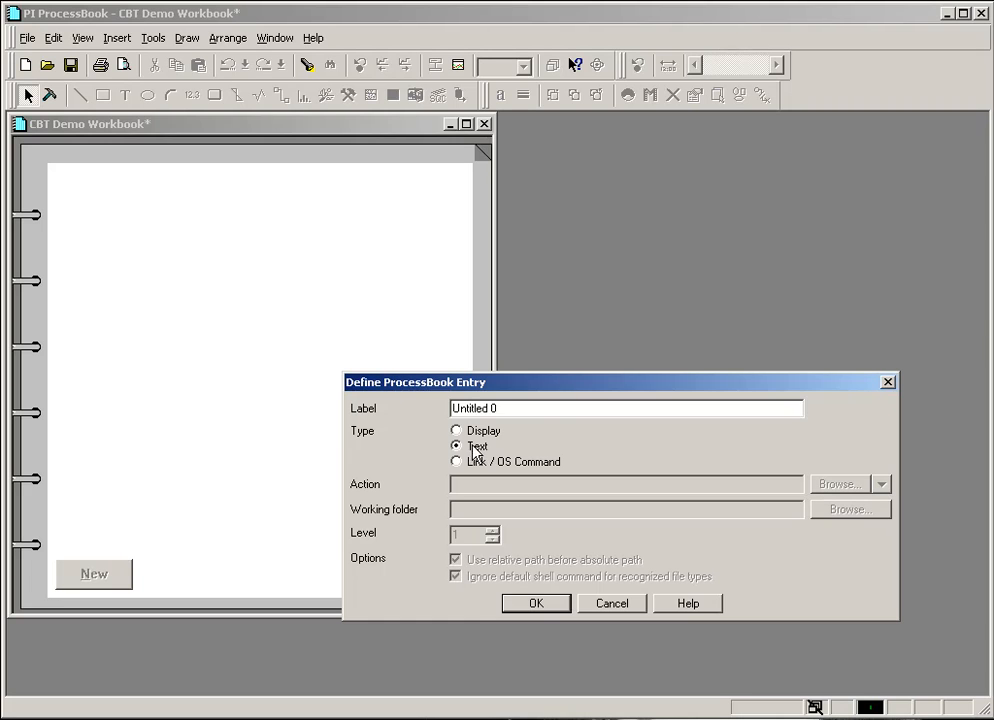
pyautogui.tripleClick(624, 408)
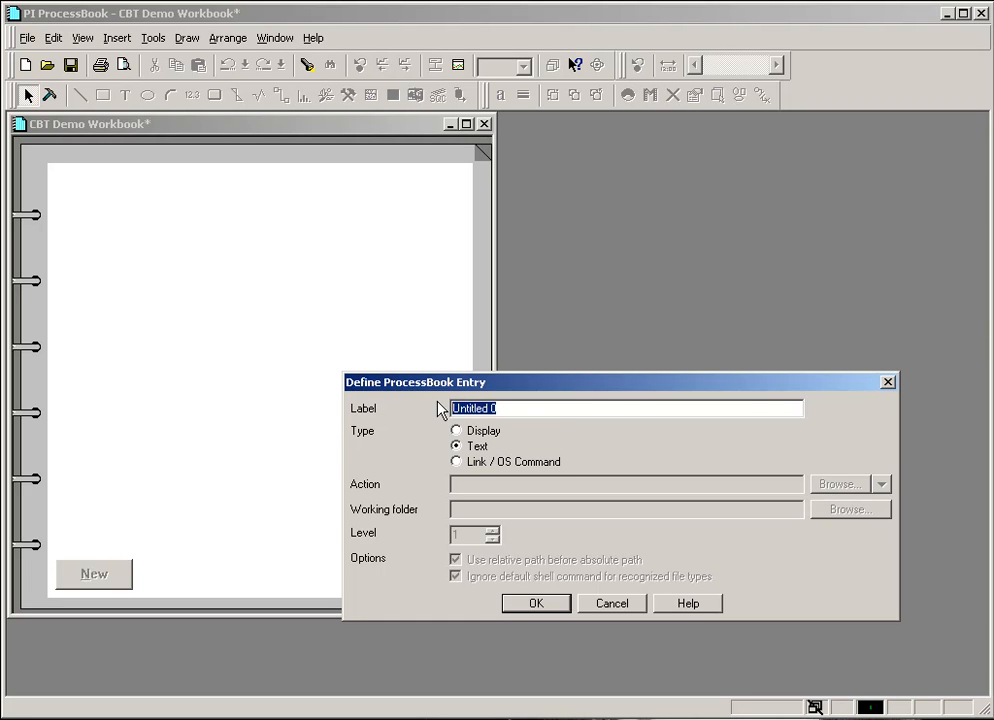
pyautogui.write('Page 1')
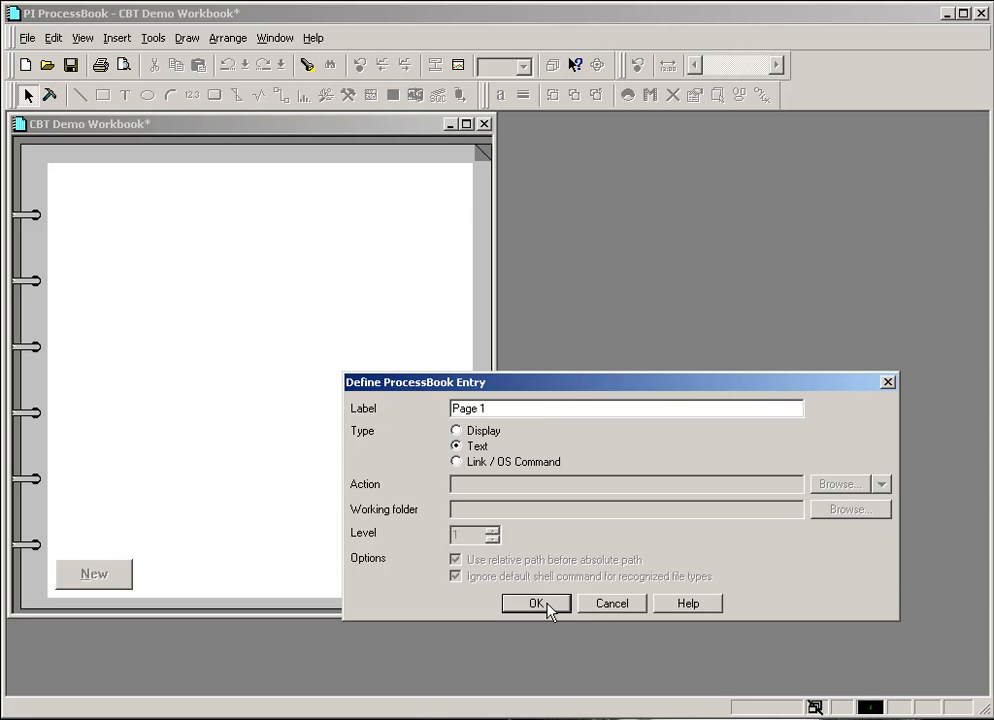
pyautogui.click(536, 604)
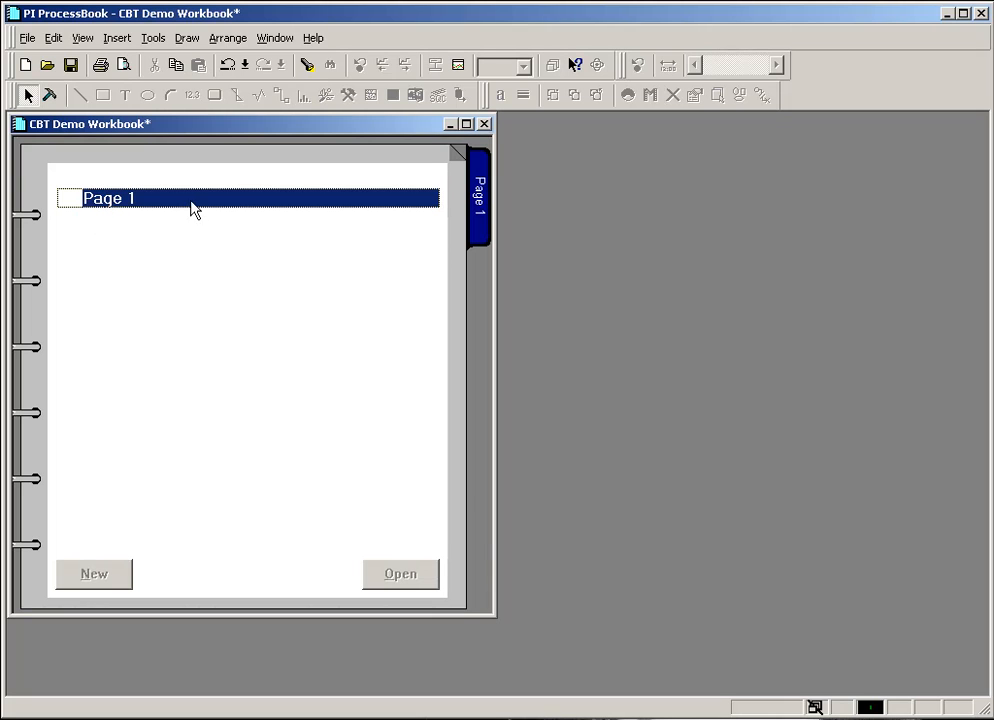
pyautogui.moveTo(76, 208)
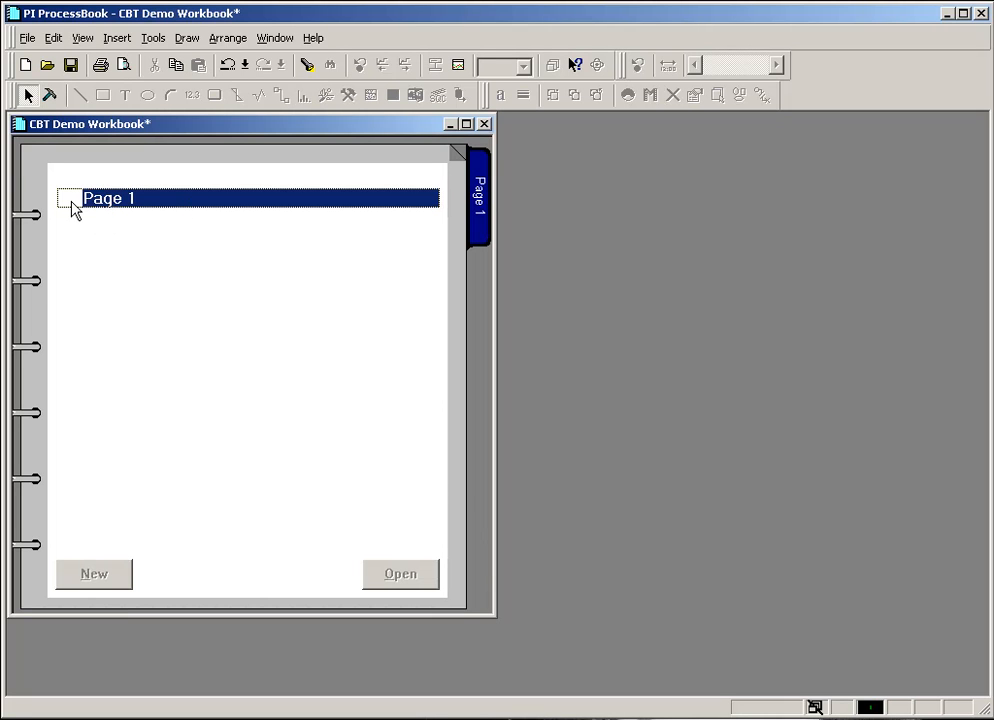
pyautogui.moveTo(488, 212)
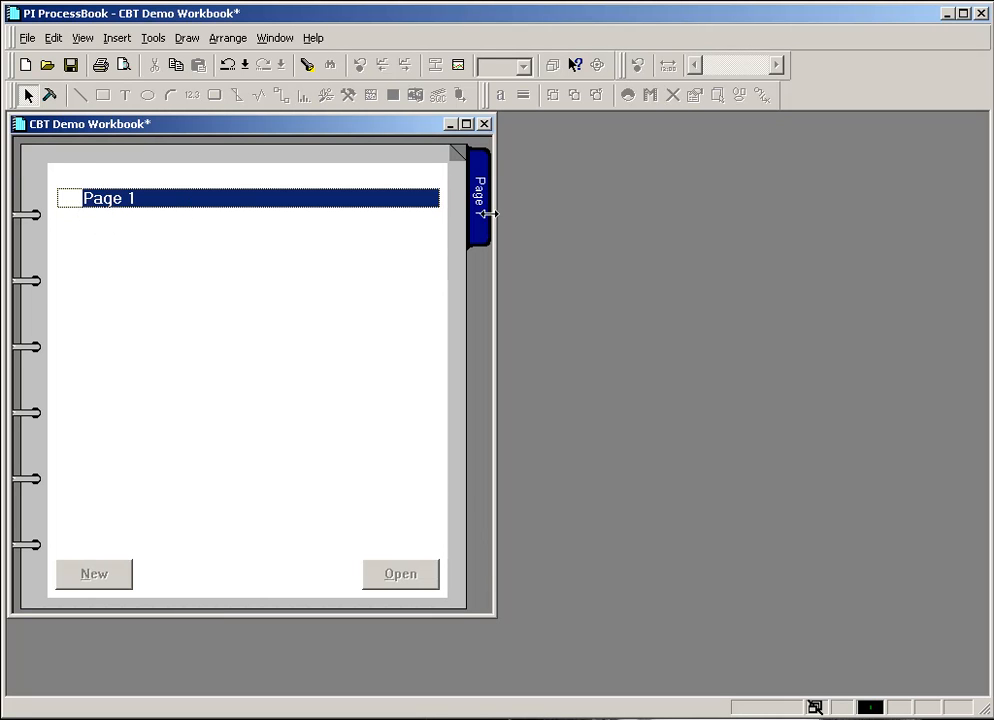
pyautogui.moveTo(484, 228)
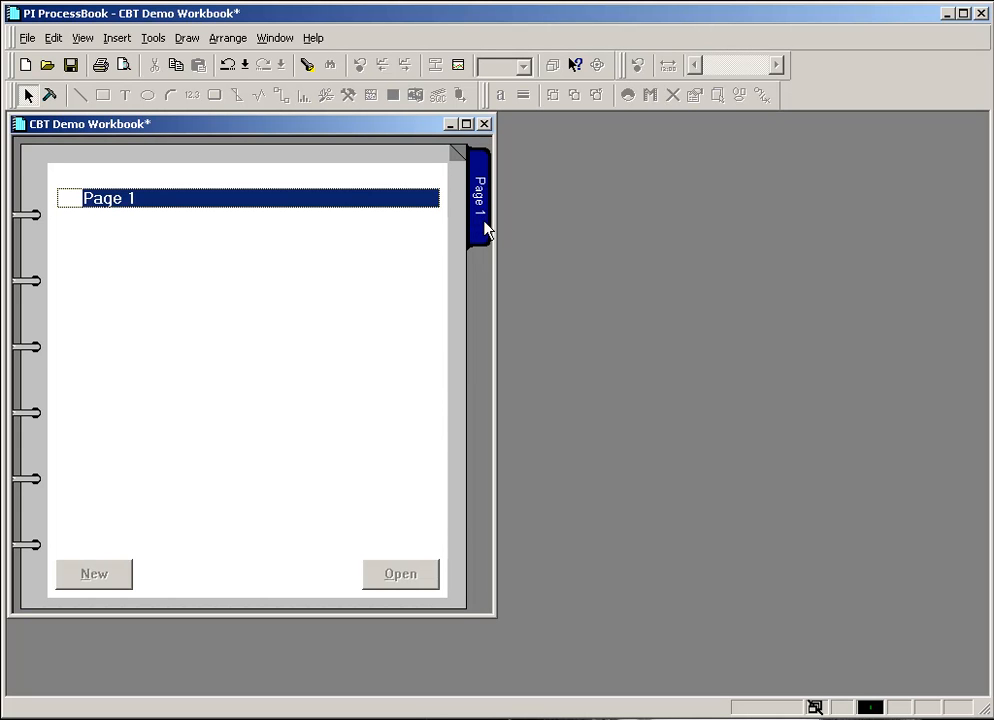
pyautogui.moveTo(330, 256)
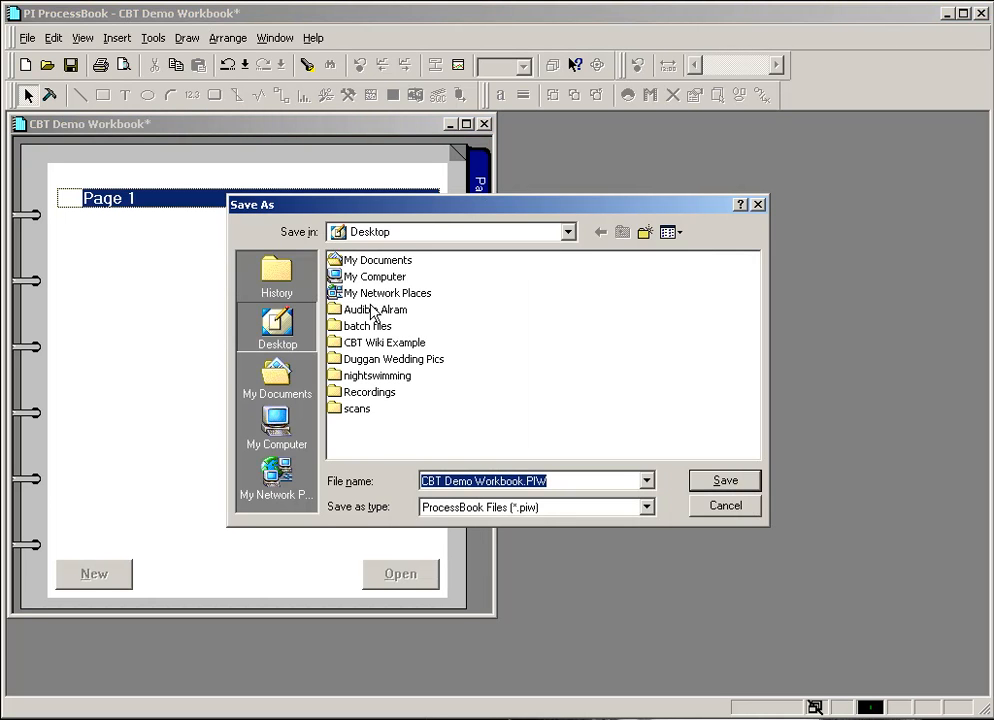
# - Save the workbook to the Desktop as CBT Demo Workbook.PIW
pyautogui.click(724, 480)
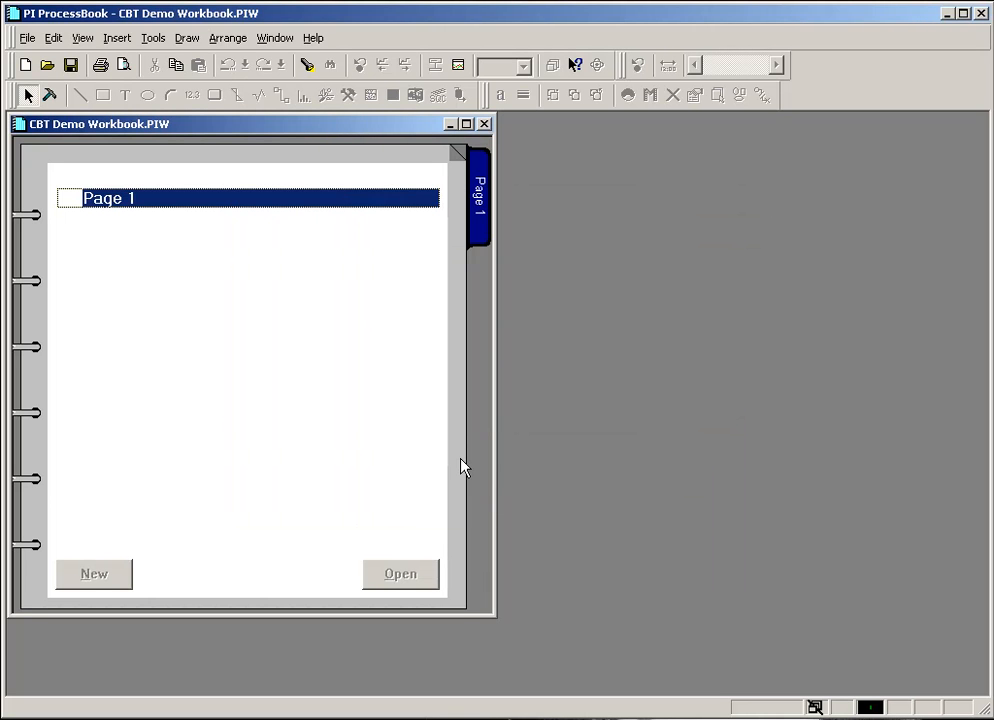
pyautogui.moveTo(308, 358)
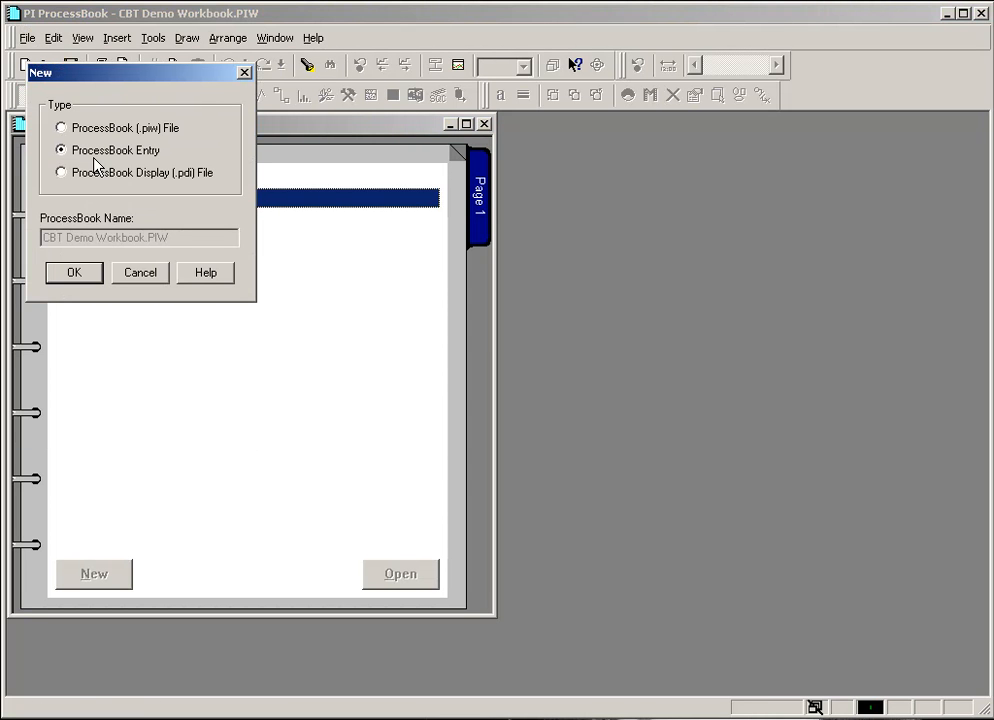
pyautogui.moveTo(104, 186)
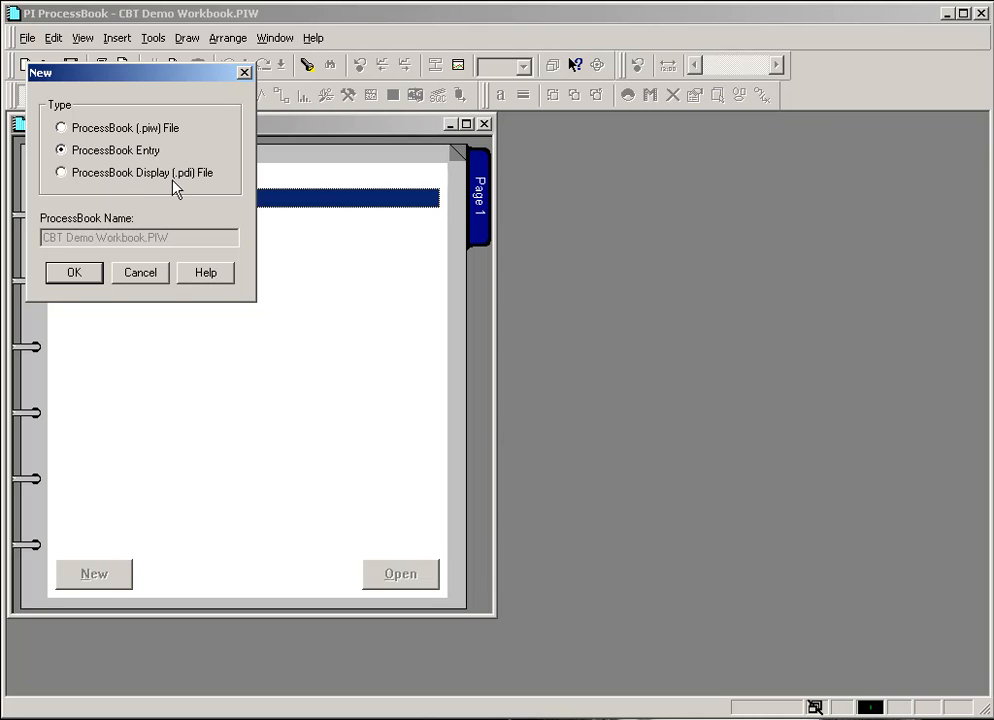
# - In the New dialog, glance at the ProcessBook Display option, then choose ProcessBook Entry
pyautogui.click(60, 172)
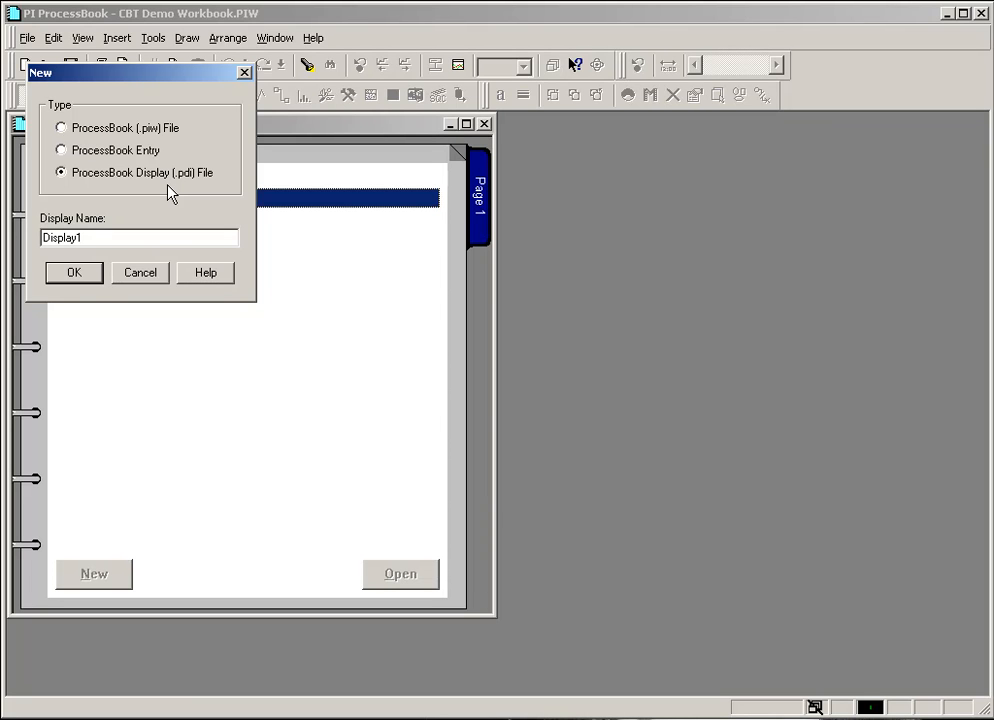
pyautogui.moveTo(138, 198)
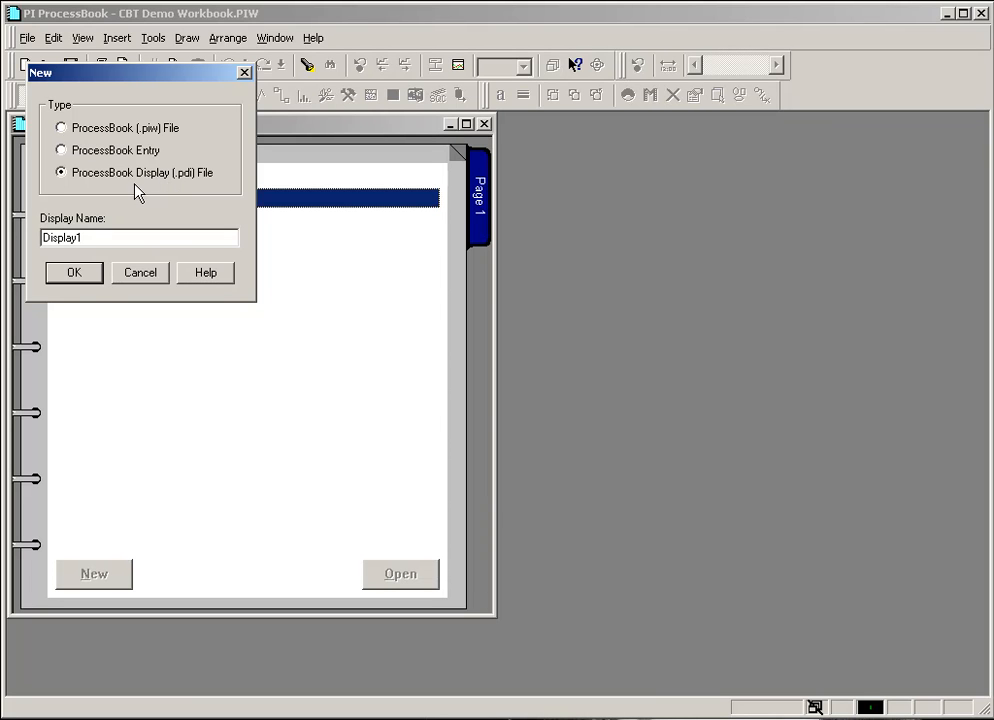
pyautogui.moveTo(202, 188)
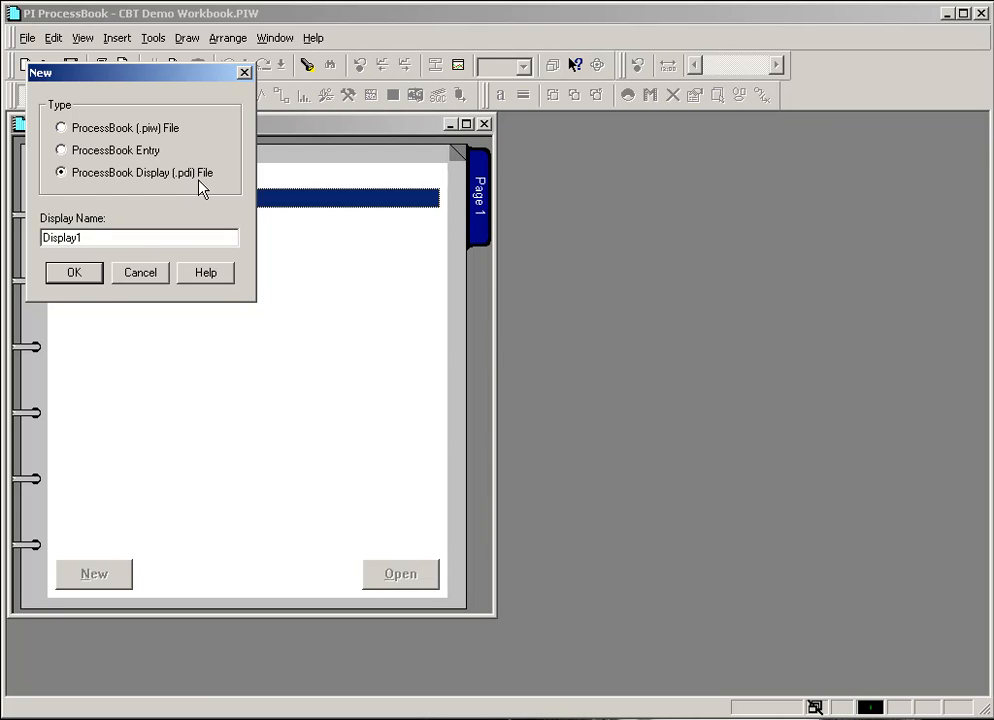
pyautogui.click(60, 150)
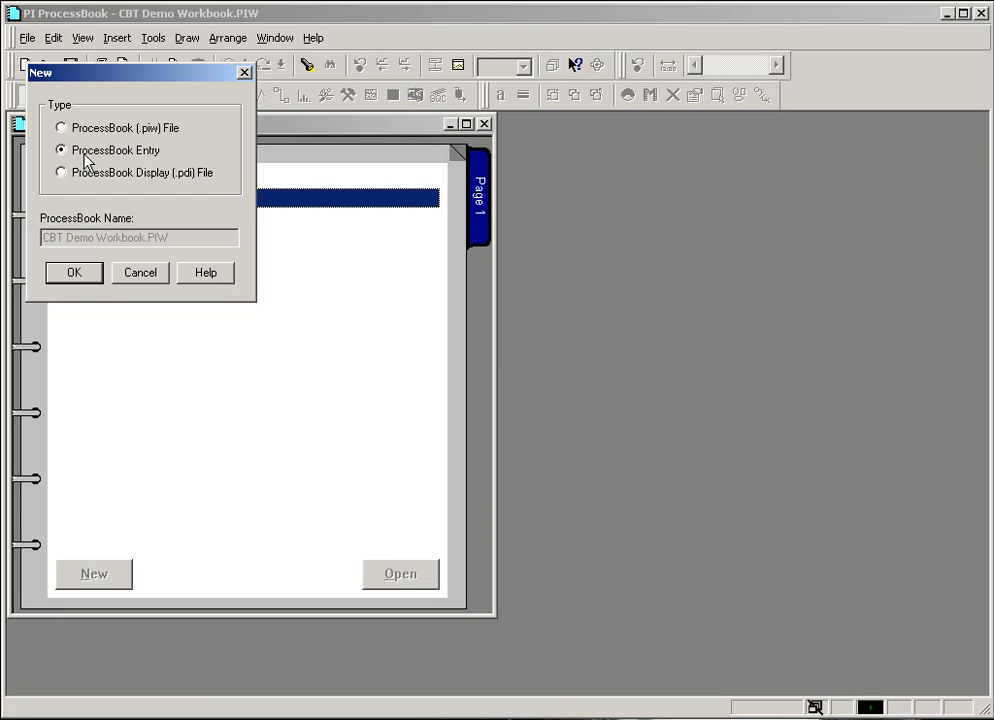
pyautogui.moveTo(148, 162)
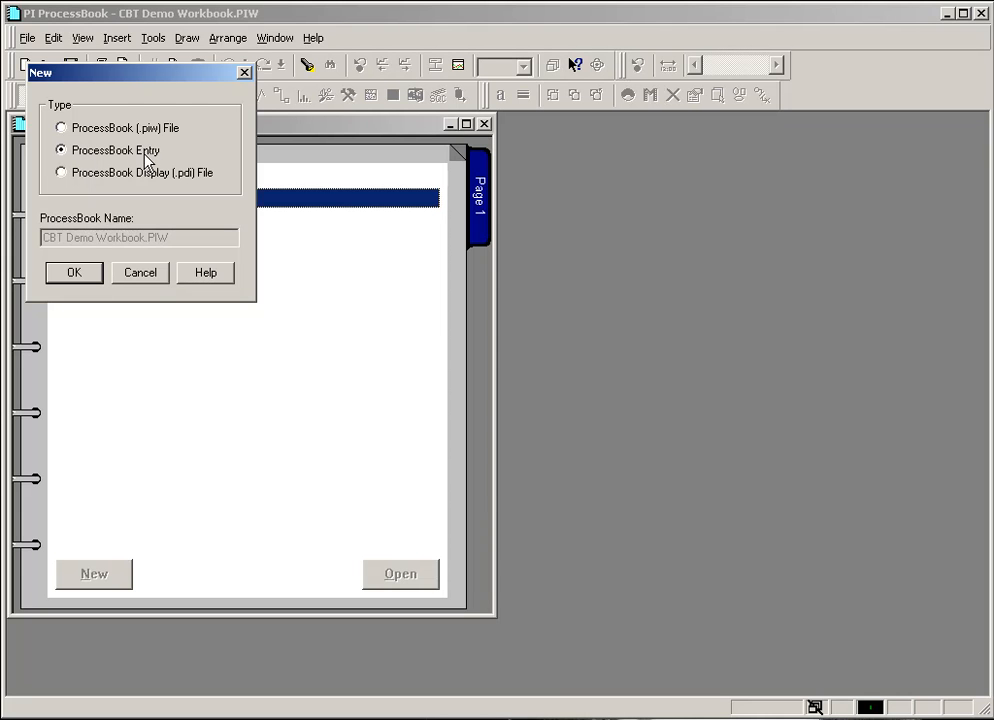
# - Create a Display entry labelled 'Demo Display 1' at Level 2, nested under Page 1
pyautogui.click(72, 272)
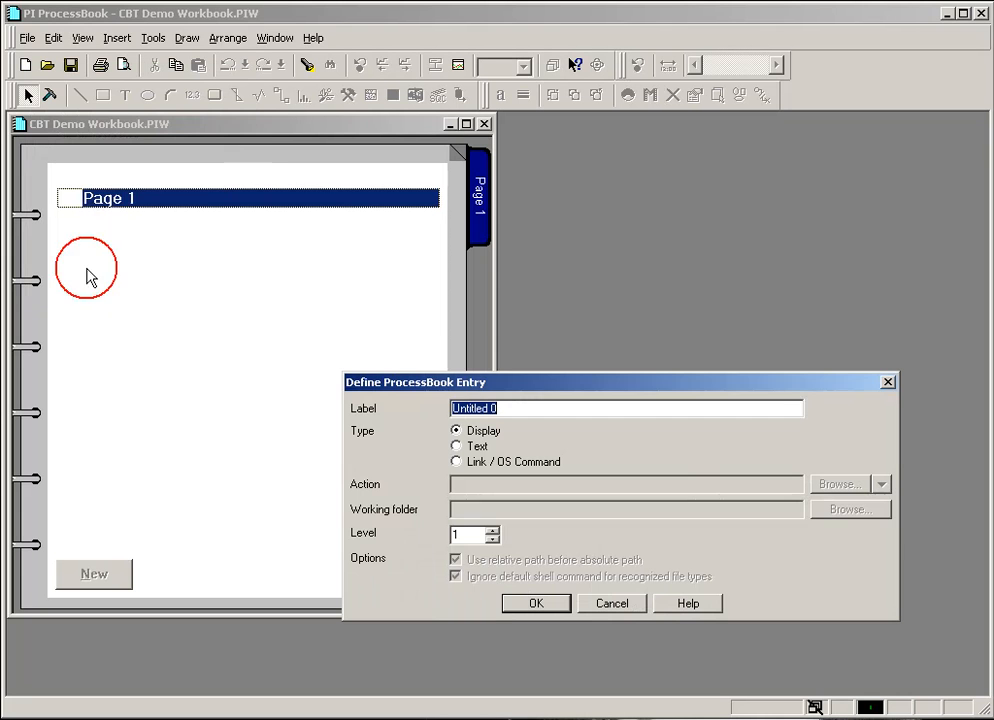
pyautogui.moveTo(490, 444)
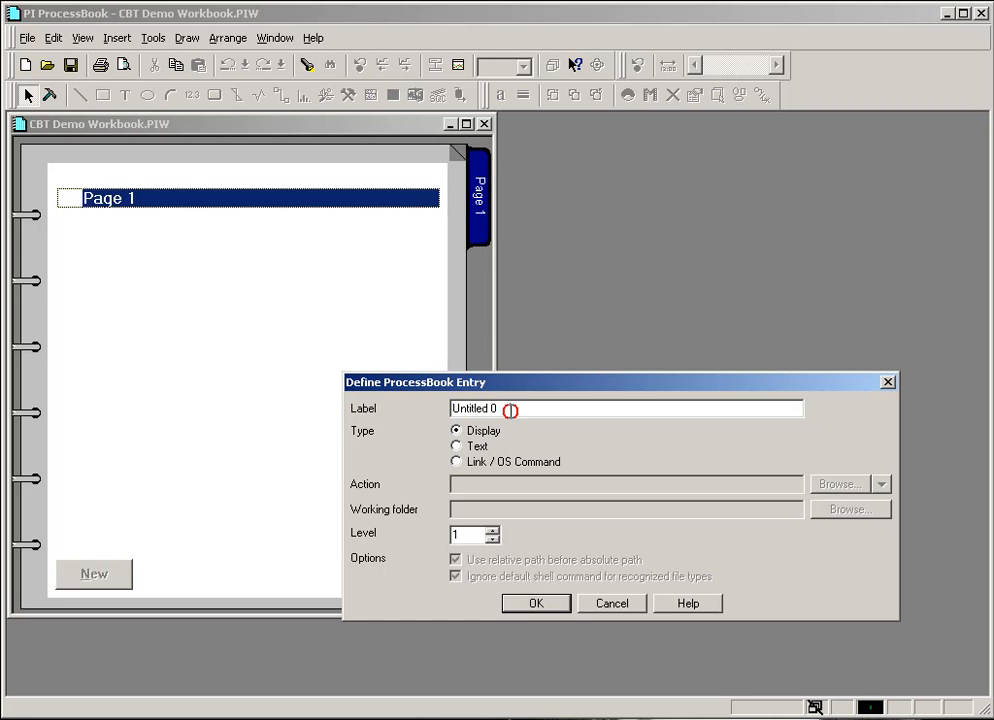
pyautogui.write('Dem')
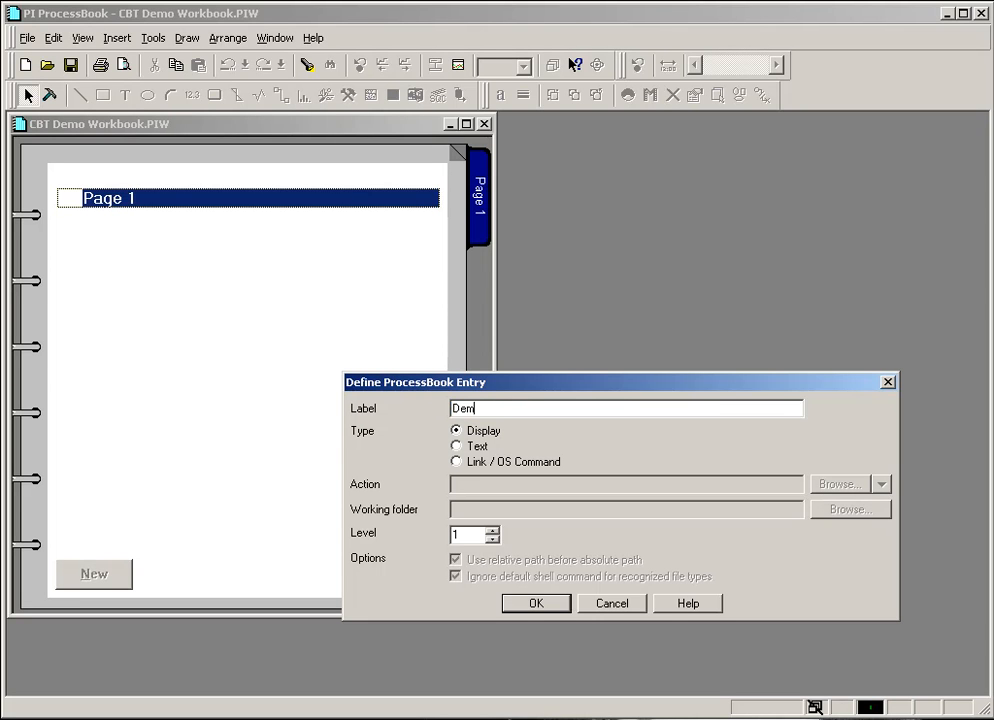
pyautogui.write('o')
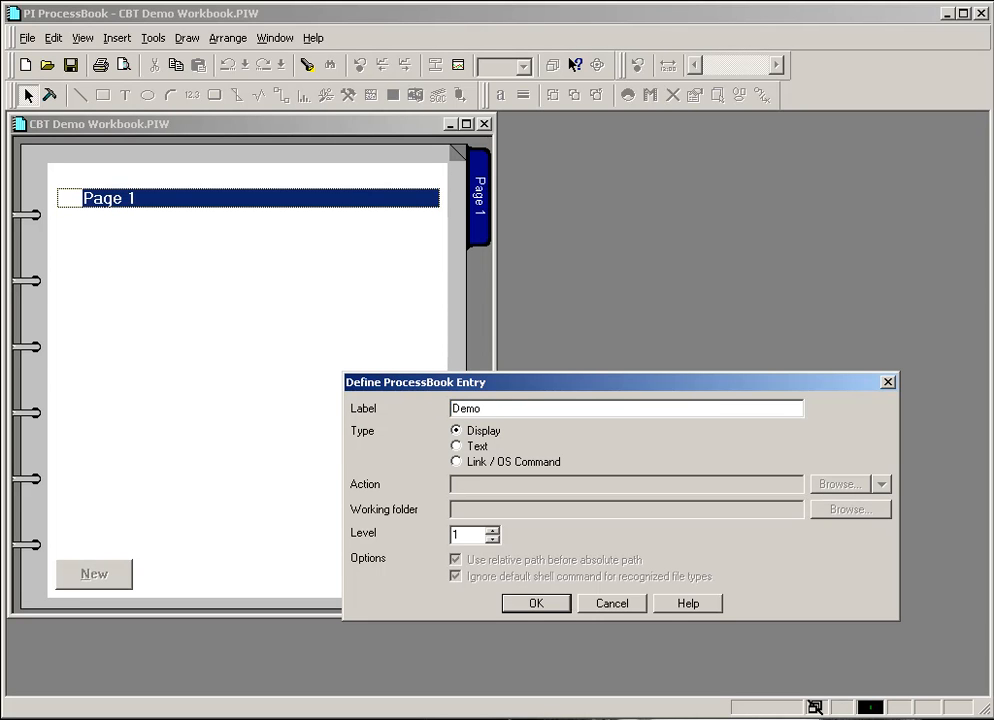
pyautogui.write('Display 1')
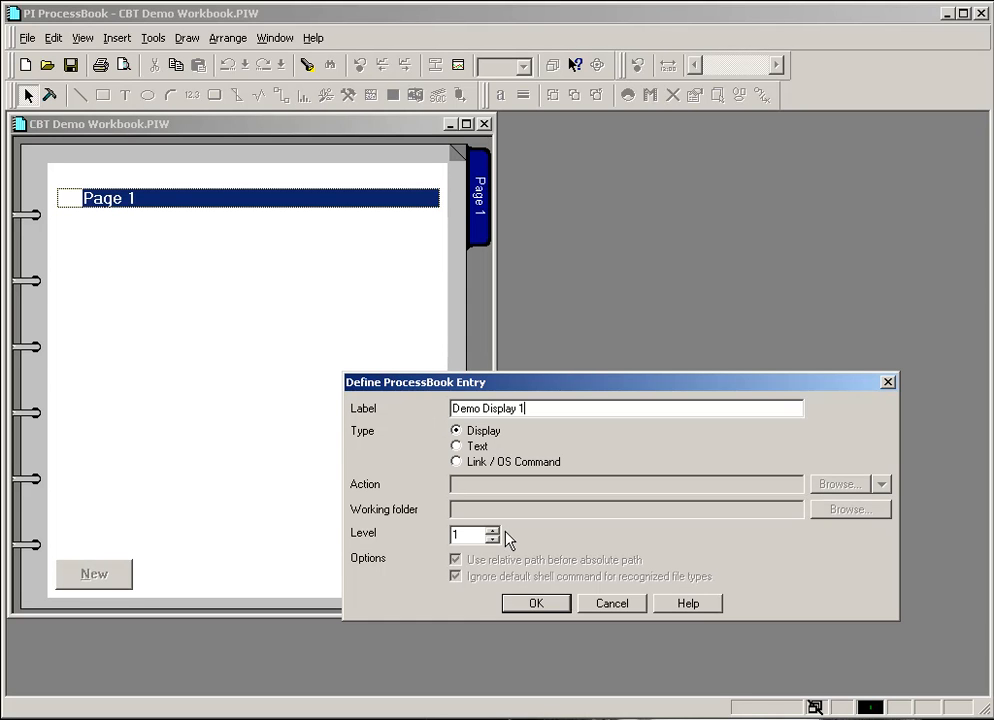
pyautogui.click(490, 528)
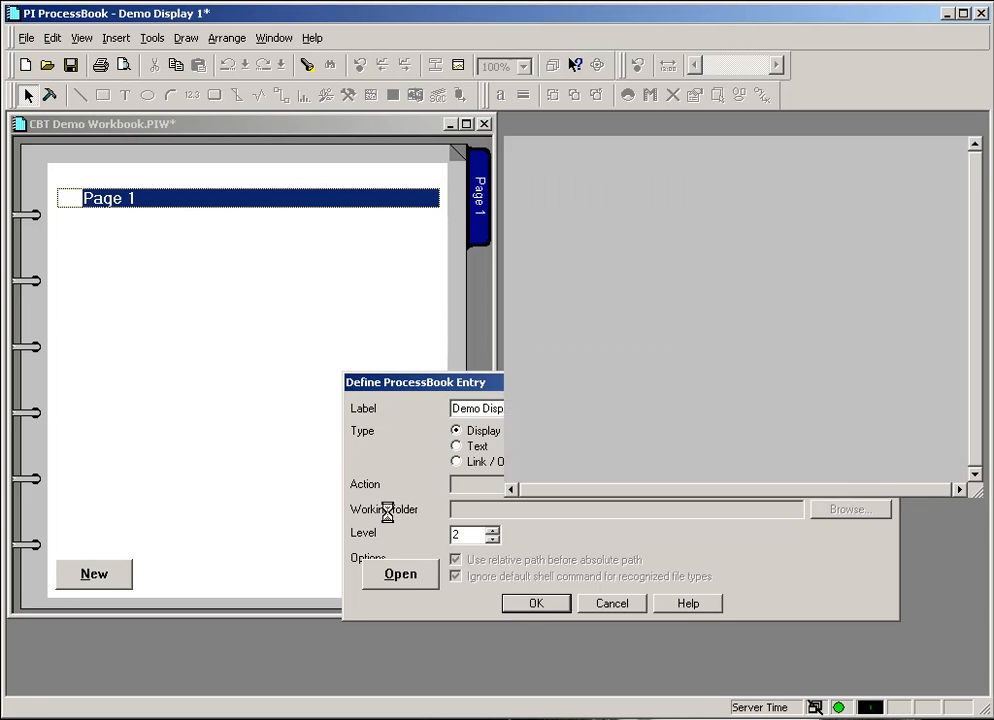
pyautogui.click(536, 604)
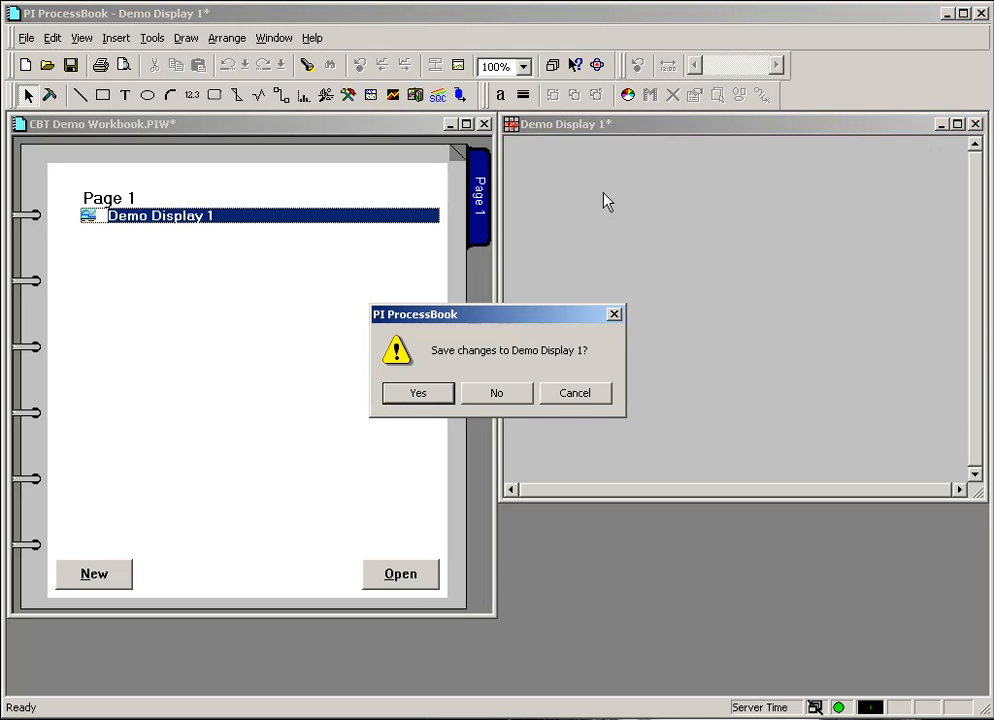
# - Close the new Demo Display 1 window without saving, leaving it listed under Page 1
pyautogui.click(496, 392)
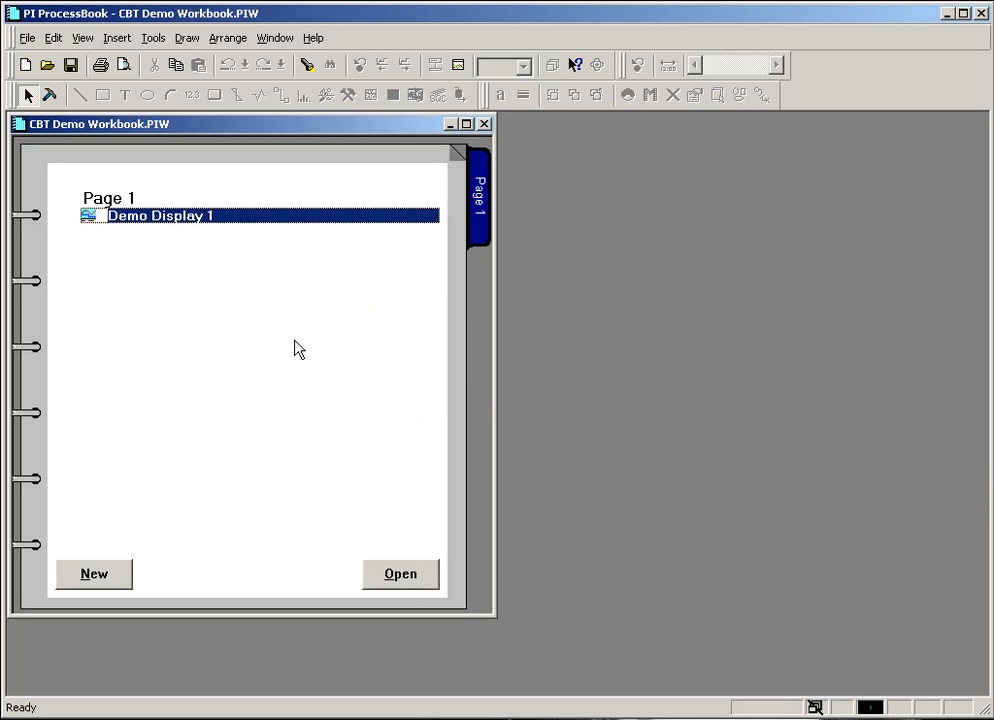
pyautogui.moveTo(192, 236)
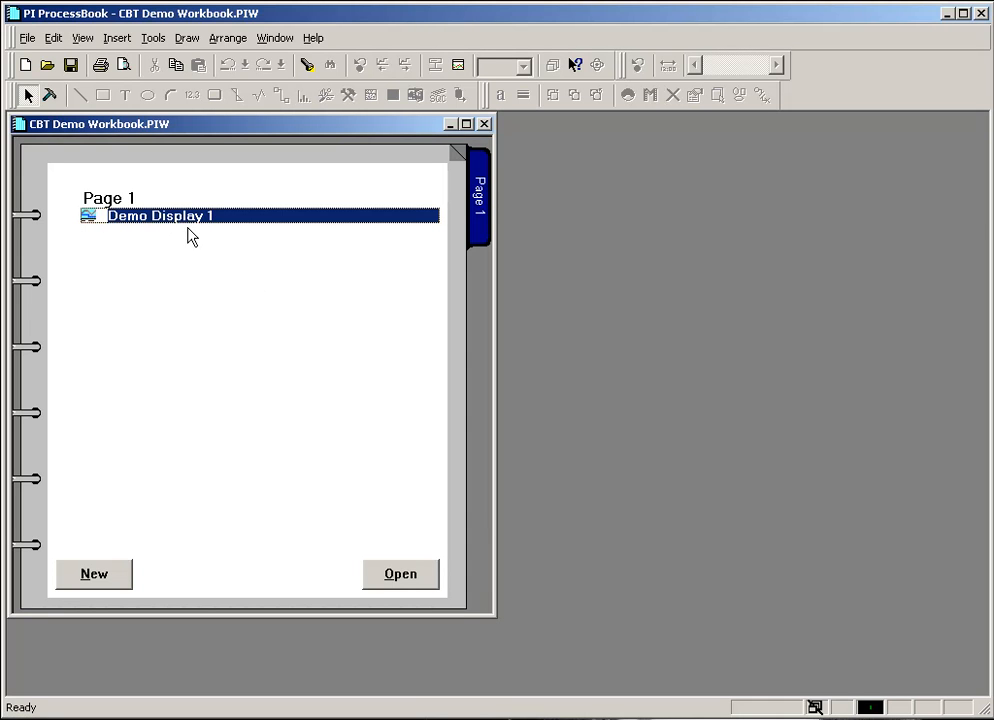
pyautogui.moveTo(208, 232)
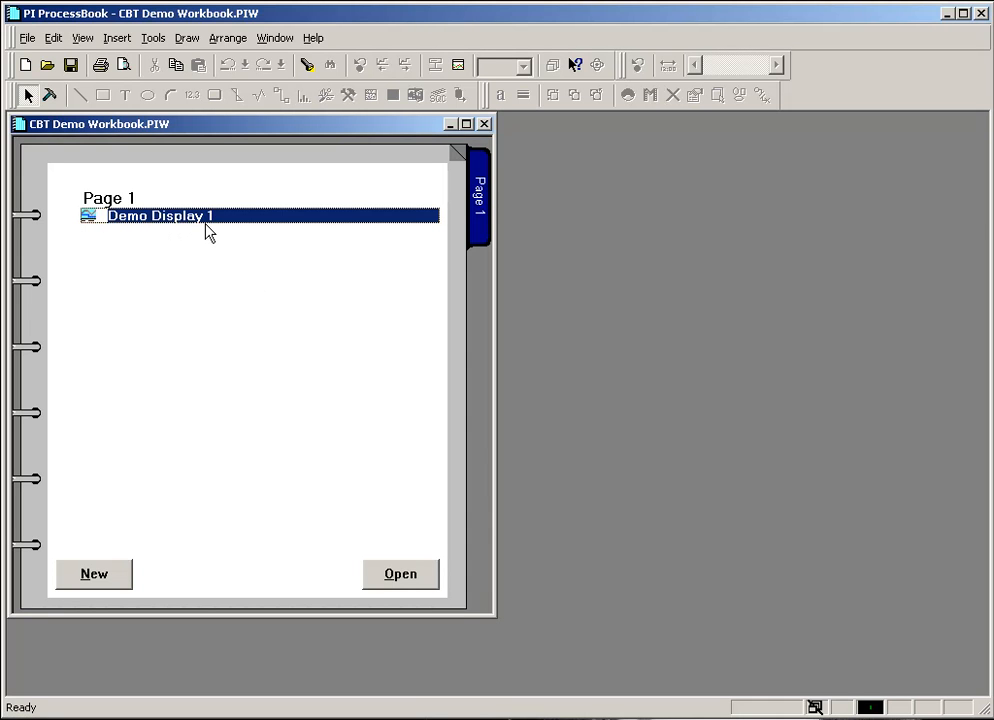
pyautogui.moveTo(184, 232)
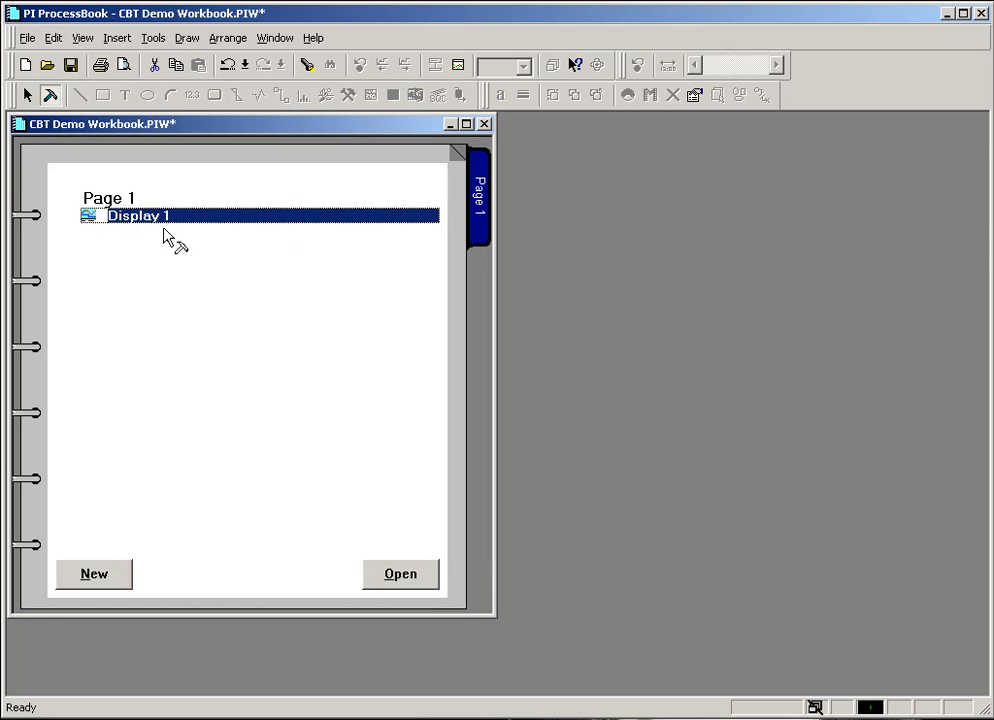
pyautogui.moveTo(210, 270)
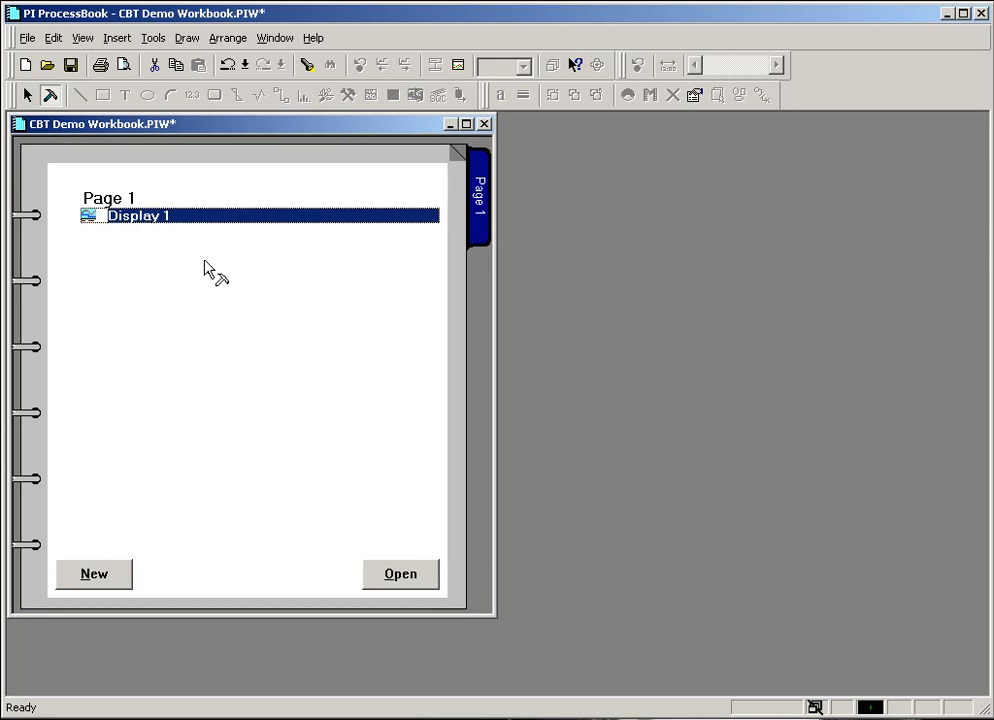
# - Add a new entry labelled 'Mistake Display' and discard changes to its empty display
pyautogui.click(26, 36)
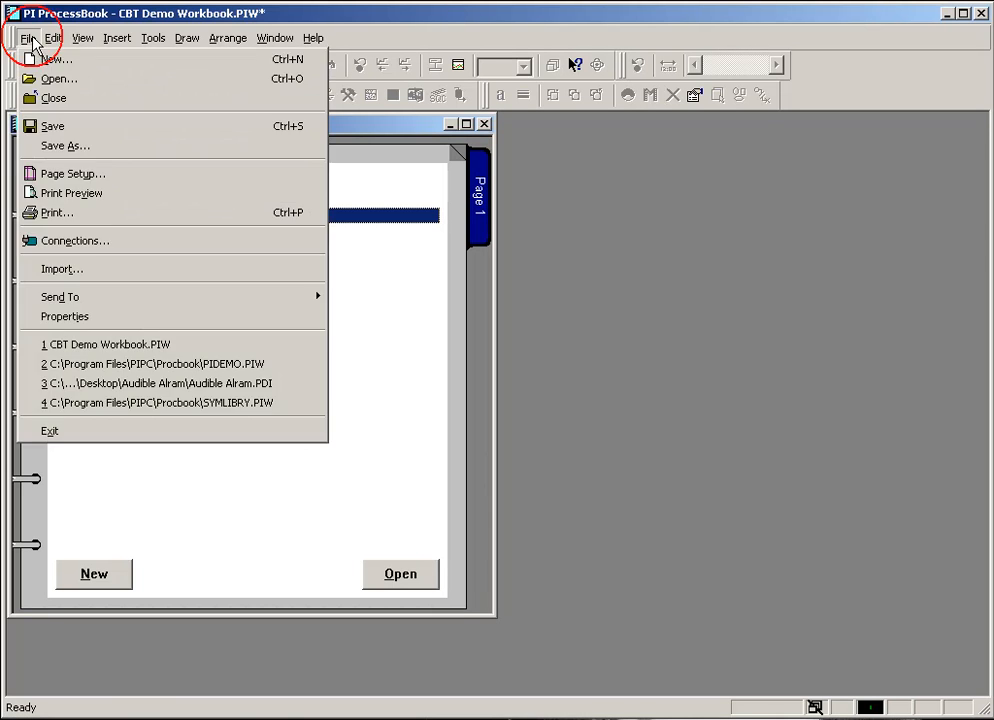
pyautogui.click(54, 58)
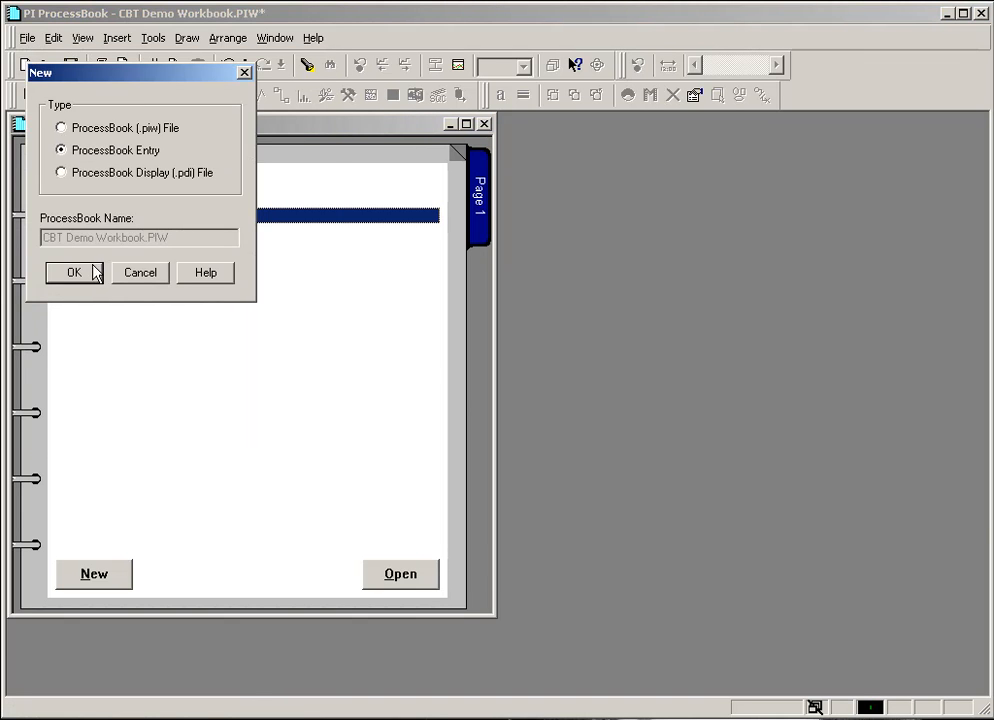
pyautogui.click(74, 272)
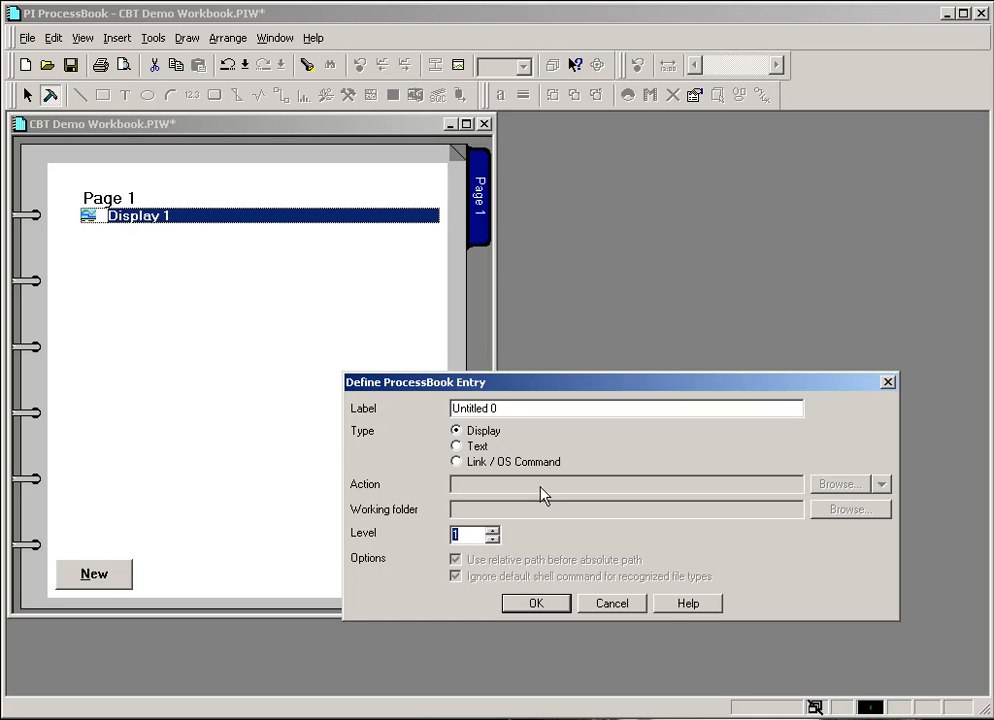
pyautogui.write('Mist')
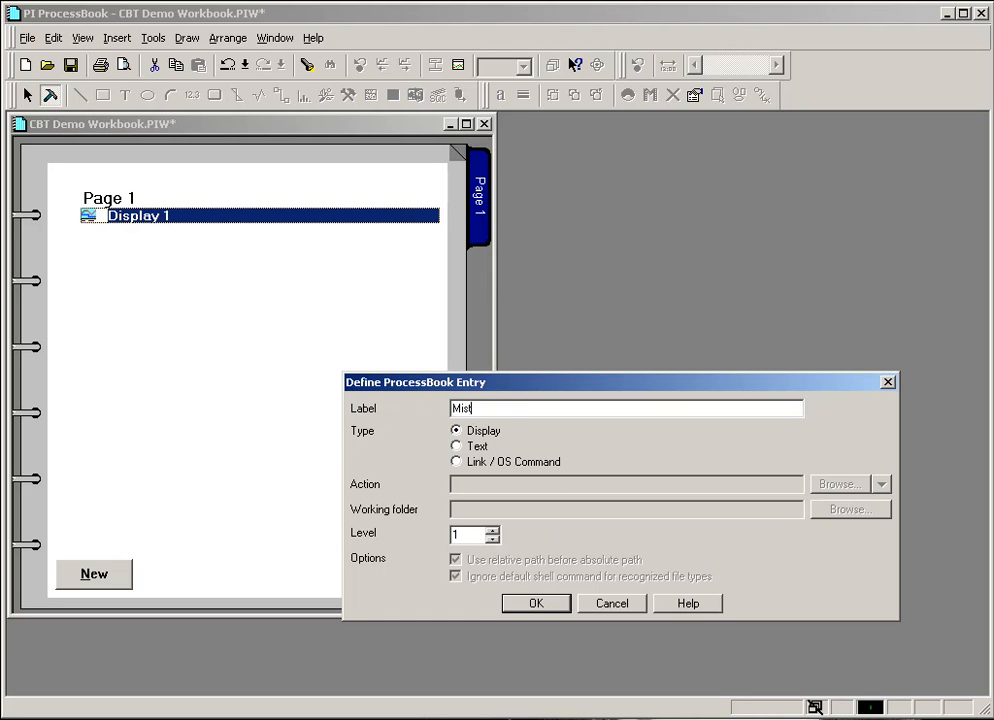
pyautogui.write('ake')
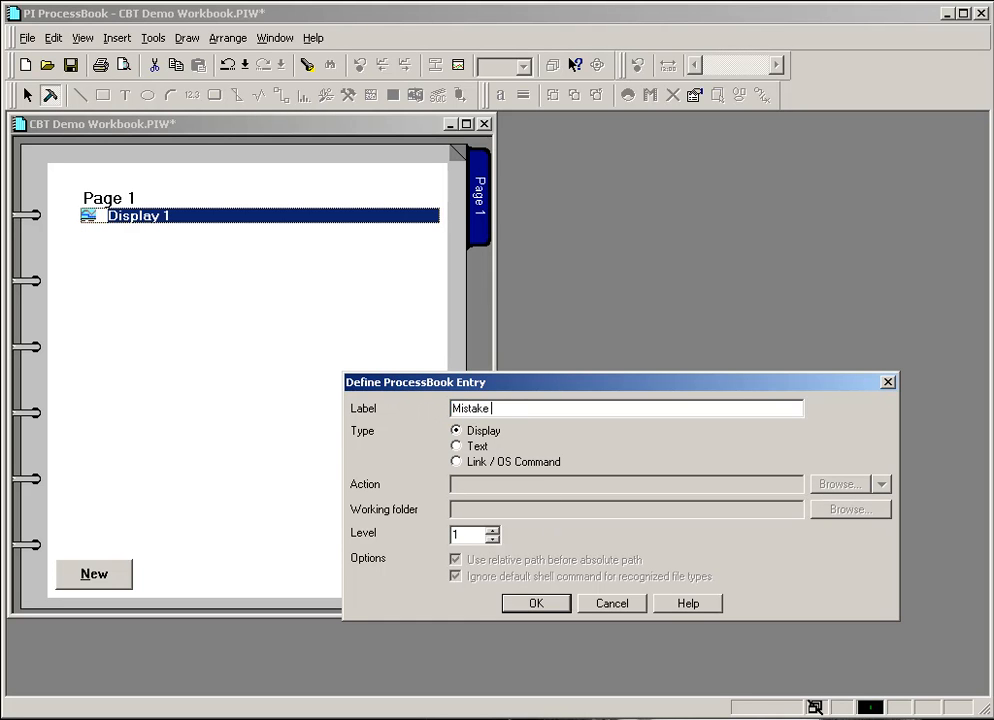
pyautogui.write('Display')
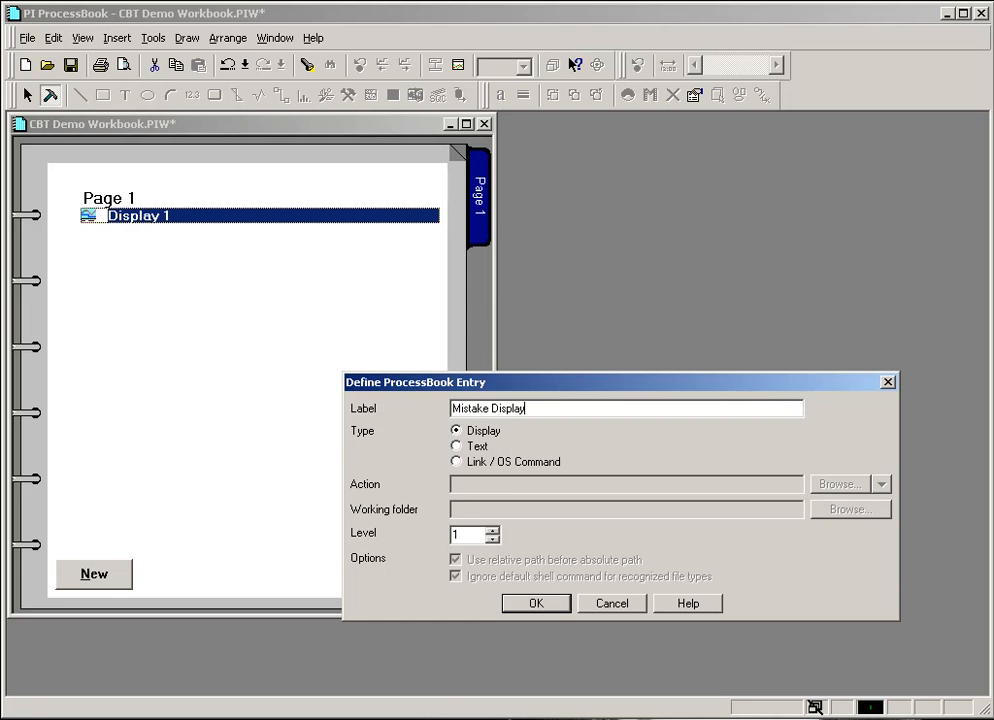
pyautogui.click(536, 604)
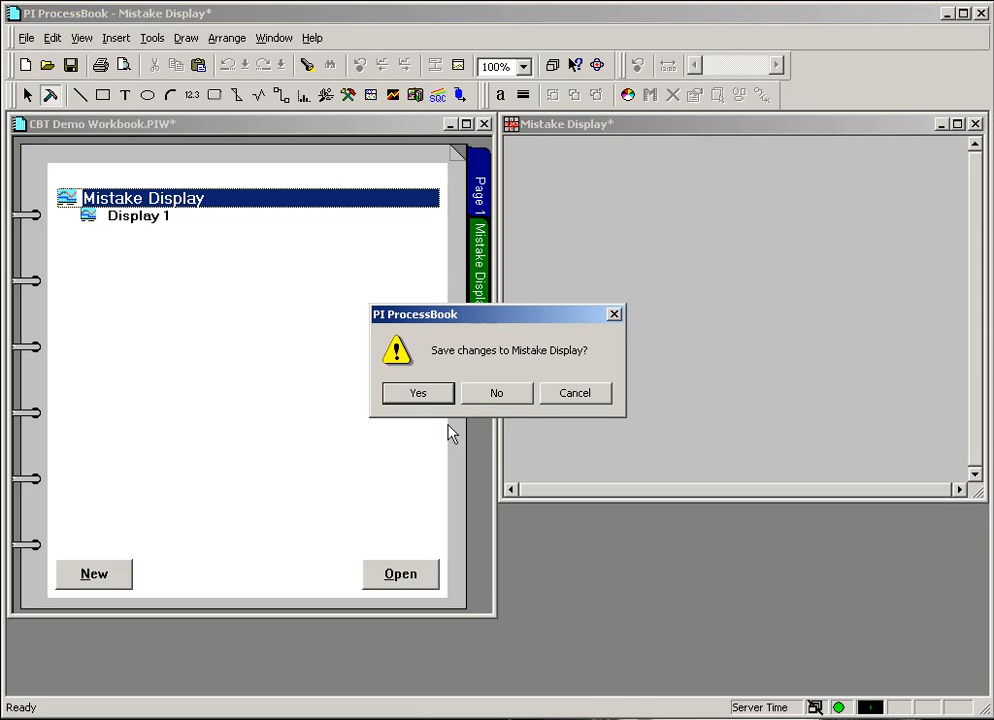
pyautogui.click(416, 392)
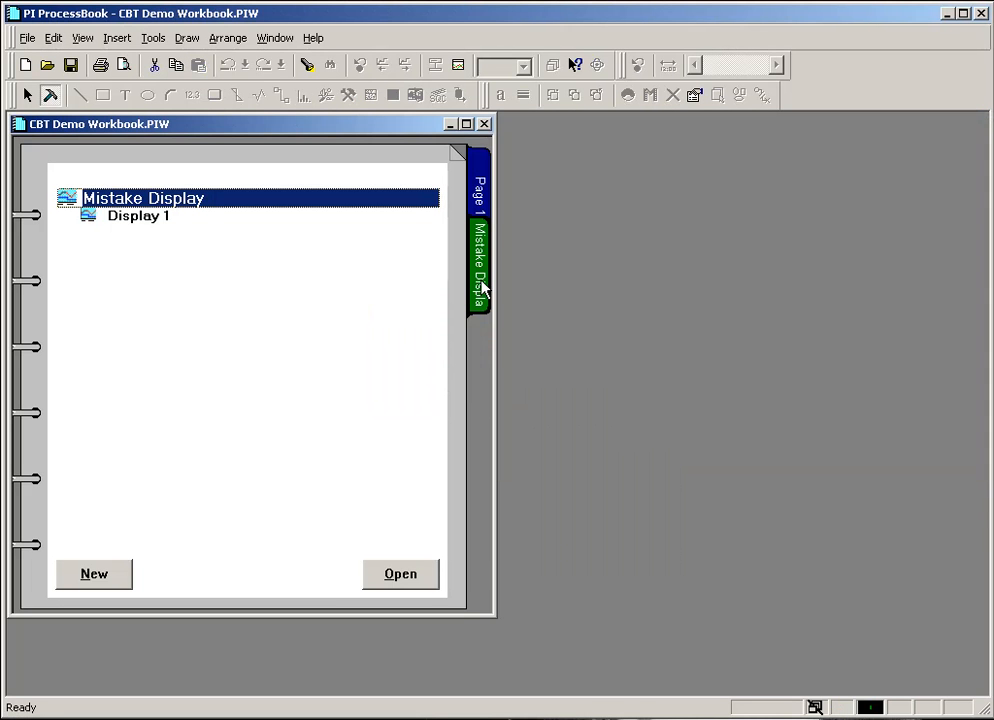
pyautogui.click(480, 190)
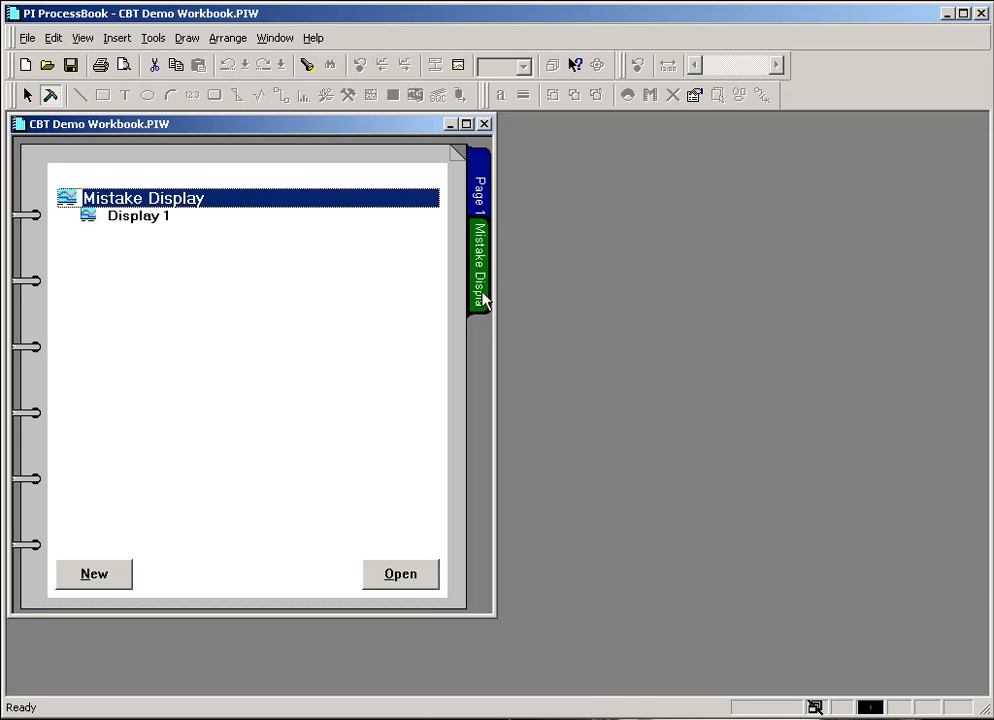
pyautogui.click(480, 196)
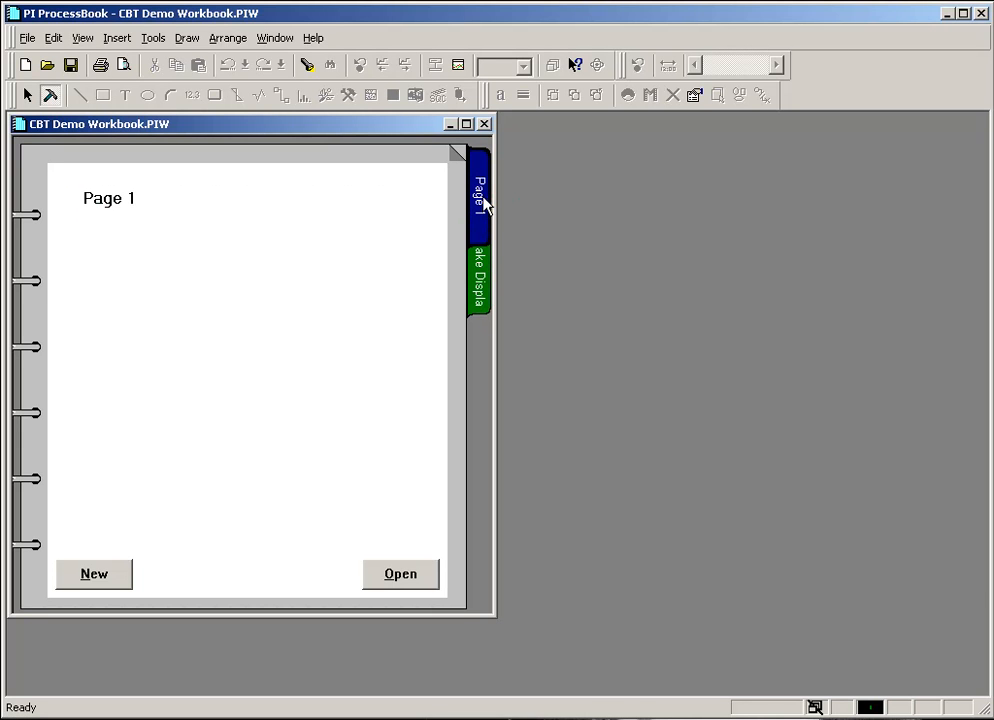
pyautogui.click(480, 280)
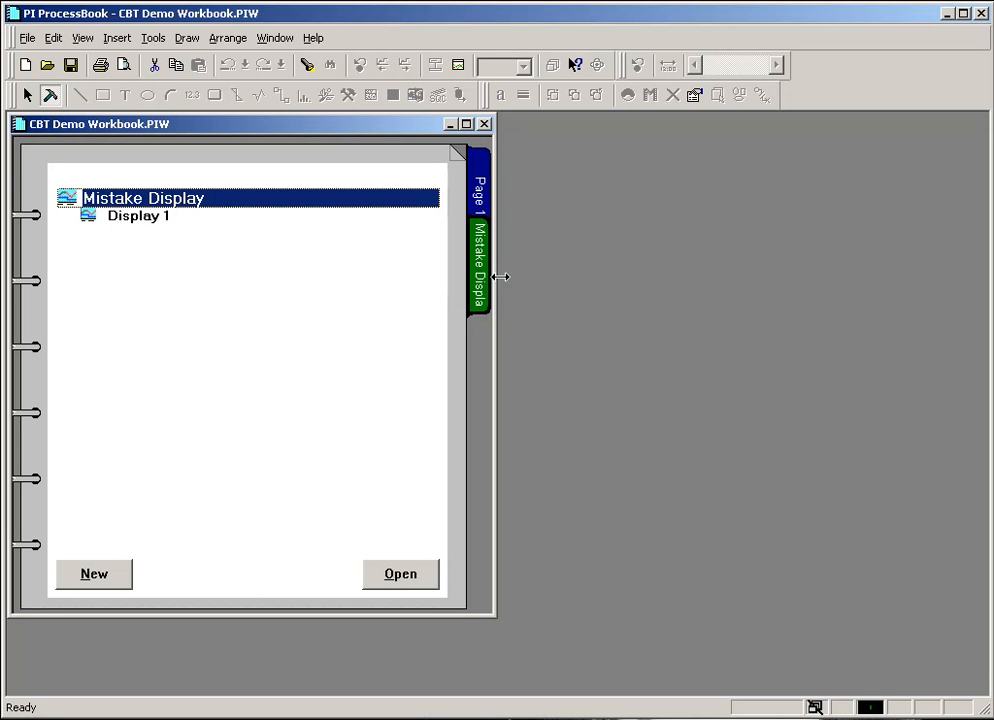
pyautogui.moveTo(240, 300)
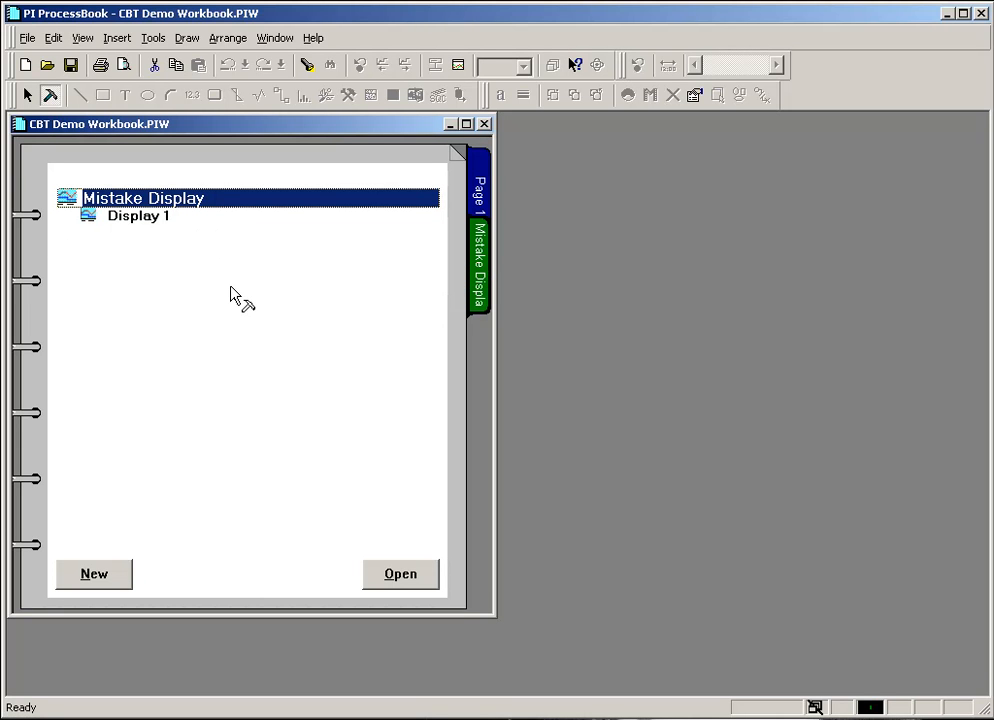
pyautogui.moveTo(230, 252)
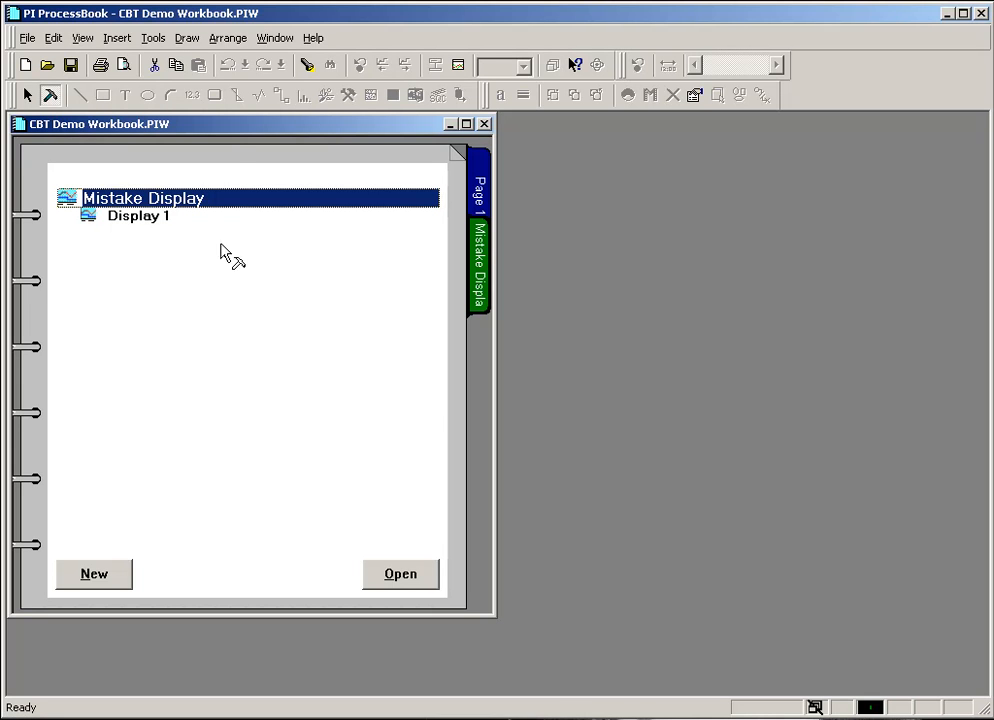
# - Switch the CBT Demo Workbook to Outline view from the View menu
pyautogui.click(84, 38)
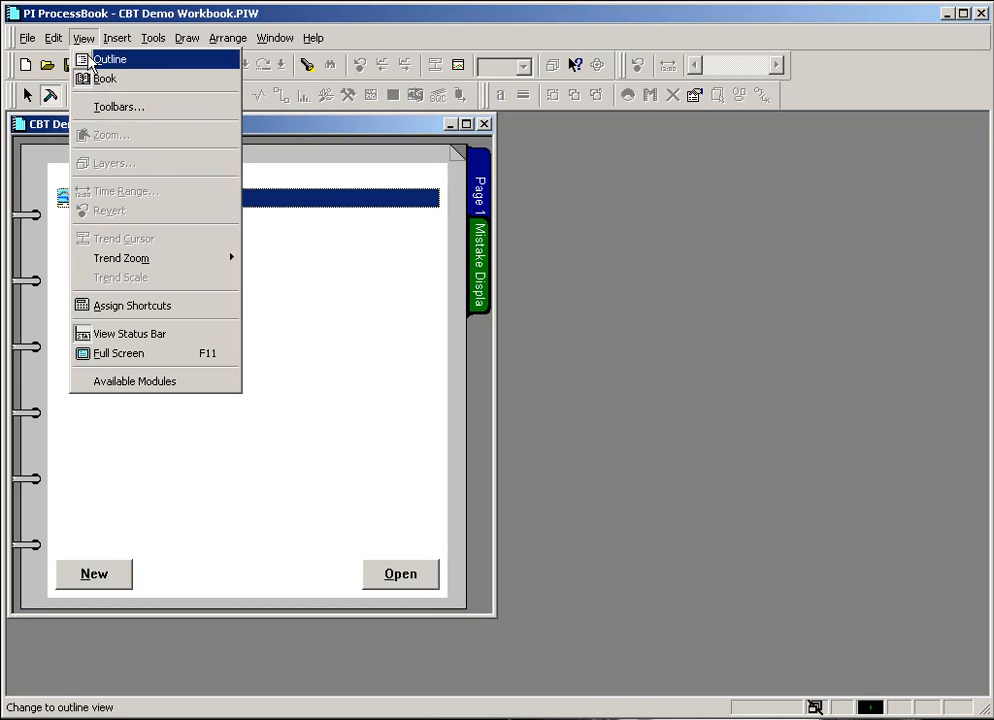
pyautogui.click(110, 58)
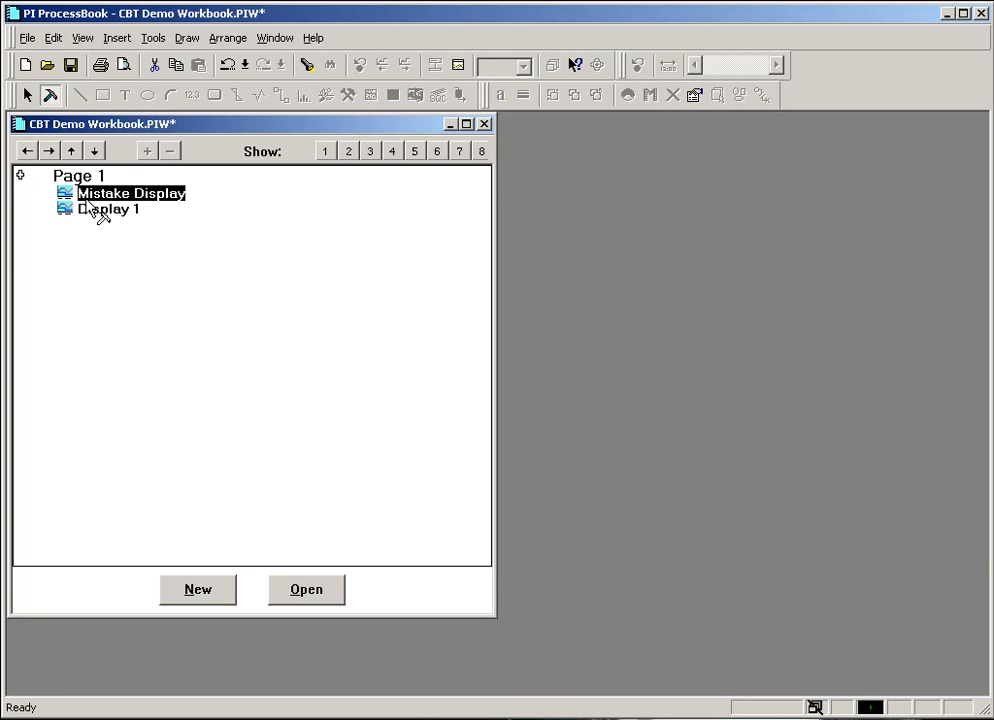
pyautogui.moveTo(168, 198)
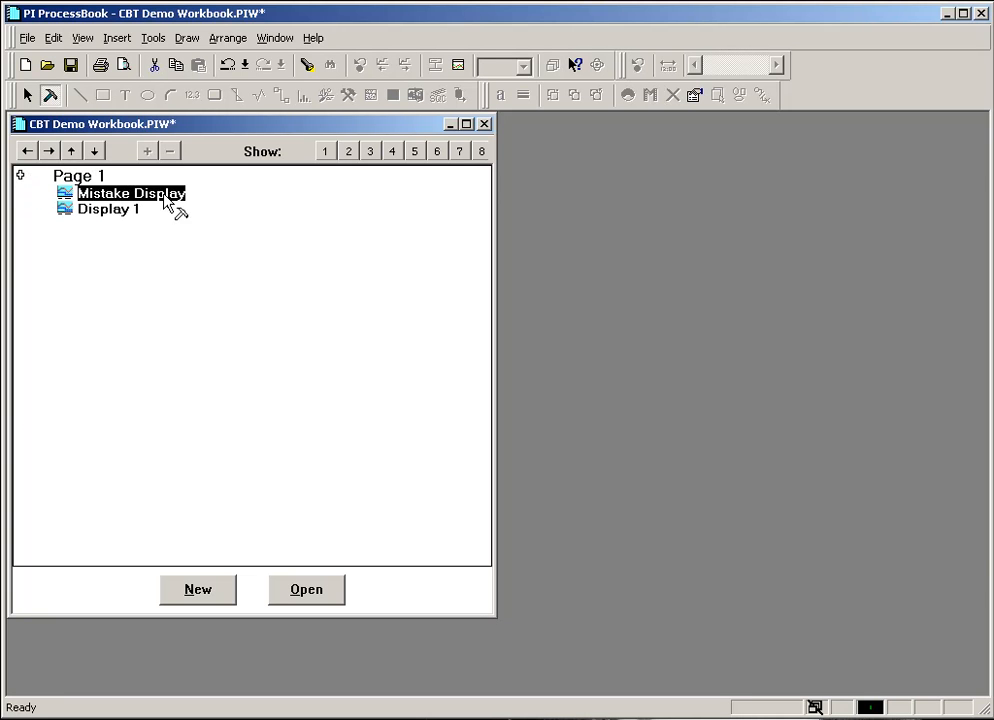
pyautogui.moveTo(112, 216)
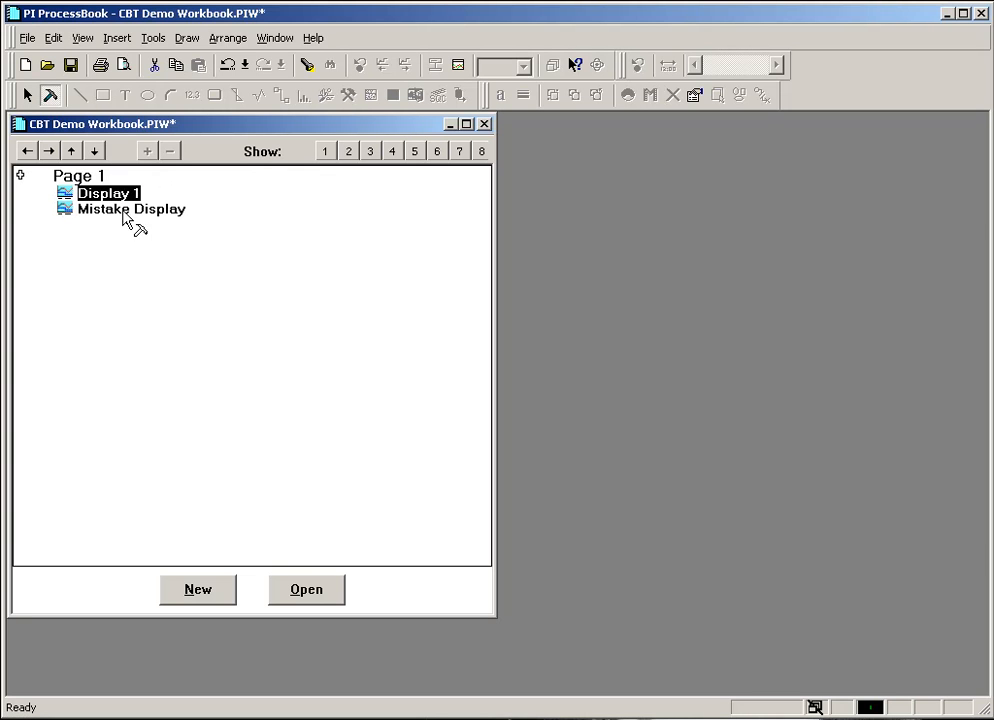
pyautogui.moveTo(144, 184)
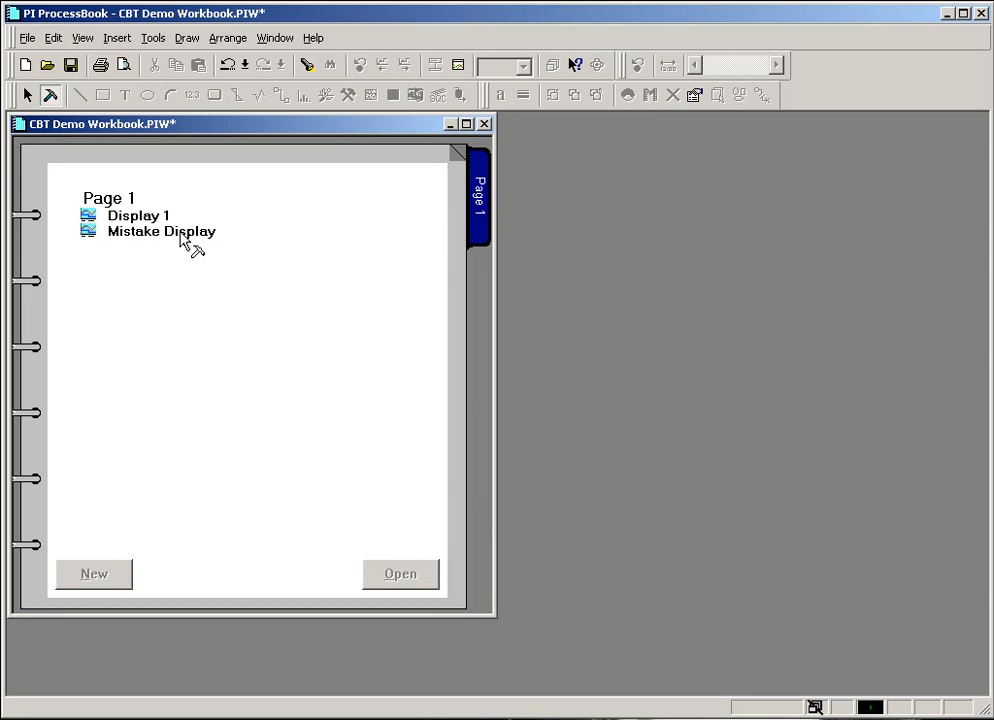
# - Select the Mistake Display entry and delete it with the toolbar Delete button
pyautogui.click(160, 232)
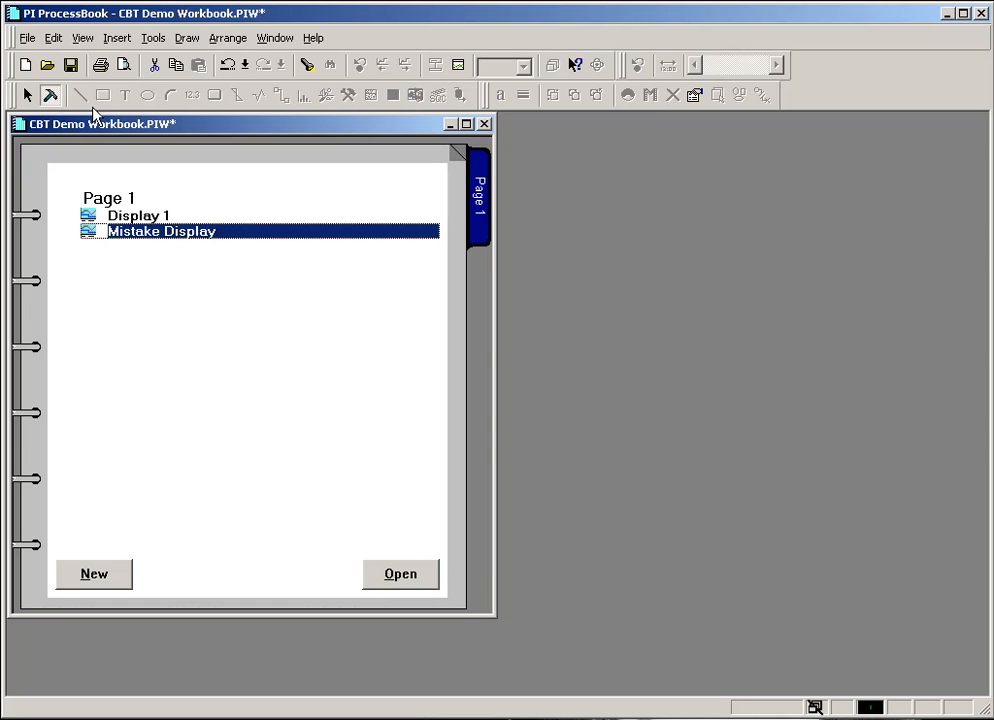
pyautogui.click(52, 38)
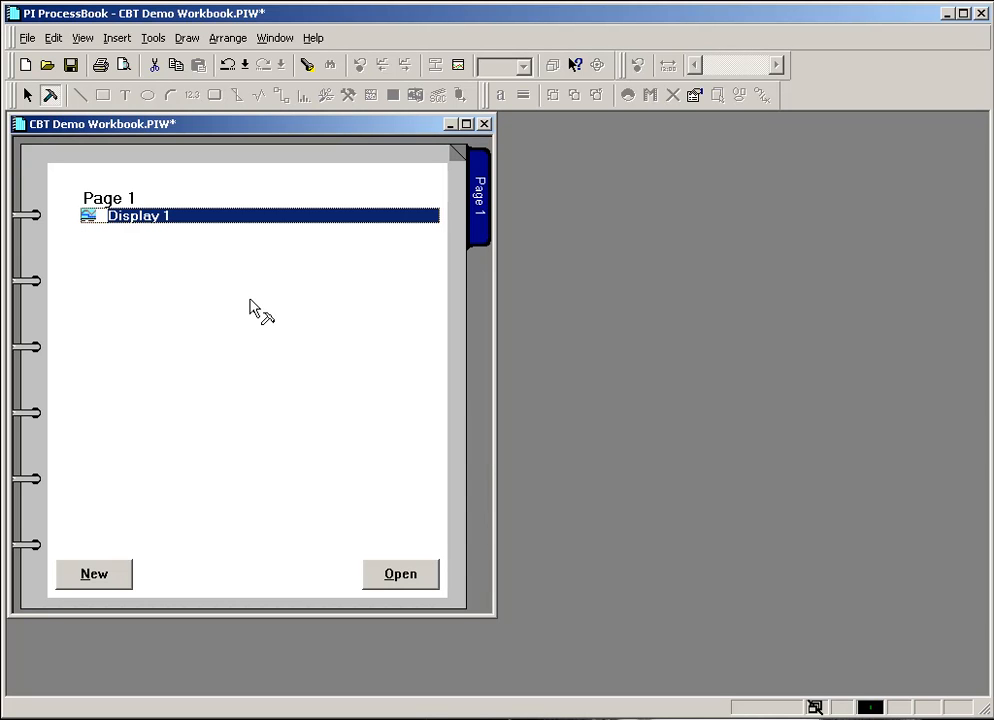
pyautogui.moveTo(252, 312)
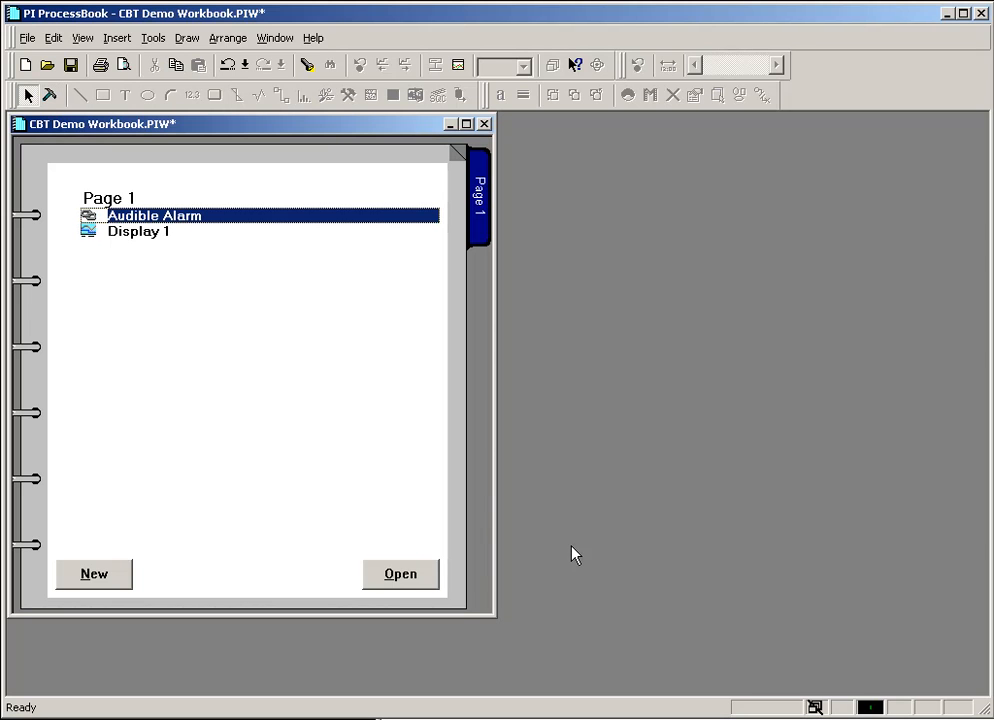
pyautogui.moveTo(322, 278)
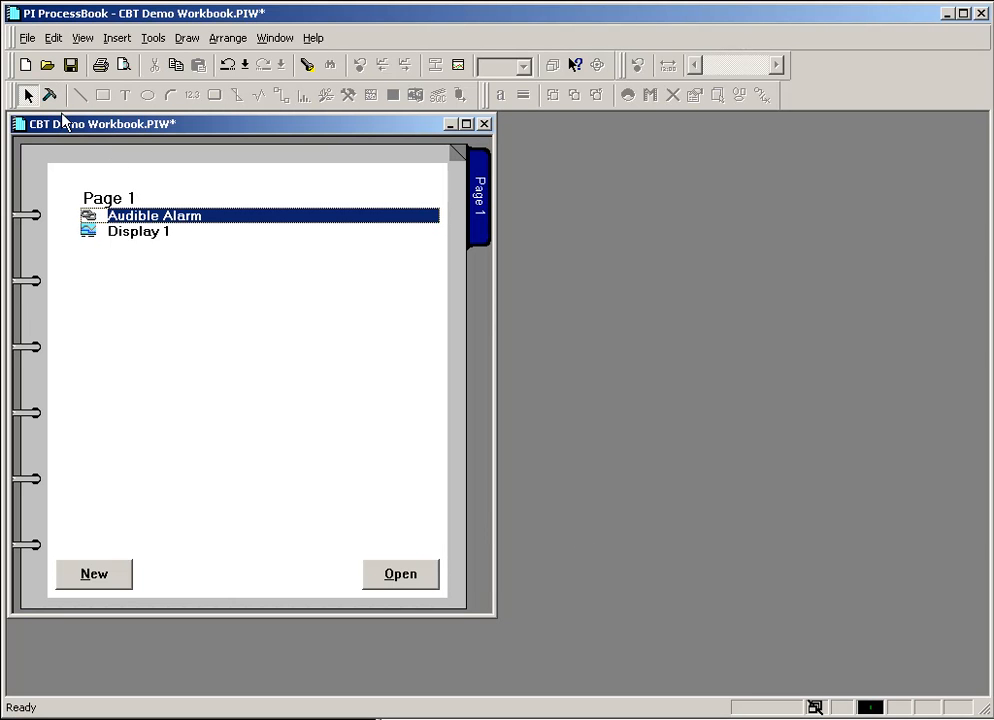
pyautogui.moveTo(48, 94)
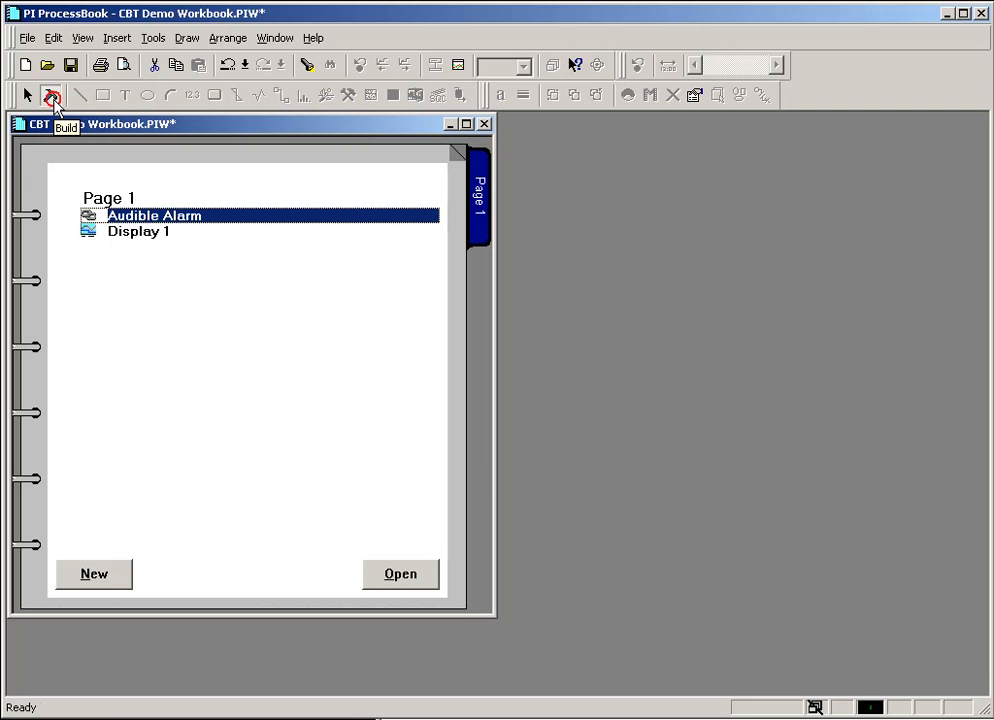
# - Start inserting a new workbook entry, then cancel the Define ProcessBook Entry dialog
pyautogui.click(116, 36)
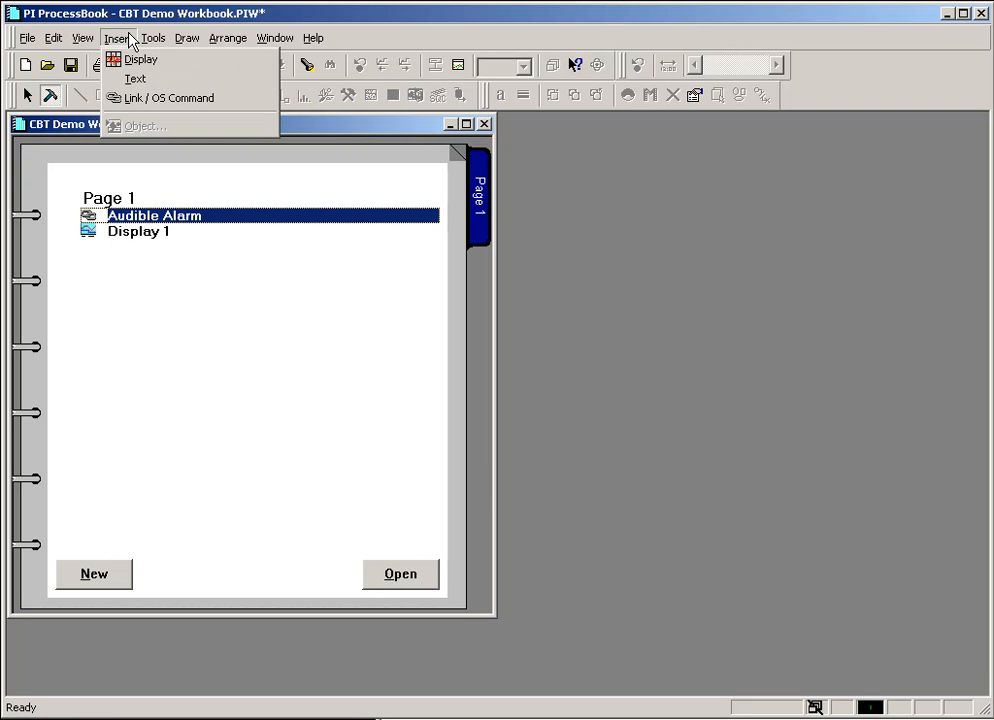
pyautogui.moveTo(140, 60)
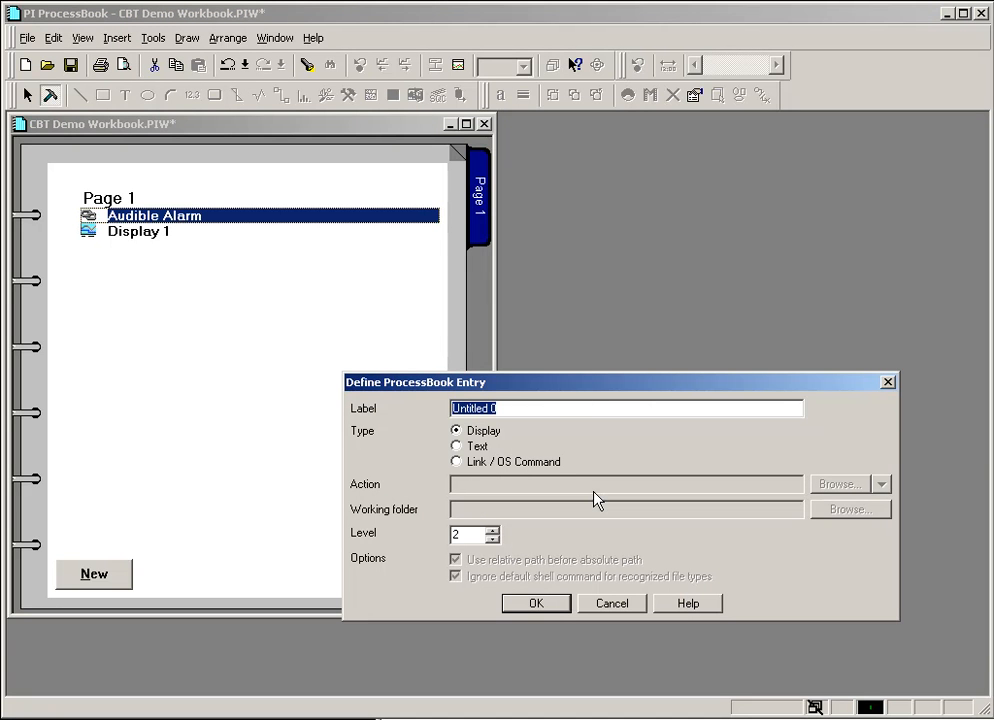
pyautogui.click(612, 604)
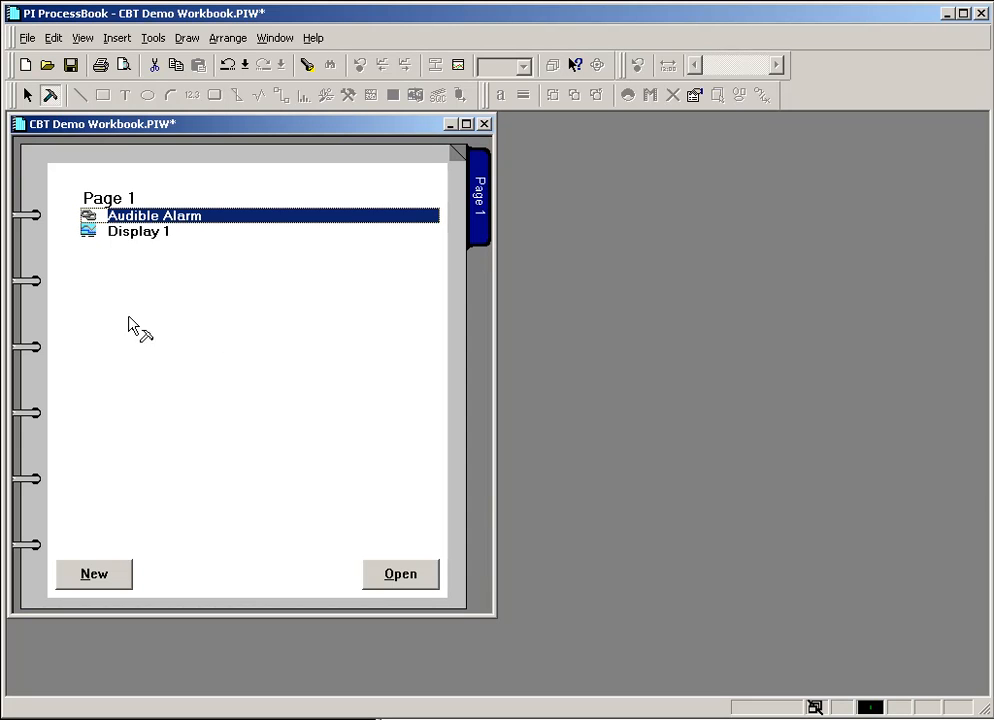
pyautogui.moveTo(176, 308)
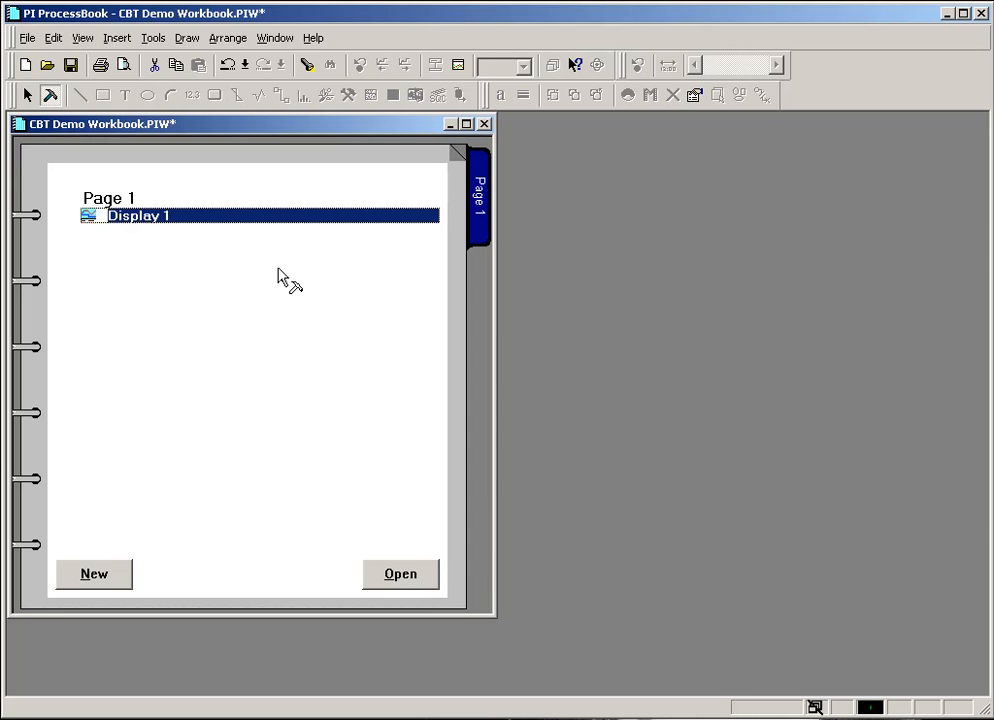
# - Create a new workbook entry via File > New and set its type to Link / OS Command
pyautogui.click(28, 36)
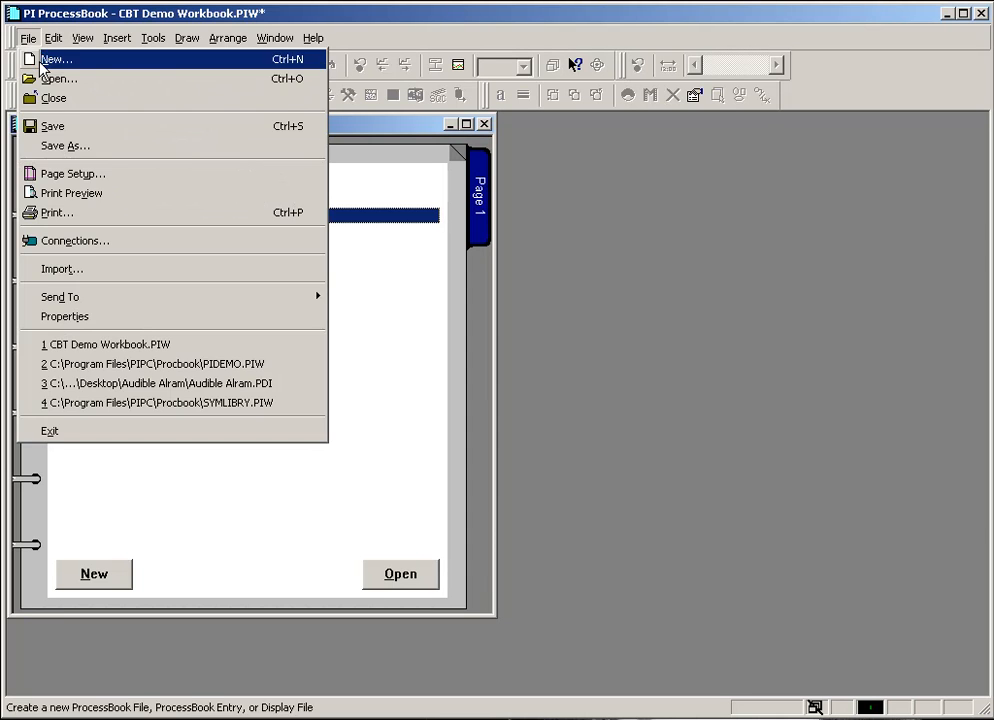
pyautogui.click(56, 58)
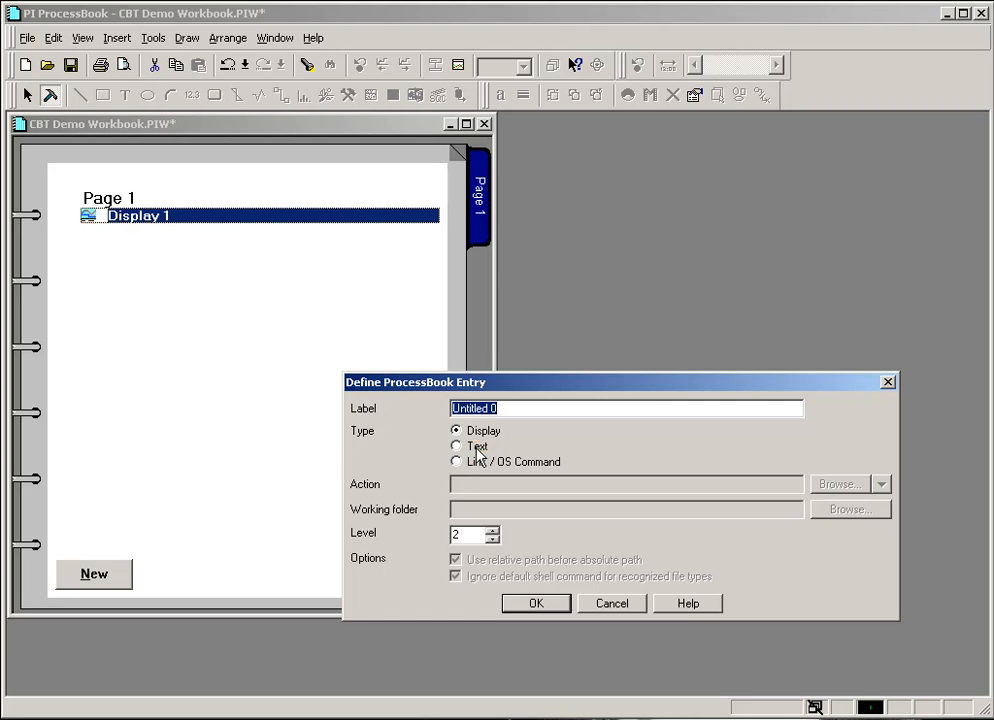
pyautogui.click(456, 446)
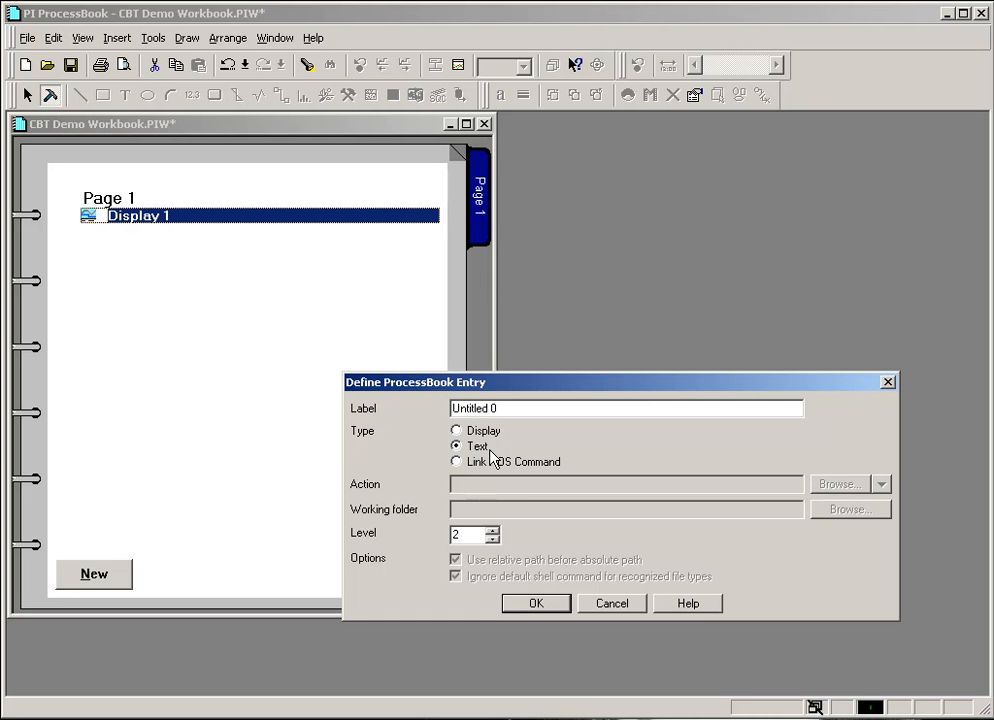
pyautogui.moveTo(506, 492)
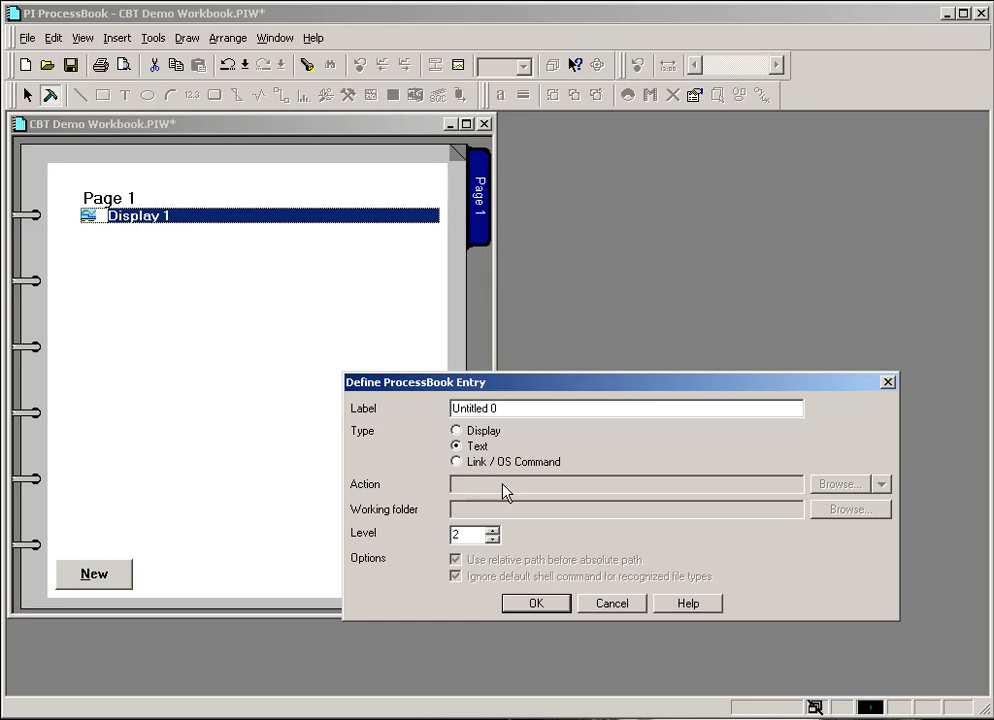
pyautogui.click(456, 460)
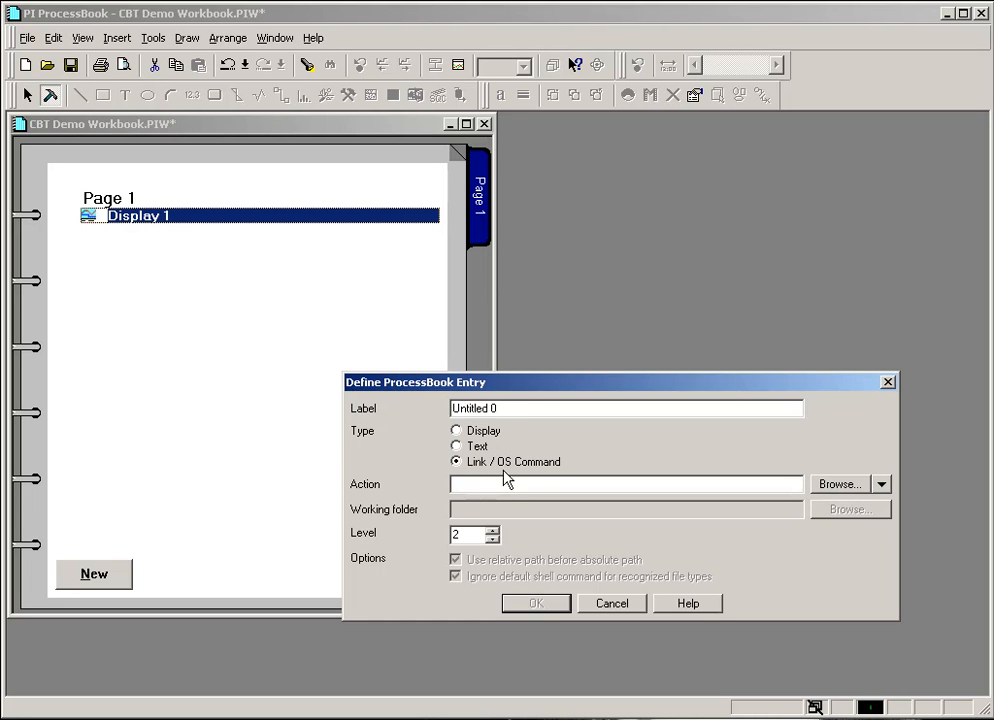
pyautogui.moveTo(538, 480)
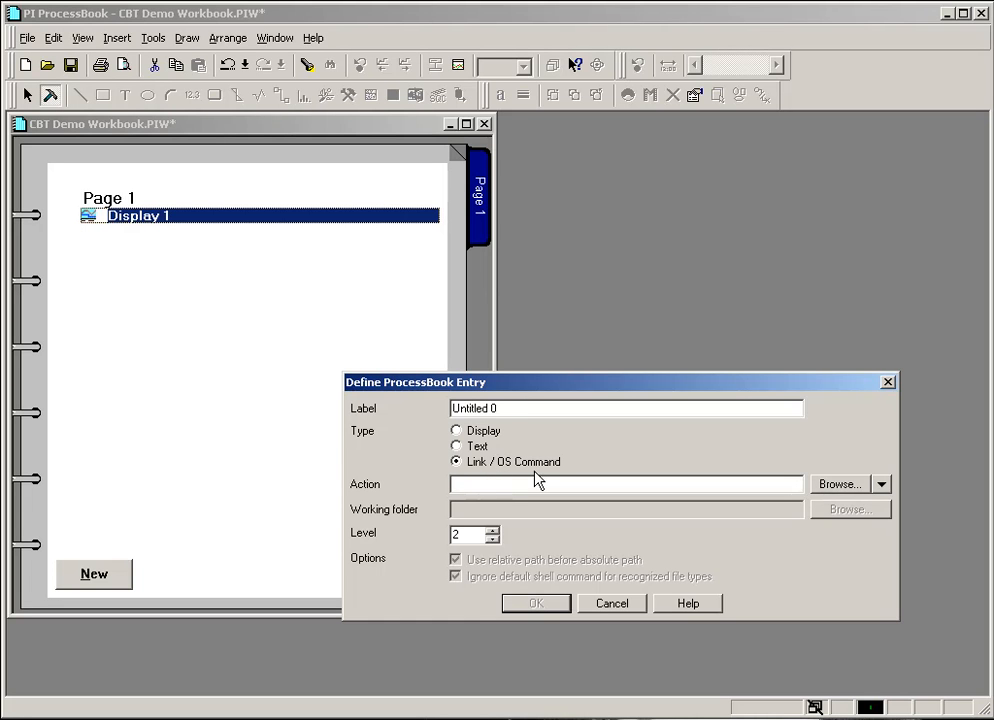
pyautogui.moveTo(544, 472)
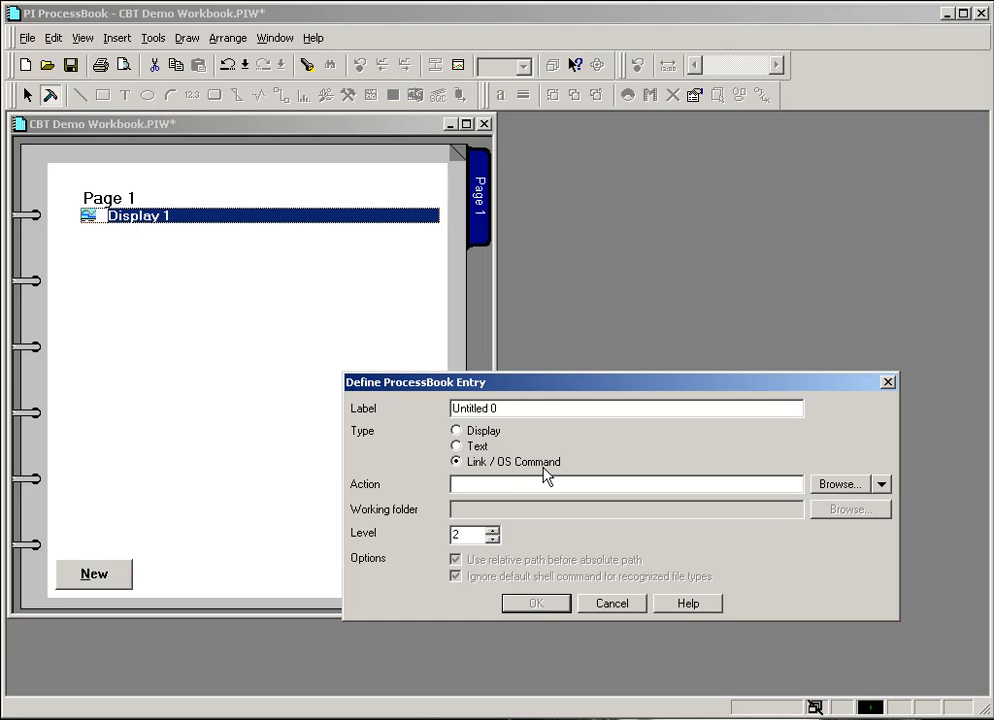
pyautogui.moveTo(618, 464)
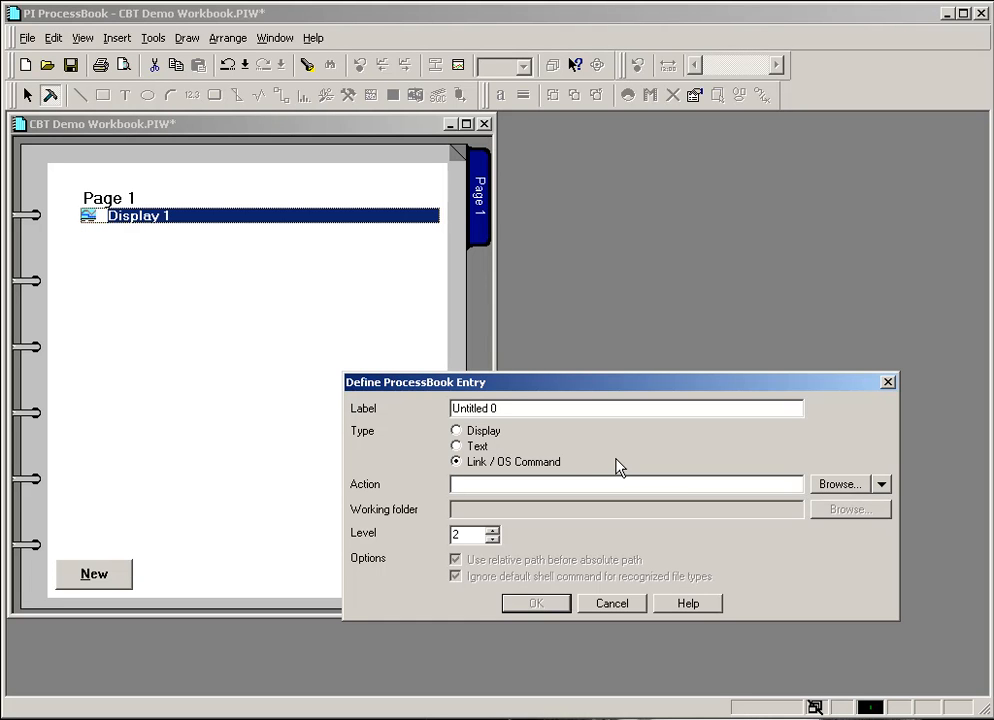
pyautogui.moveTo(536, 476)
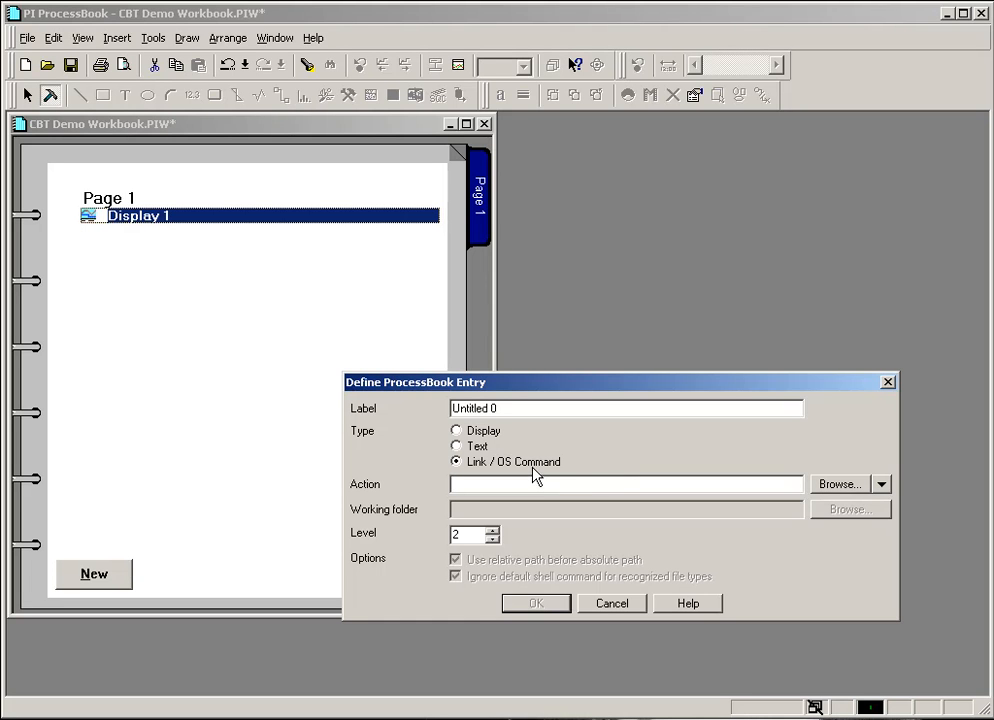
pyautogui.moveTo(550, 472)
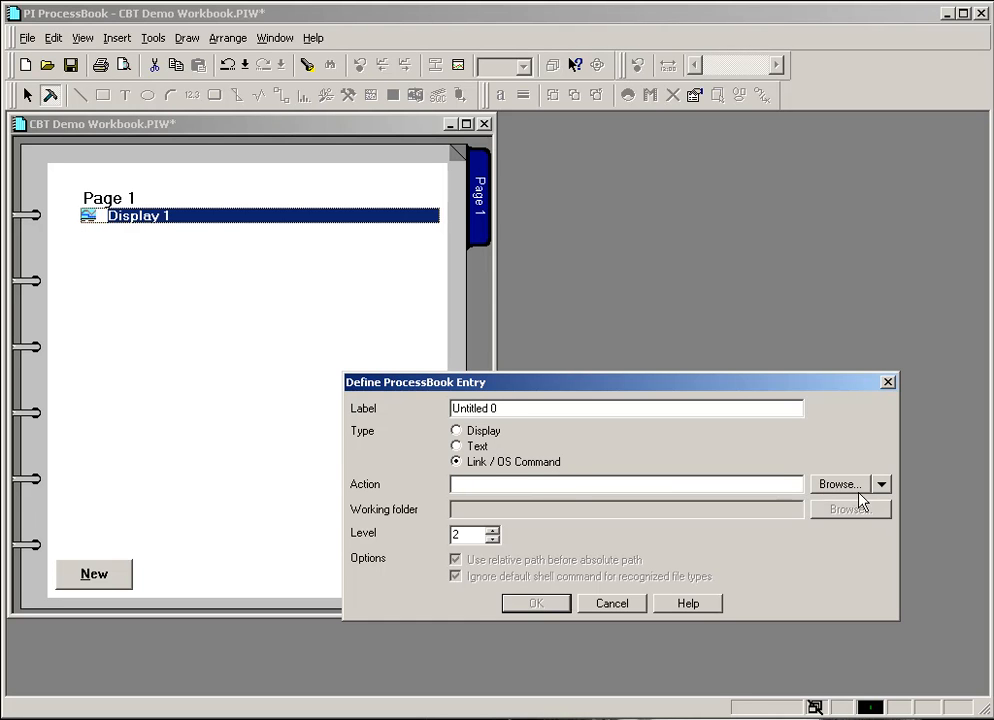
pyautogui.moveTo(864, 498)
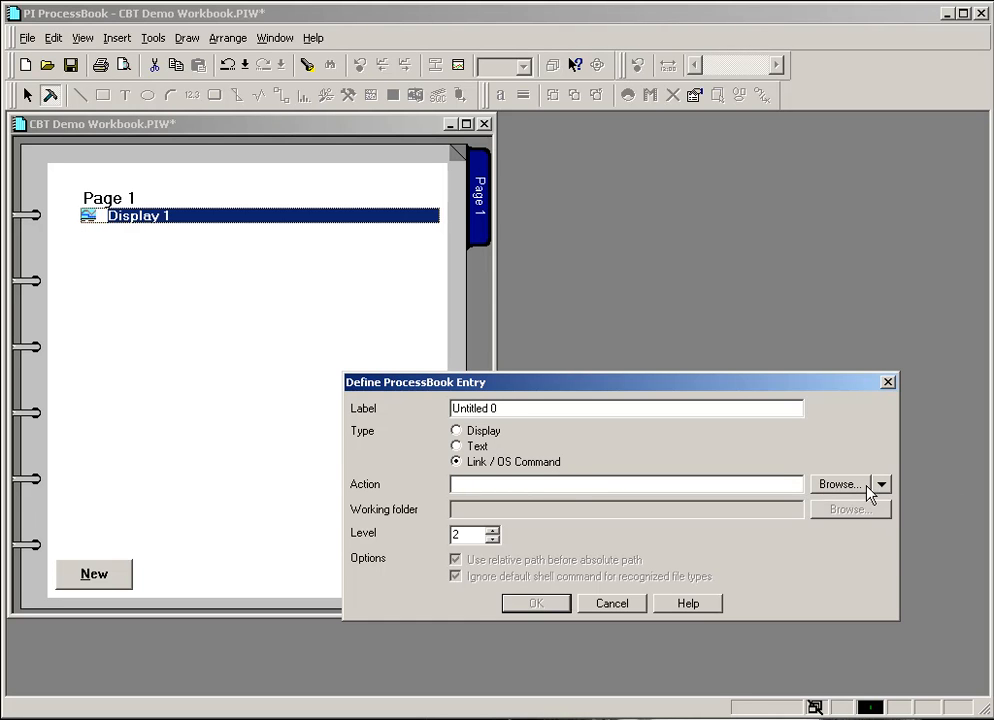
# - Run a display search with Look in set to My Computer
pyautogui.click(880, 484)
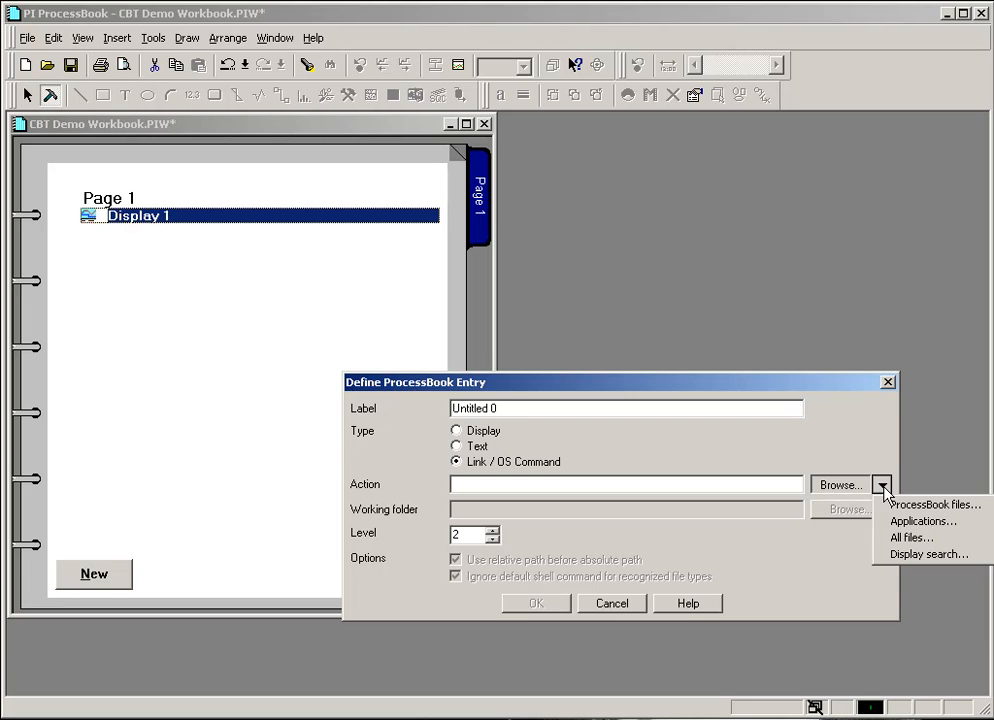
pyautogui.moveTo(928, 554)
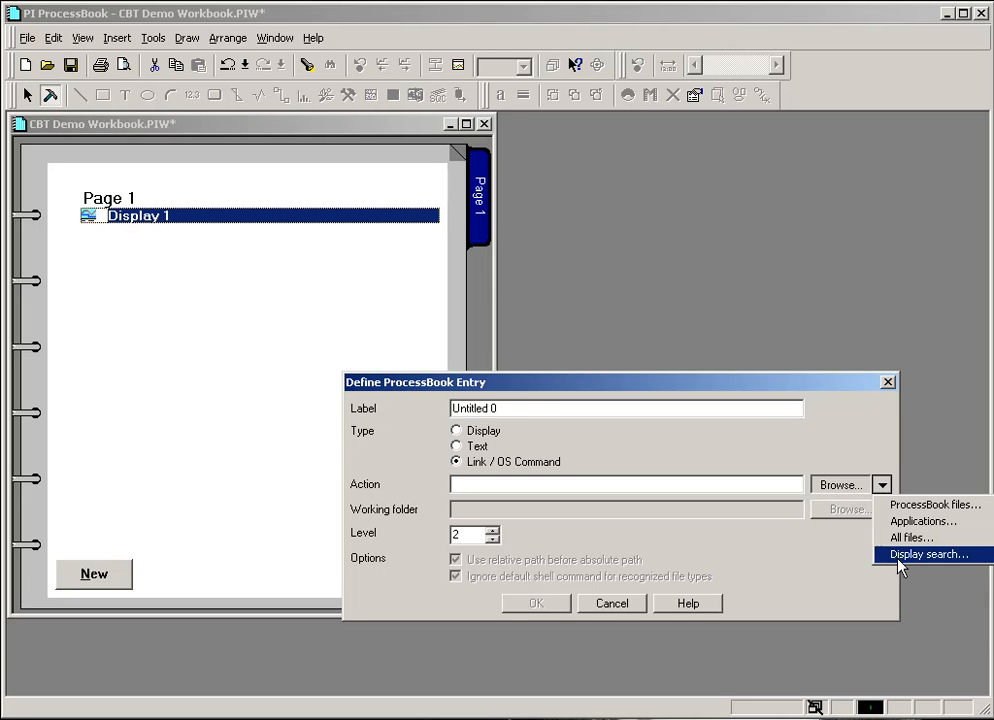
pyautogui.click(928, 554)
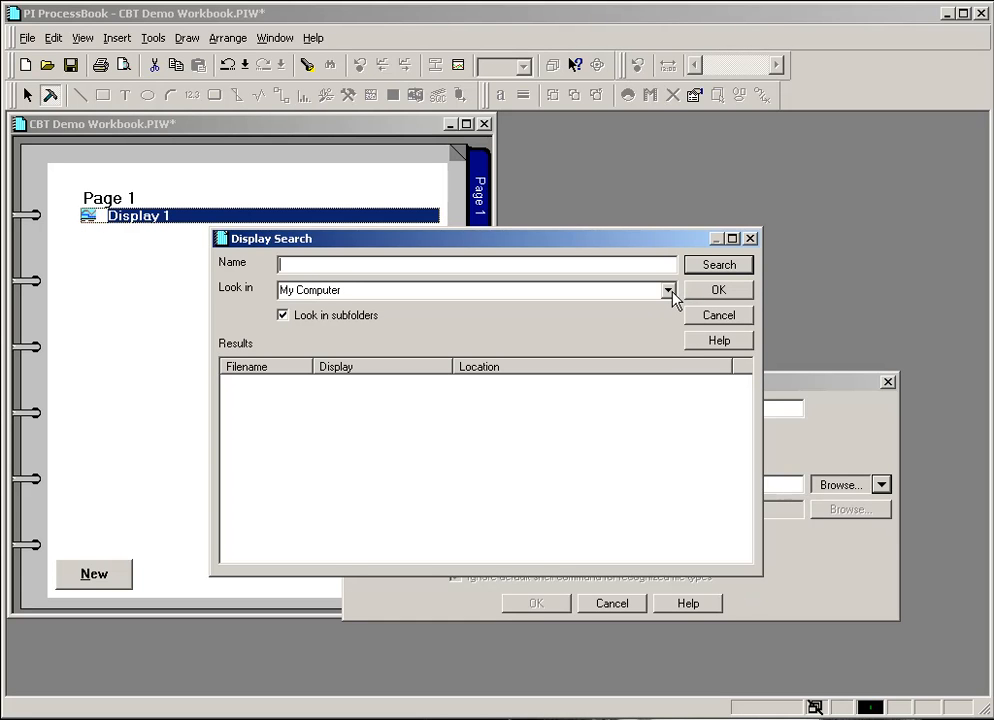
pyautogui.click(668, 290)
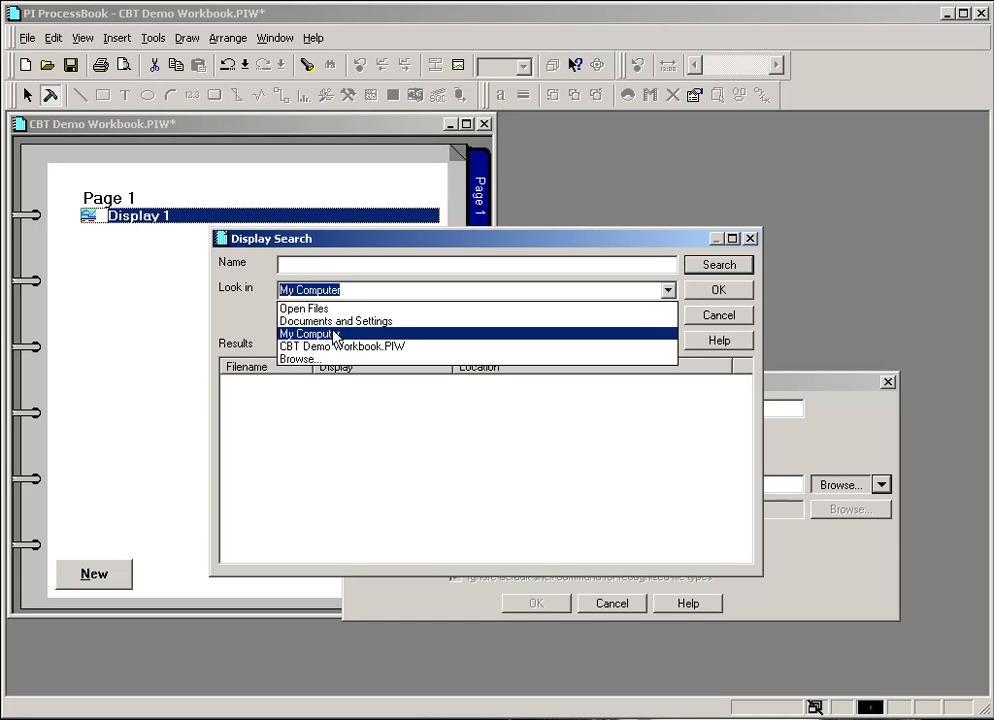
pyautogui.click(310, 332)
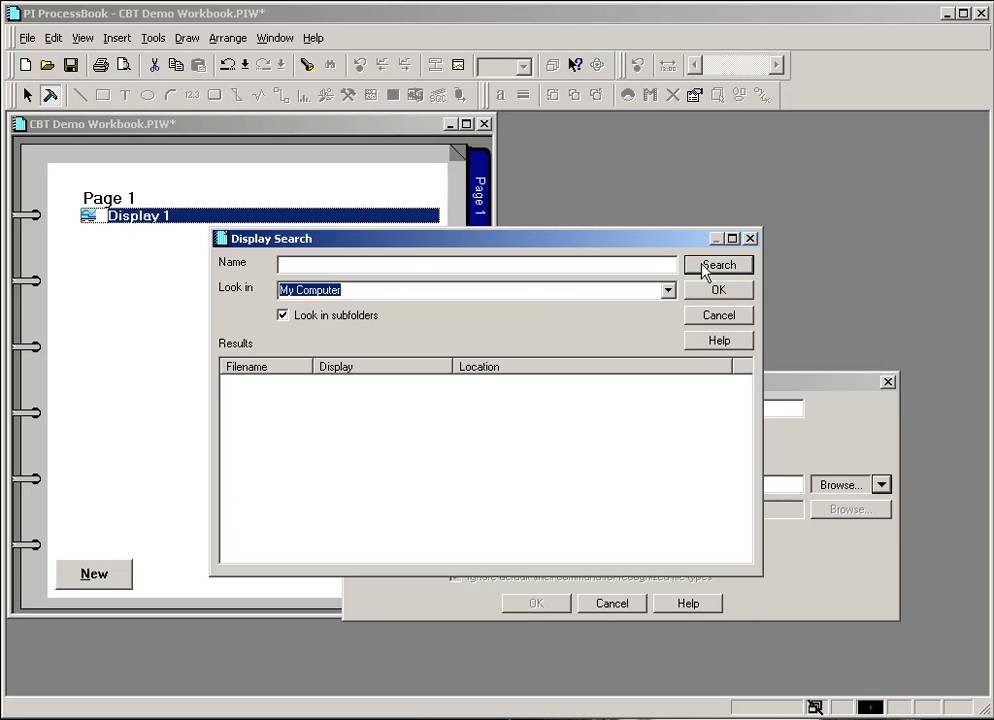
pyautogui.click(718, 264)
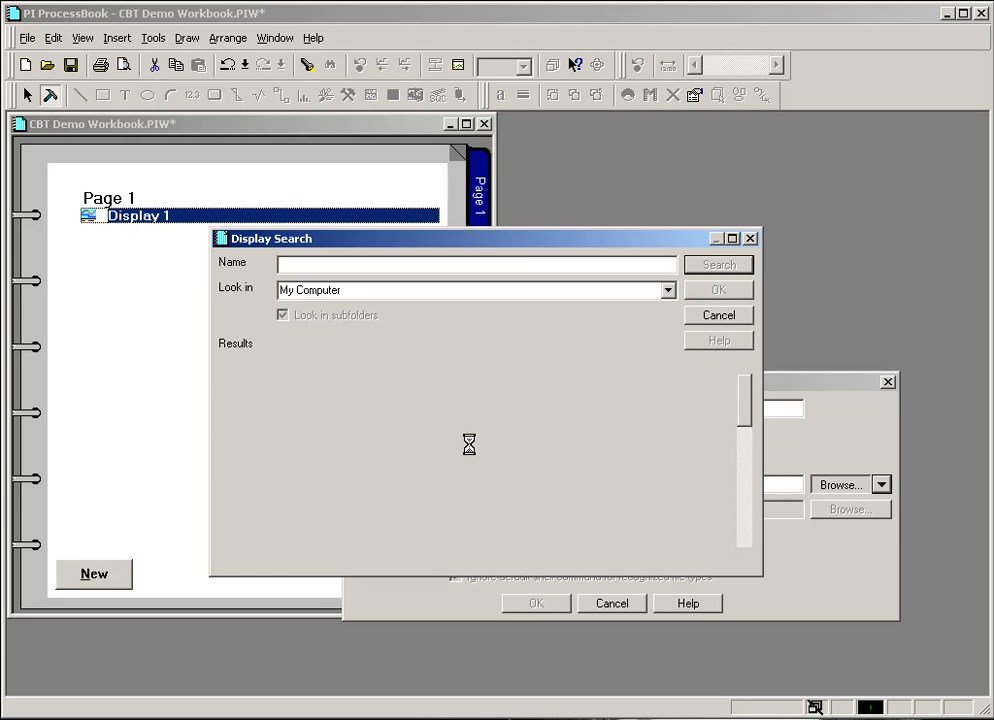
pyautogui.click(716, 264)
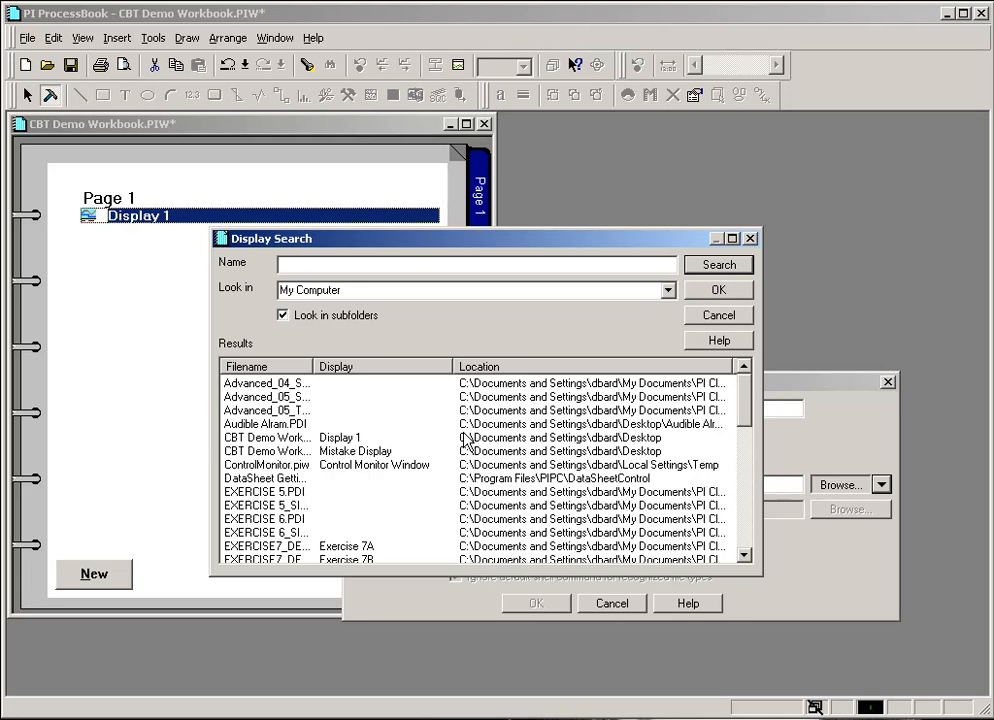
# - Pick the Audible Alarm.PDI result and move to the Name field to filter by display name
pyautogui.click(266, 424)
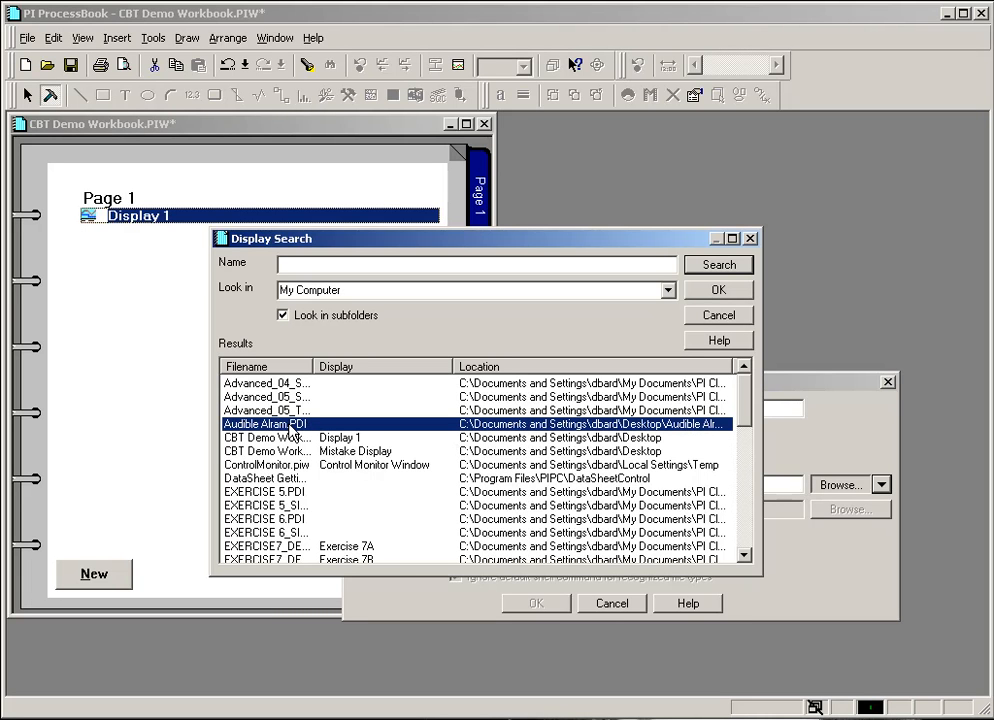
pyautogui.moveTo(280, 436)
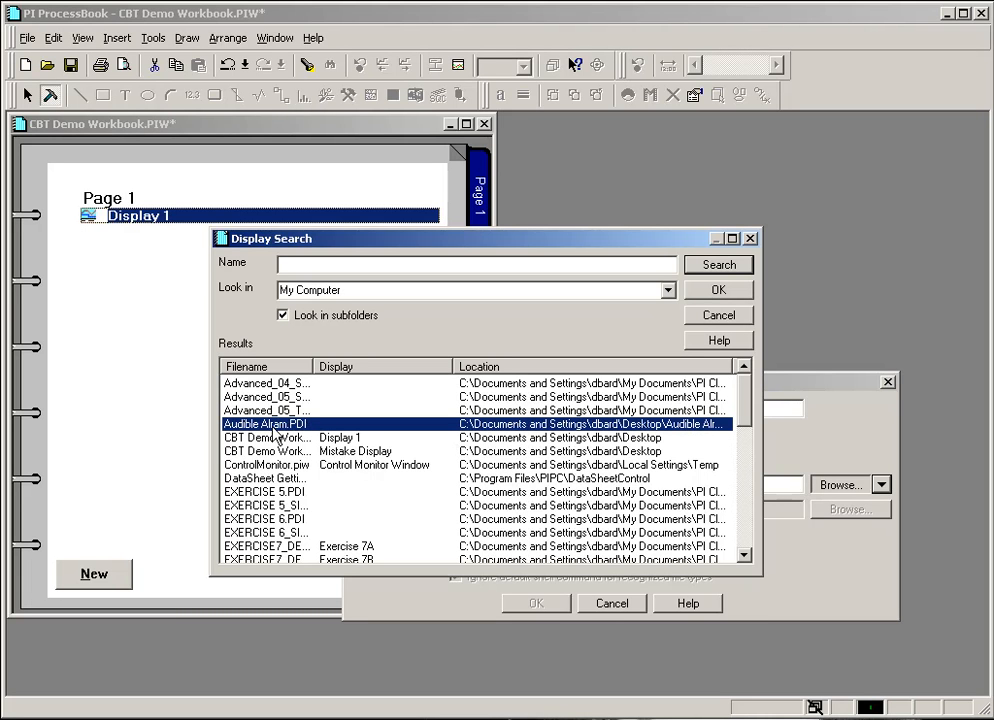
pyautogui.click(476, 264)
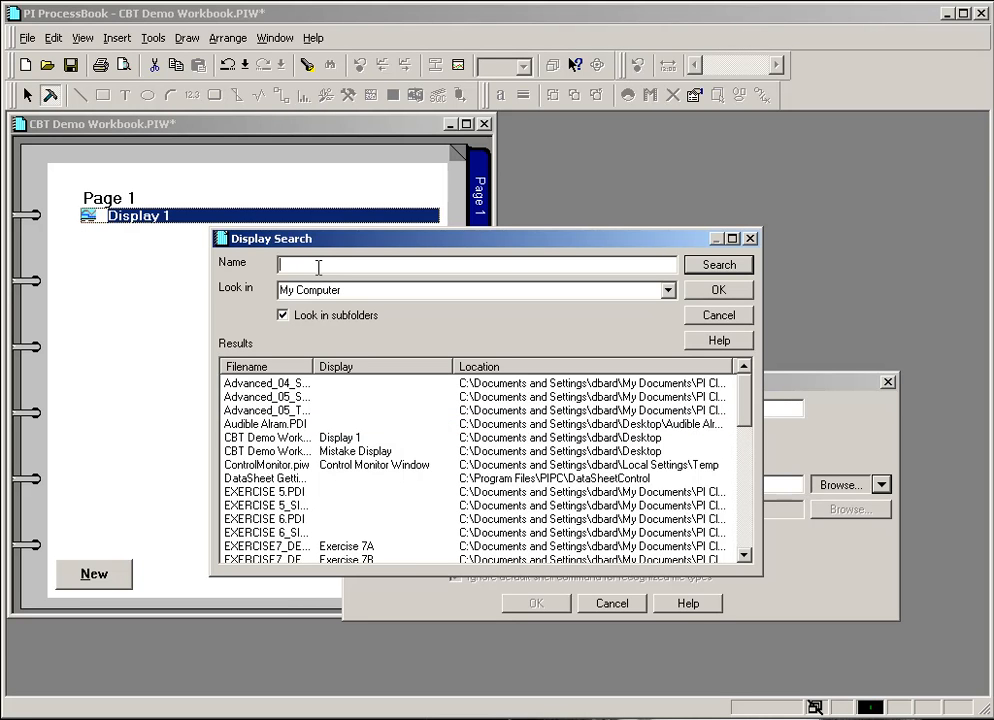
# - Search for 'Audible Alarm' and accept Audible Alarm.PDI as the link target
pyautogui.write('Audible')
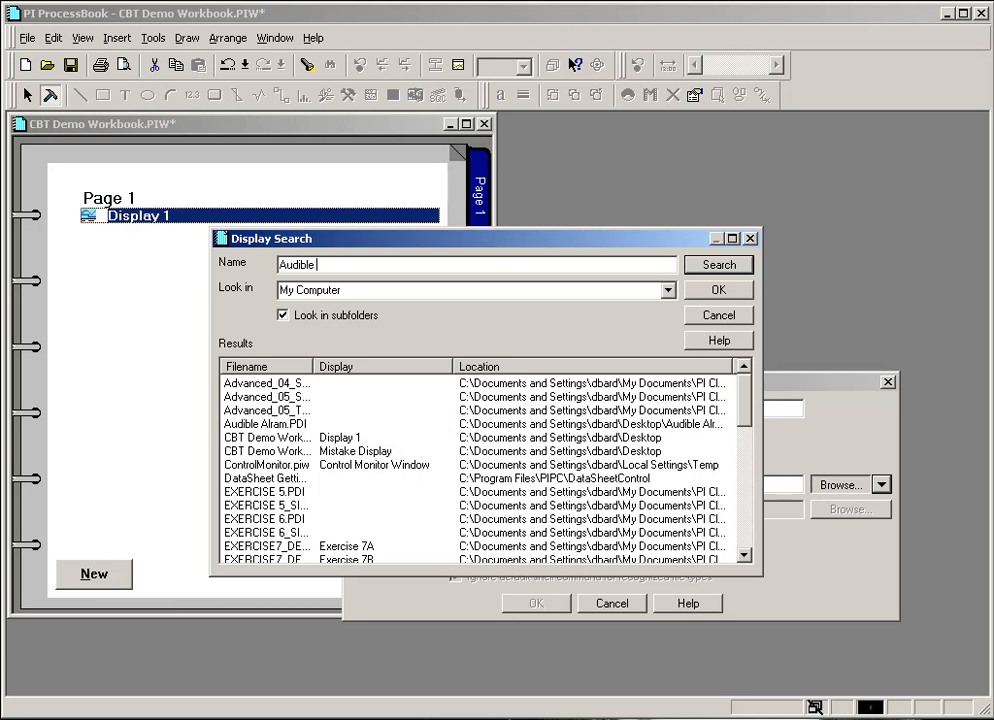
pyautogui.write('Alarm')
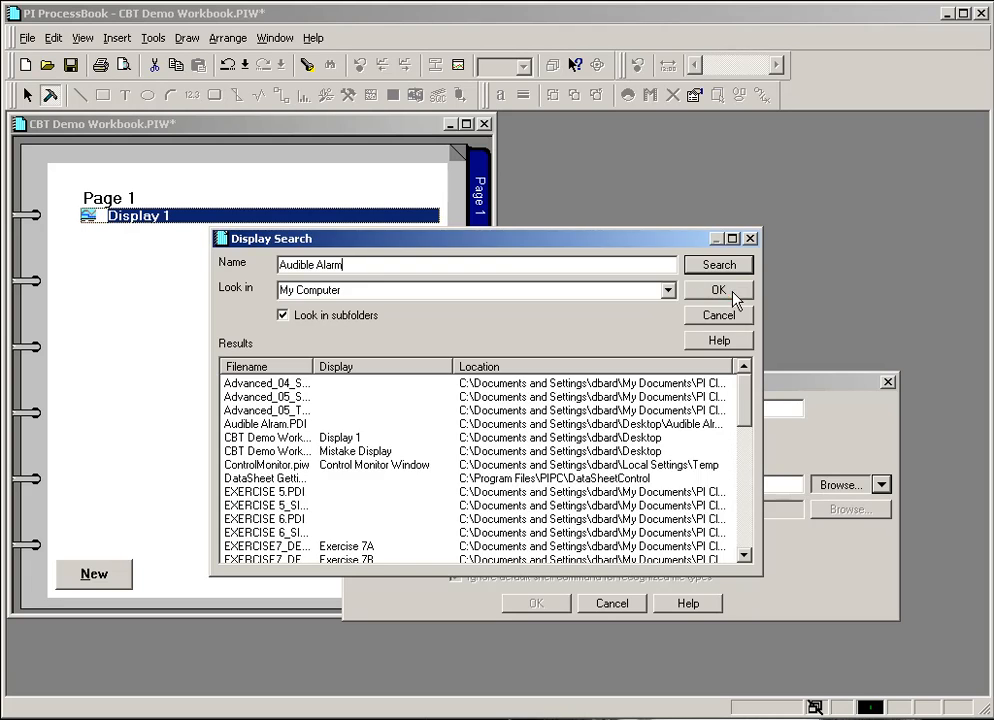
pyautogui.click(718, 288)
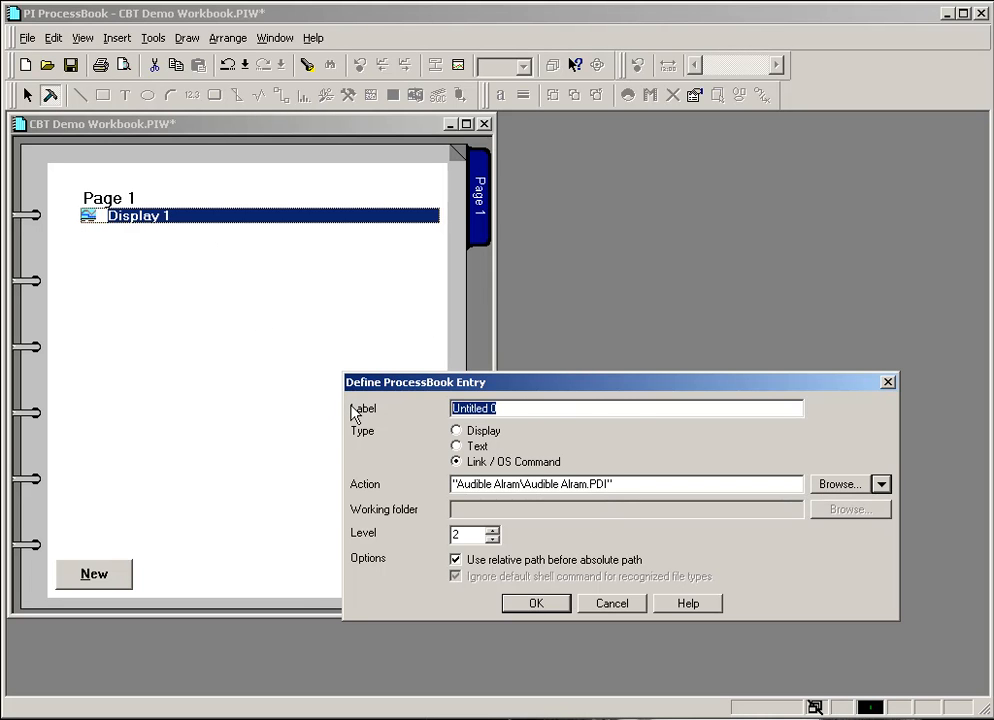
# - Label the entry 'Audible Alarm' and confirm to create the link entry
pyautogui.write('Audit')
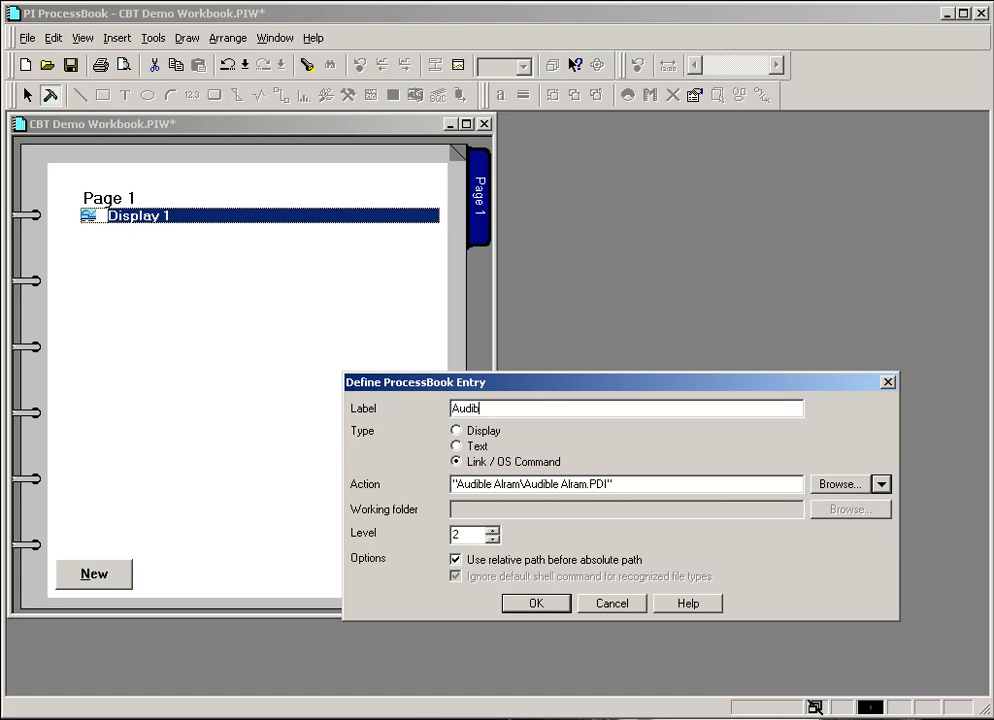
pyautogui.write('Audible Alarm')
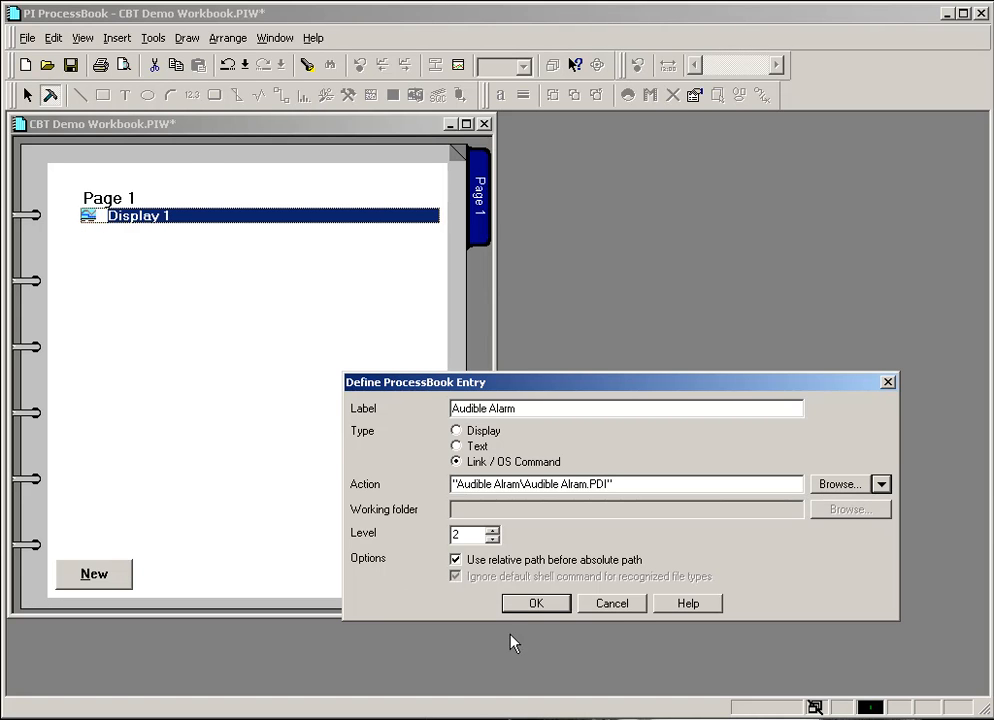
pyautogui.click(536, 604)
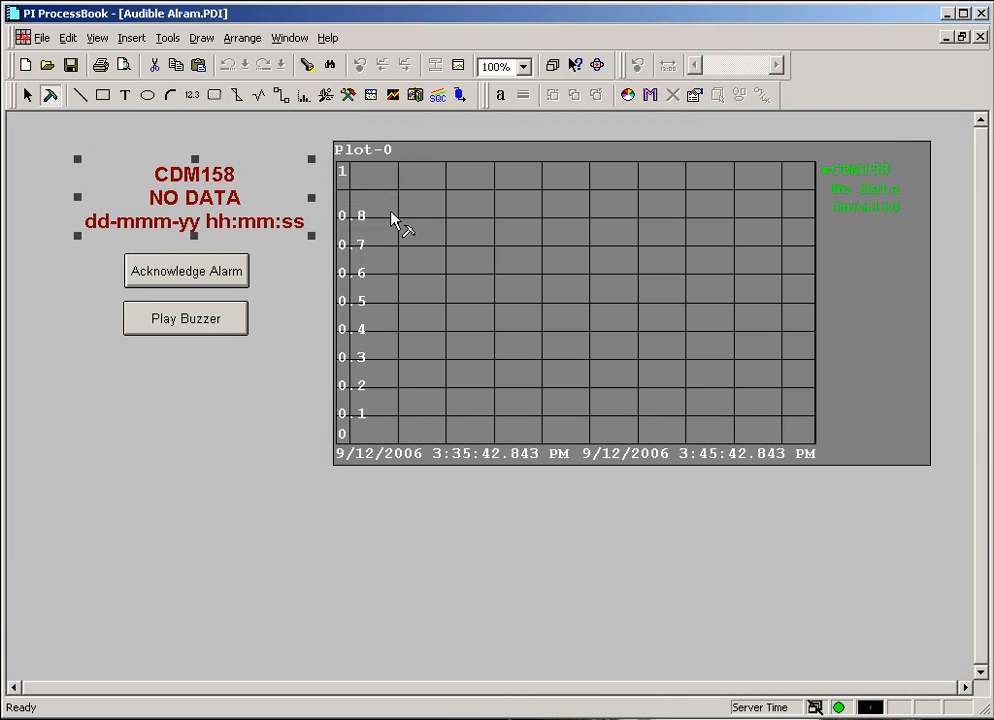